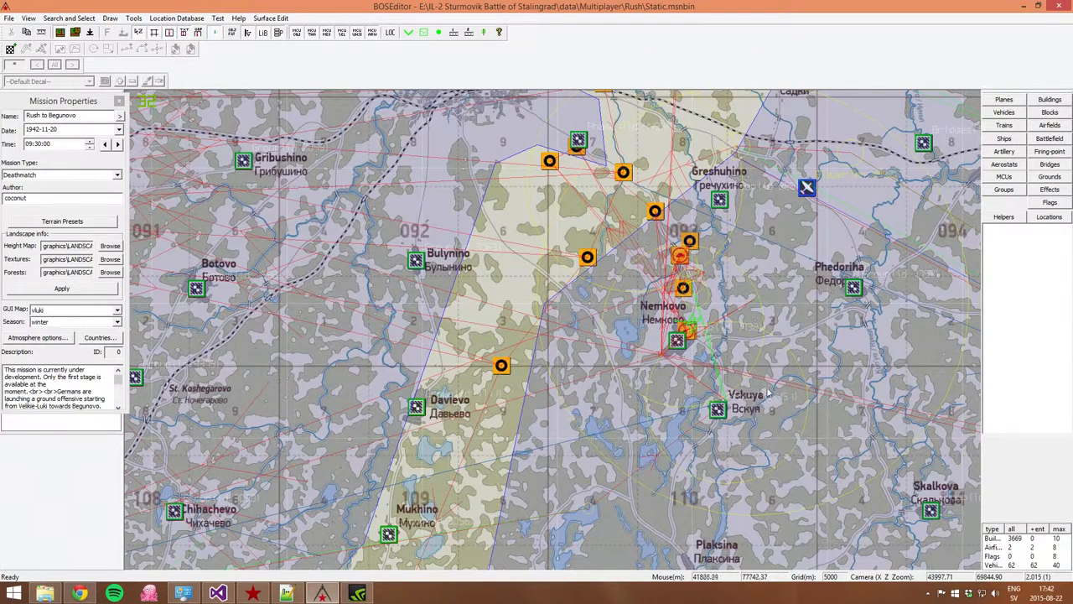
mouse_move(771, 394)
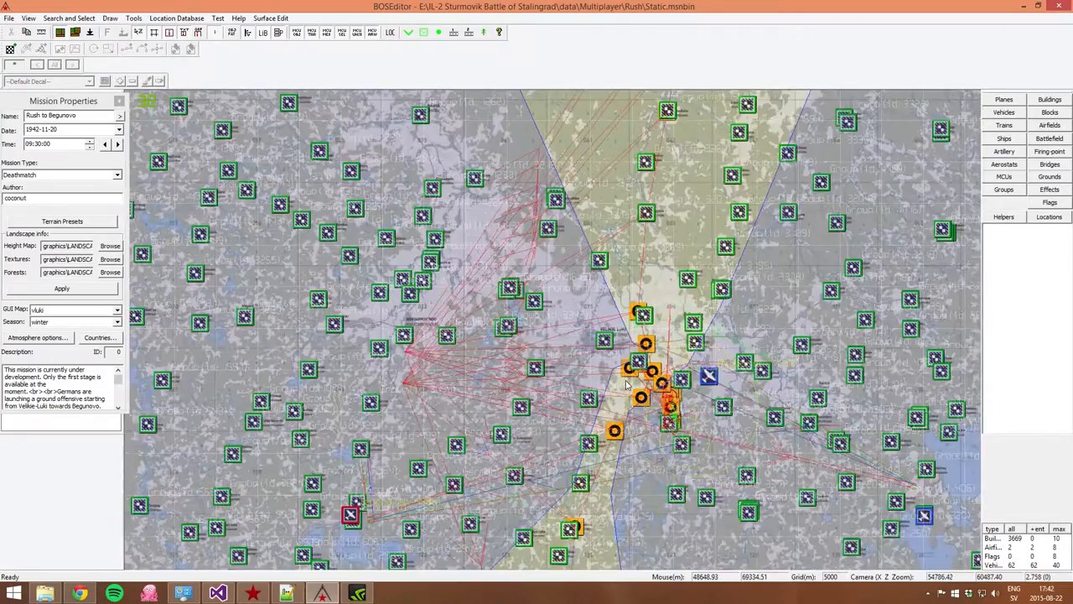
mouse_move(550, 333)
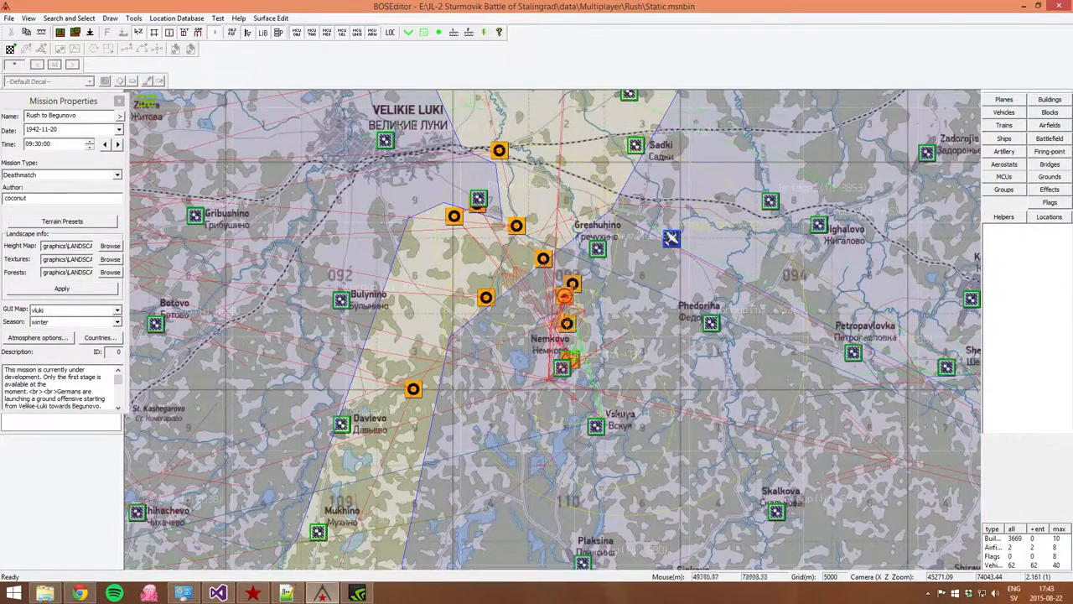
mouse_move(429, 176)
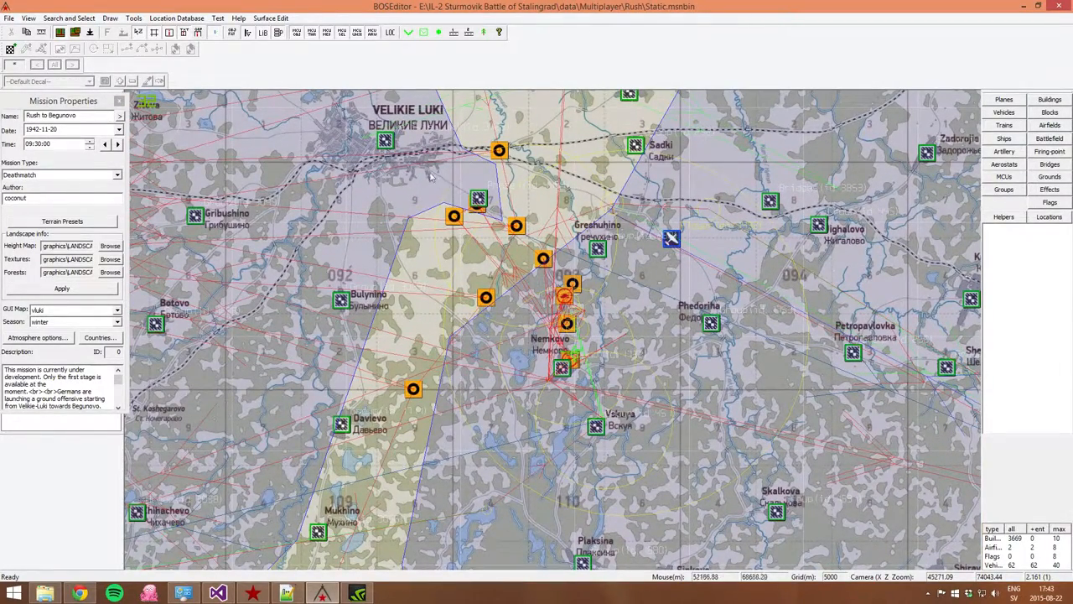
mouse_move(563, 354)
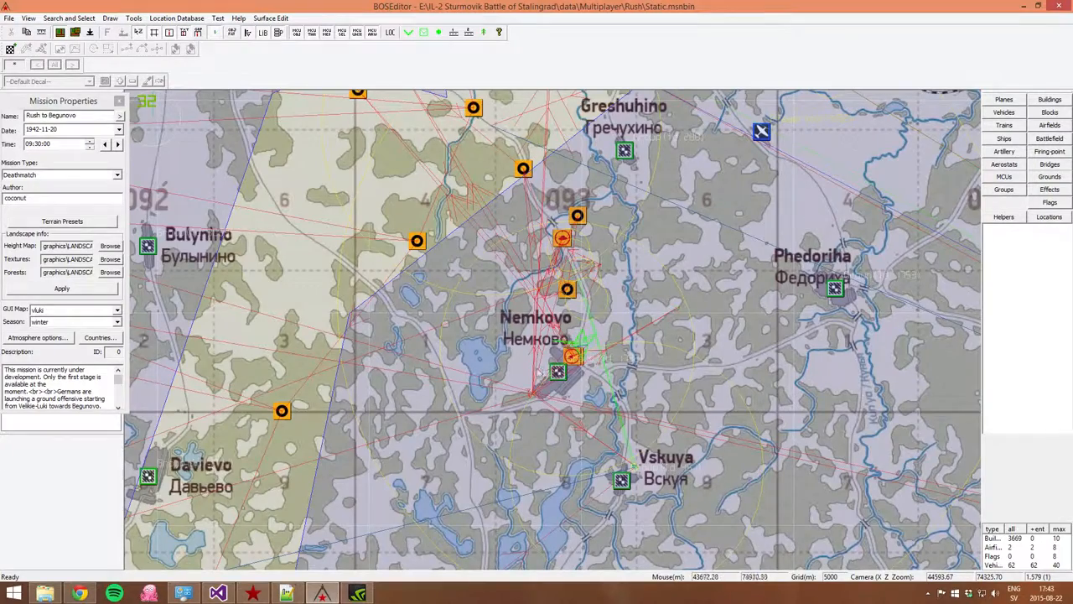
mouse_move(620, 352)
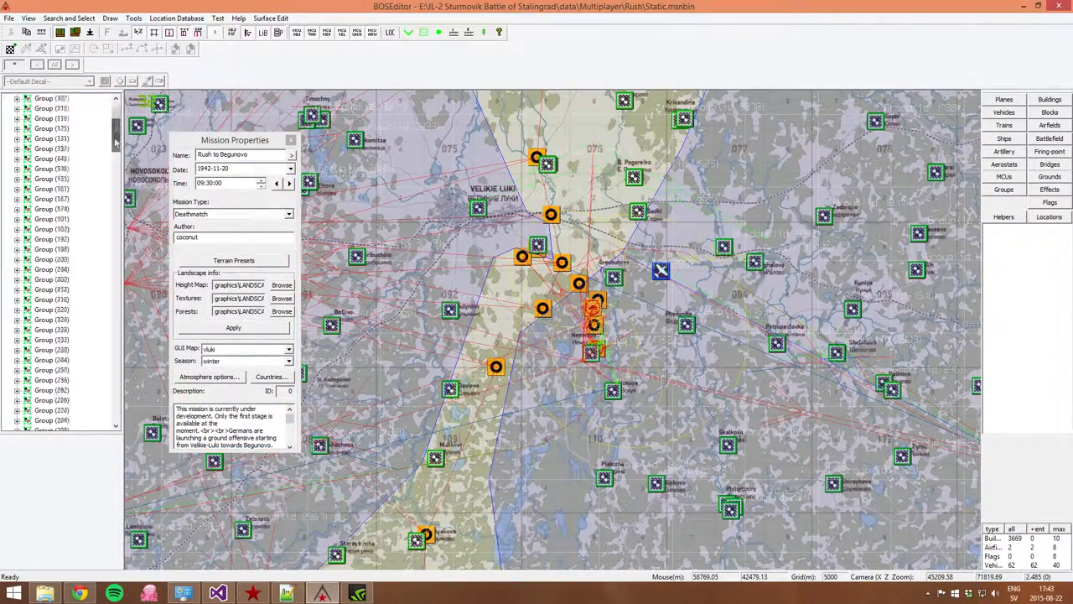
Zoom the map toward the airfield where the Russian AA group sits.
scroll(down, 3)
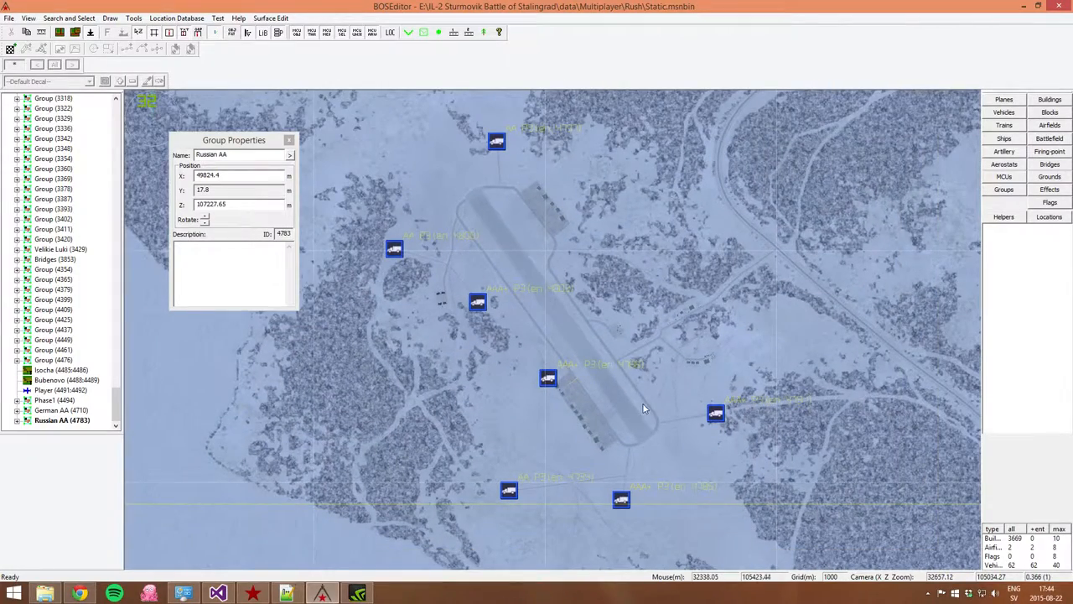
mouse_move(650, 476)
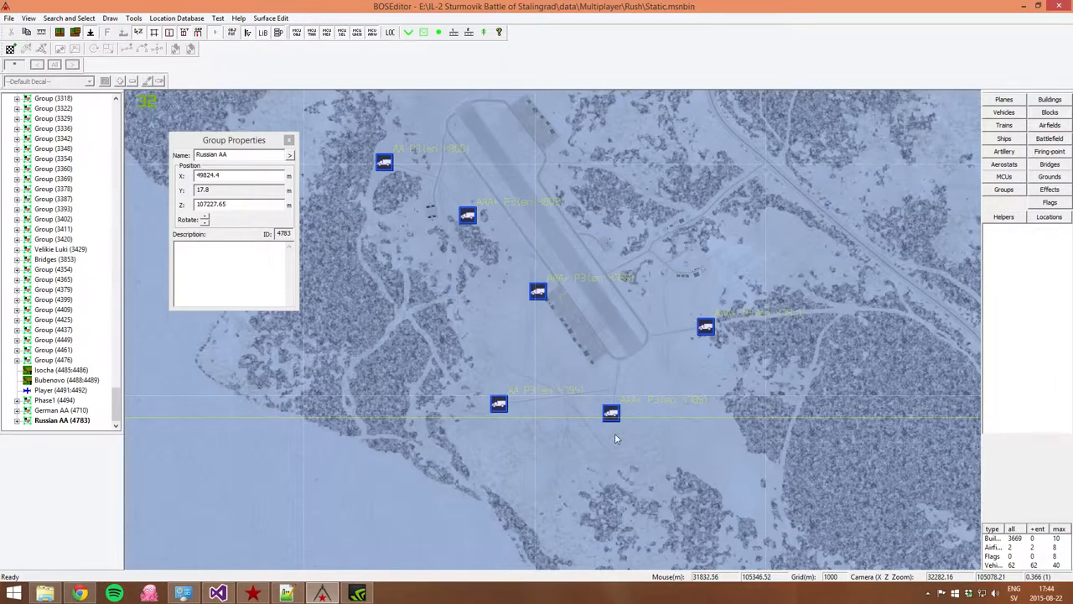
mouse_move(654, 421)
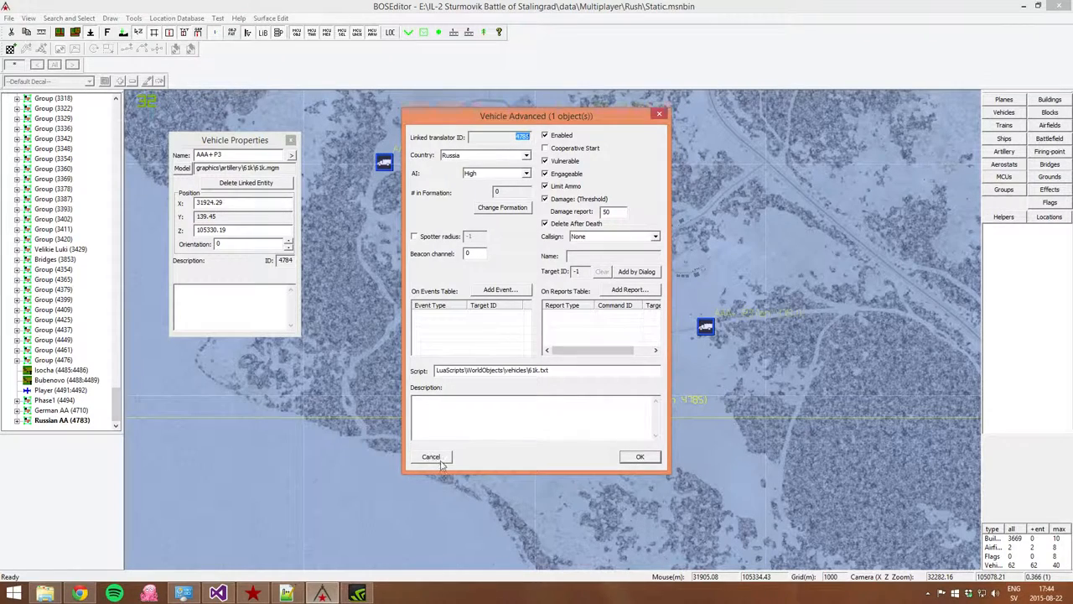
Cancel the Vehicle Advanced dialog and zoom around the airfield to check the AA P2/P3 vehicles.
click(430, 456)
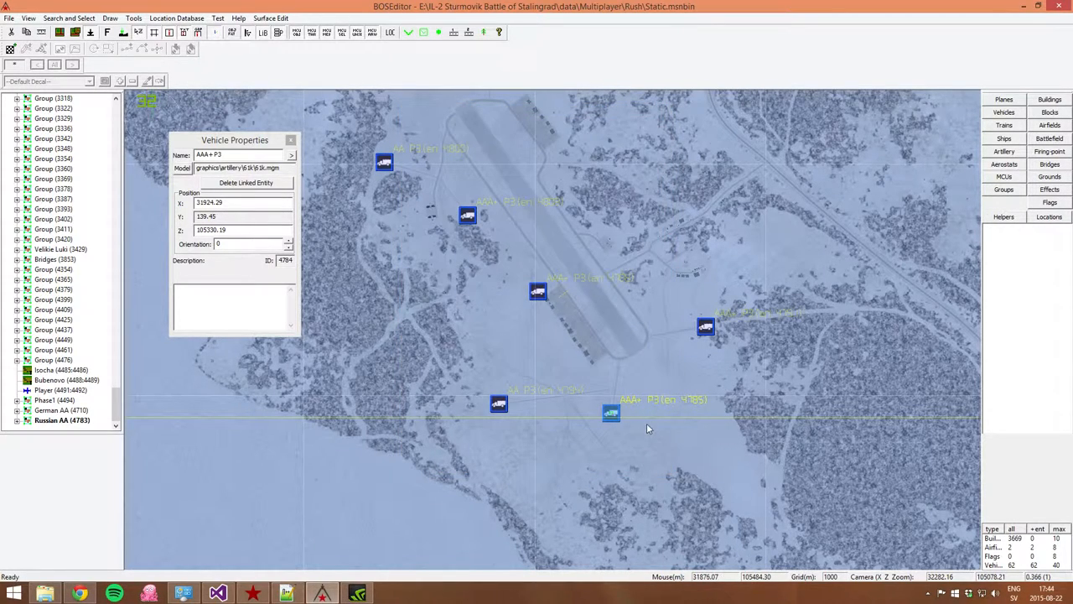
mouse_move(679, 433)
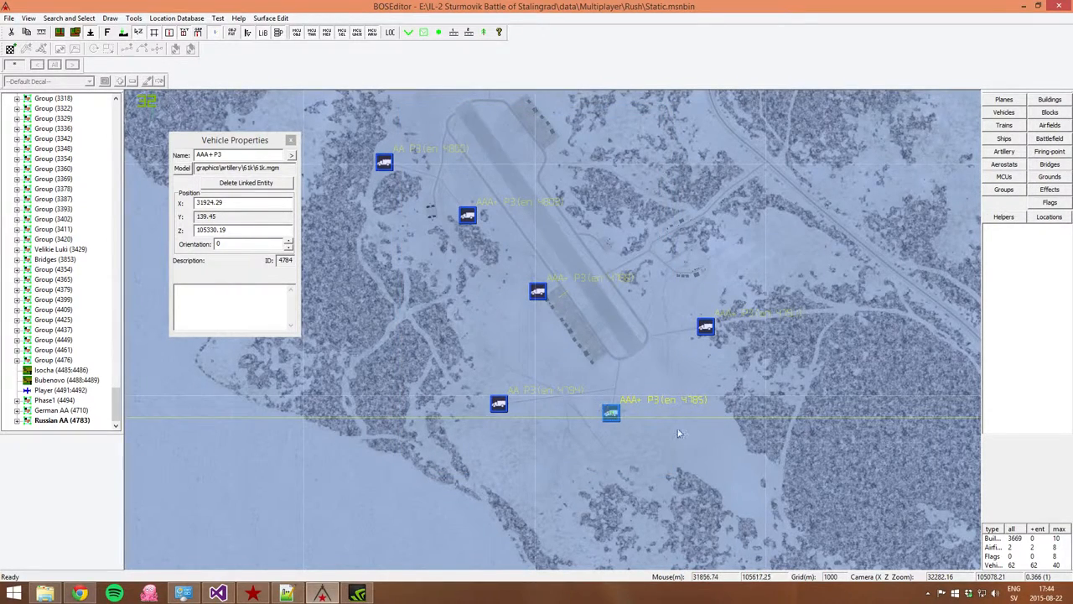
mouse_move(621, 416)
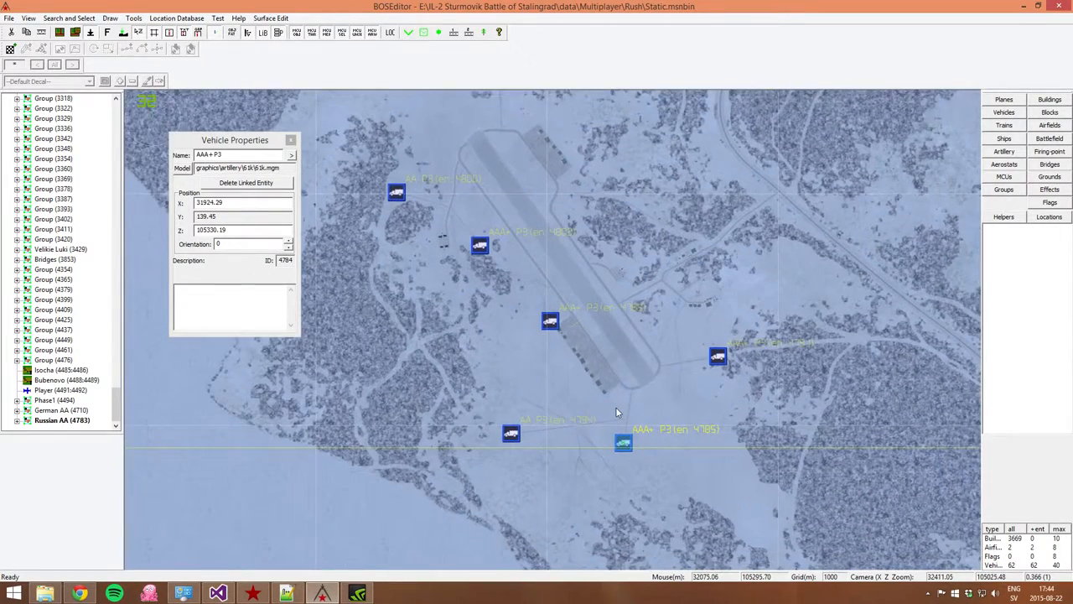
scroll(down, 3)
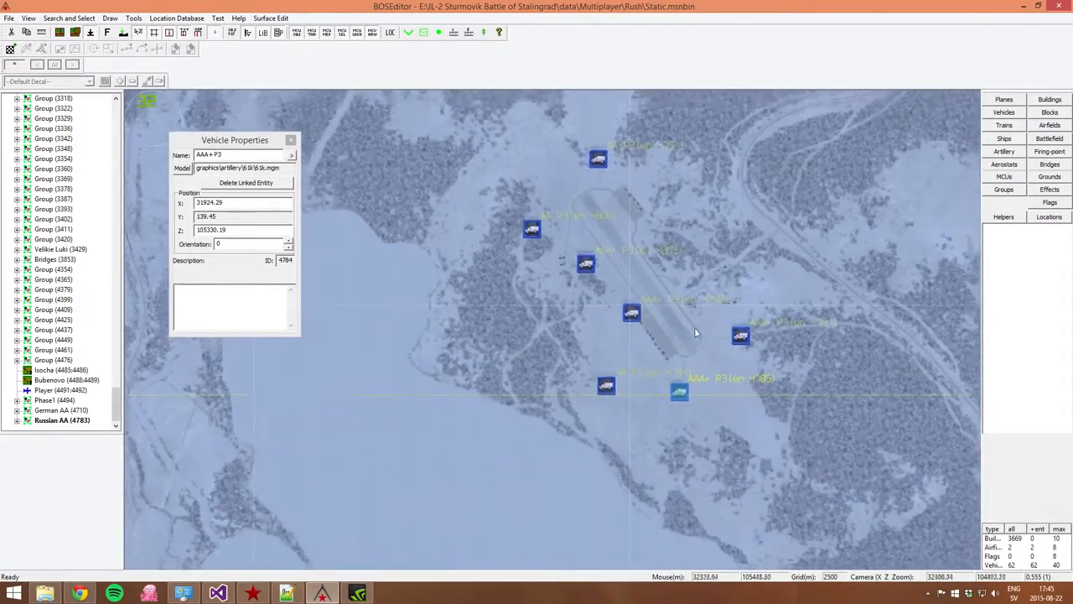
scroll(up, 3)
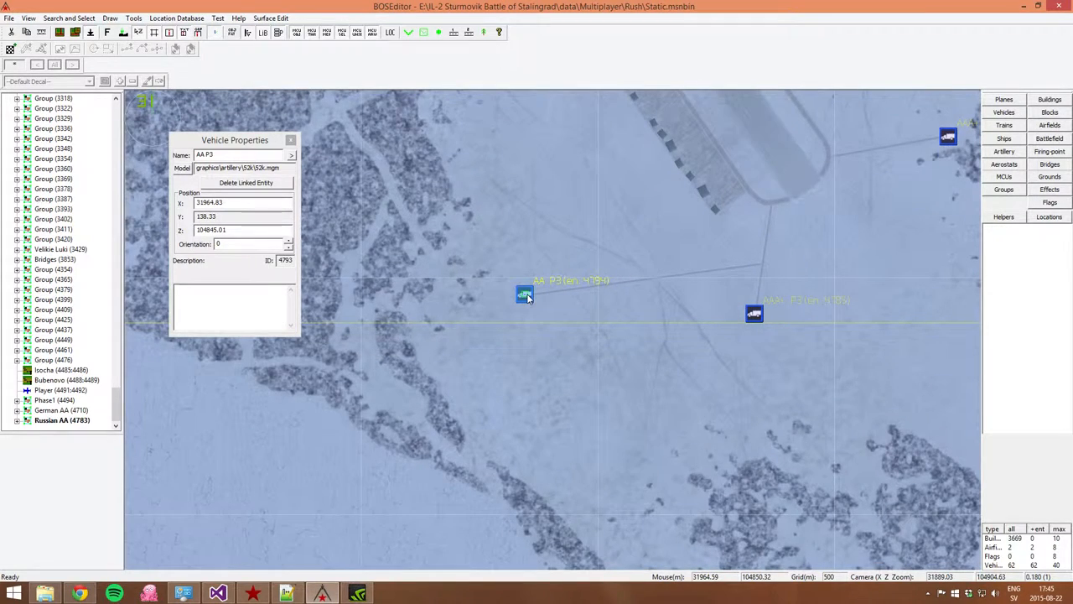
mouse_move(556, 261)
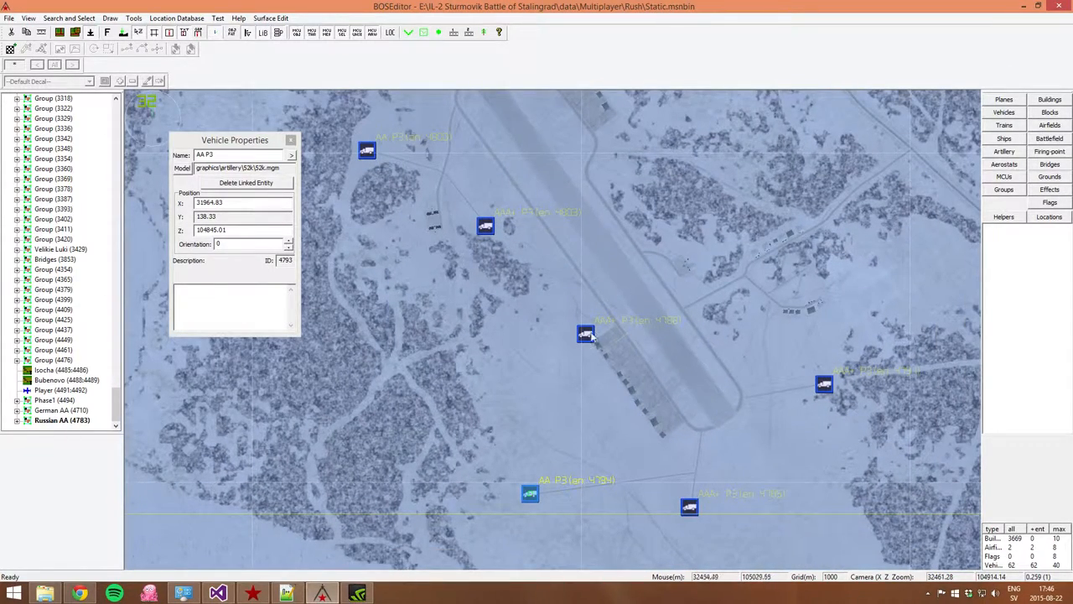
mouse_move(825, 399)
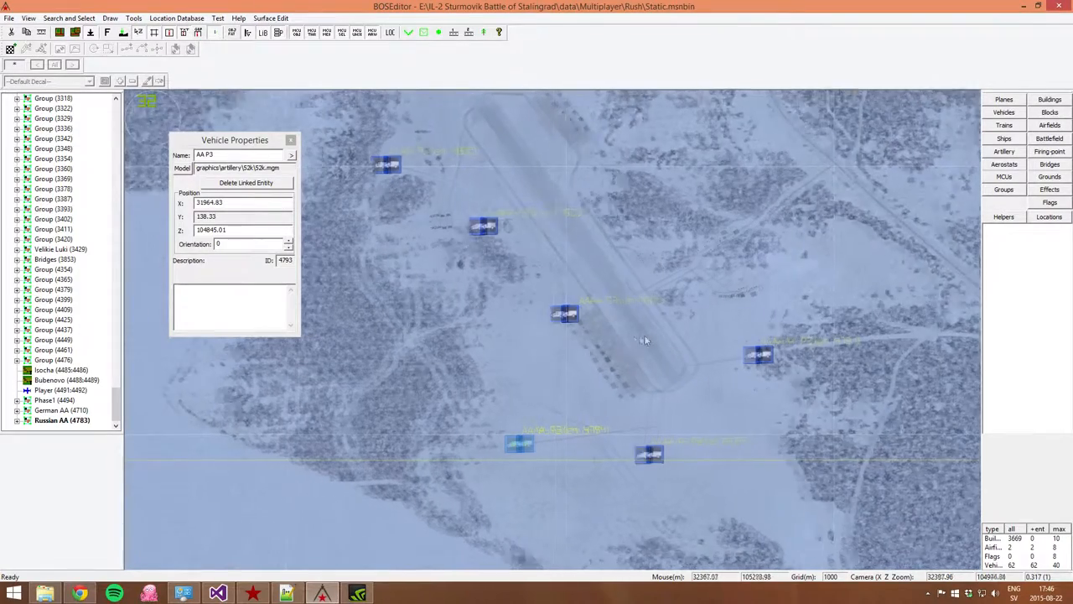
scroll(up, 3)
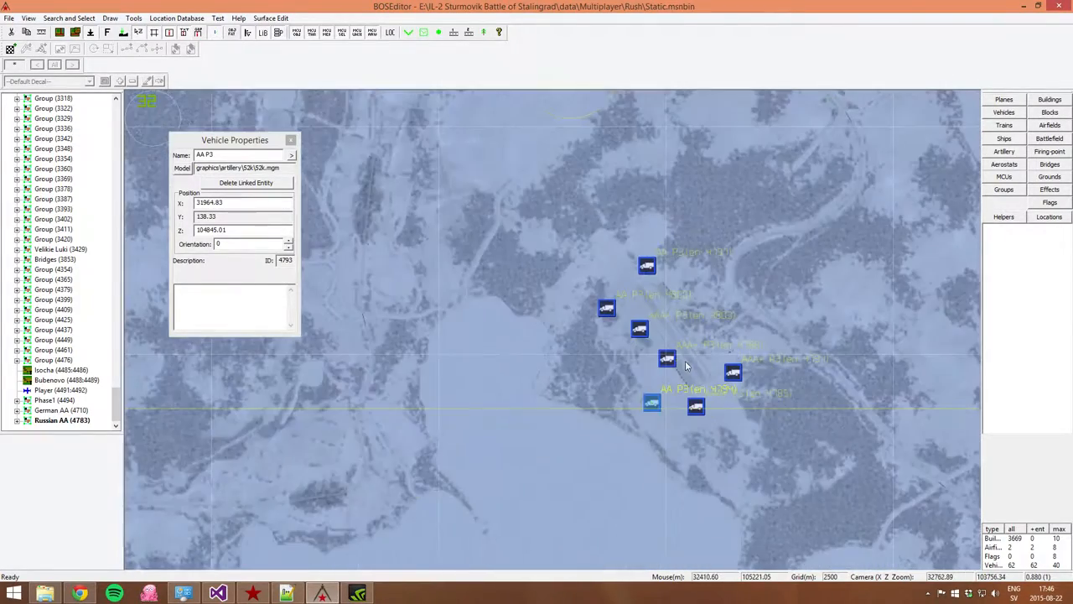
mouse_move(797, 379)
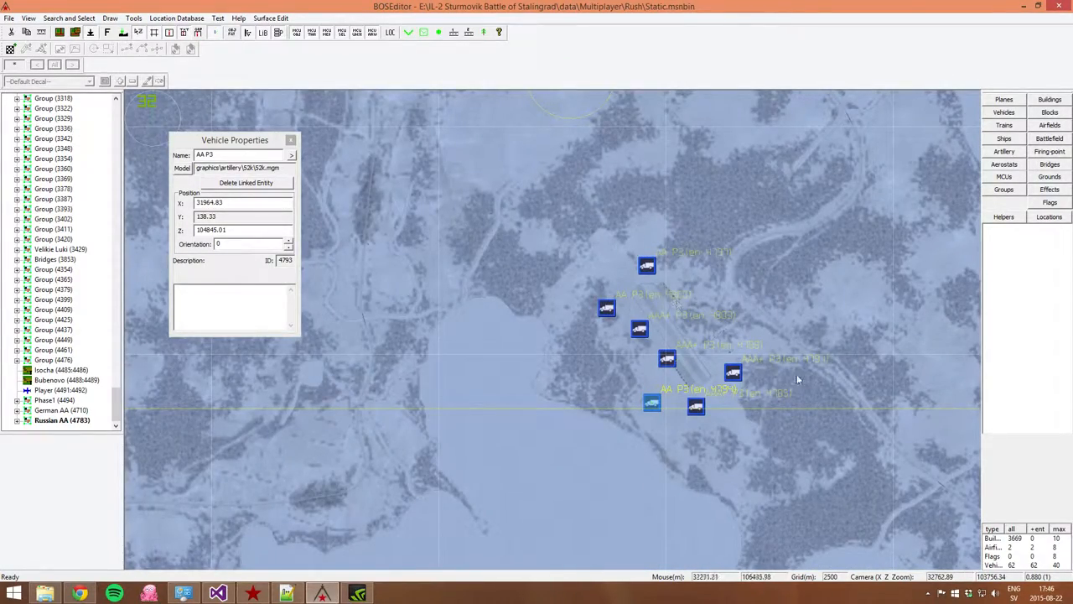
scroll(up, 3)
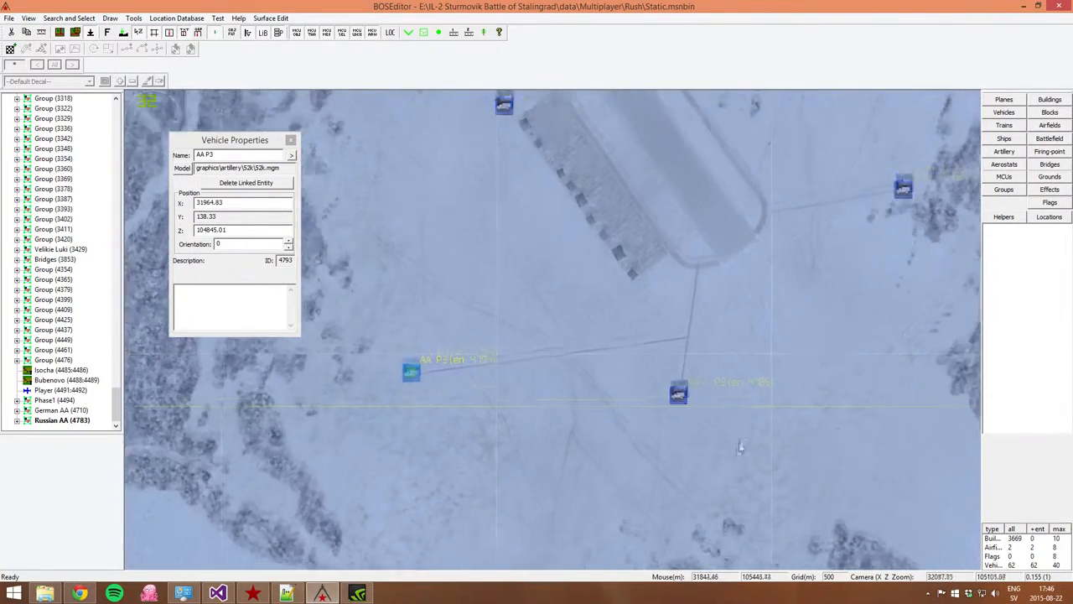
scroll(down, 3)
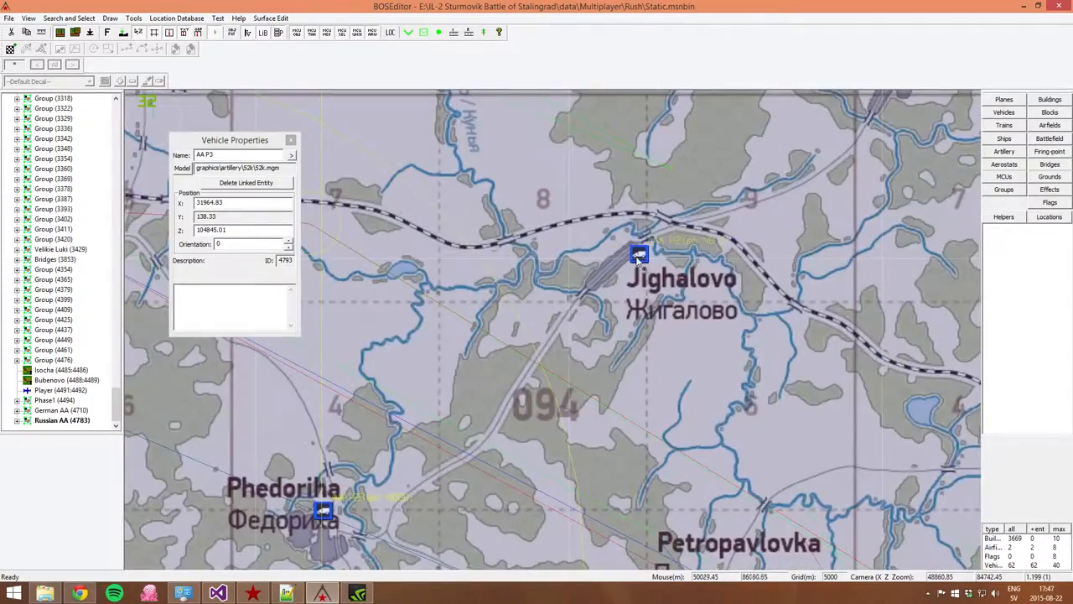
scroll(down, 3)
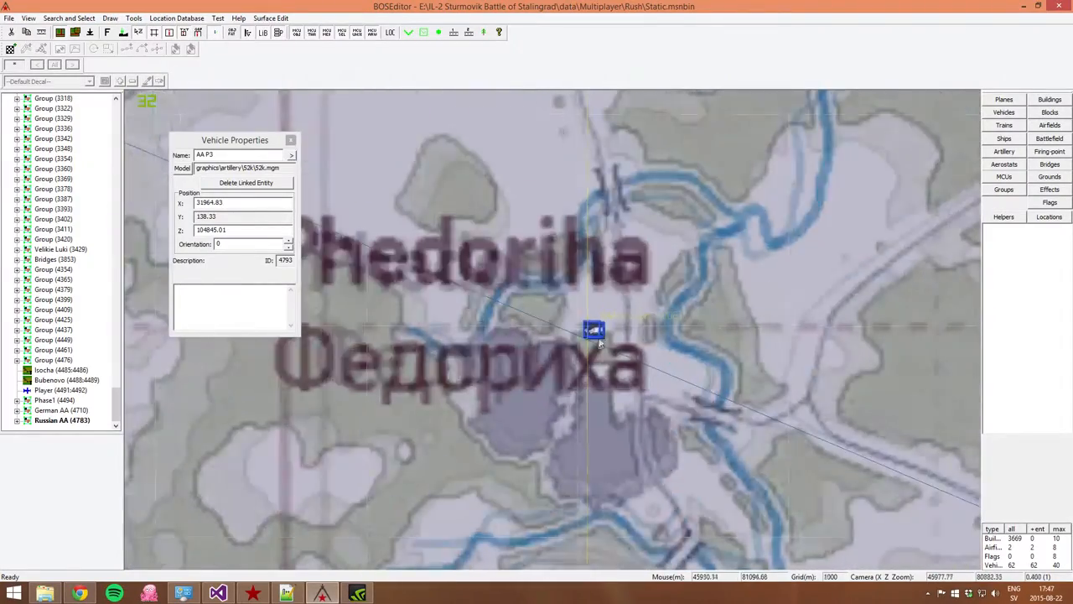
scroll(down, 3)
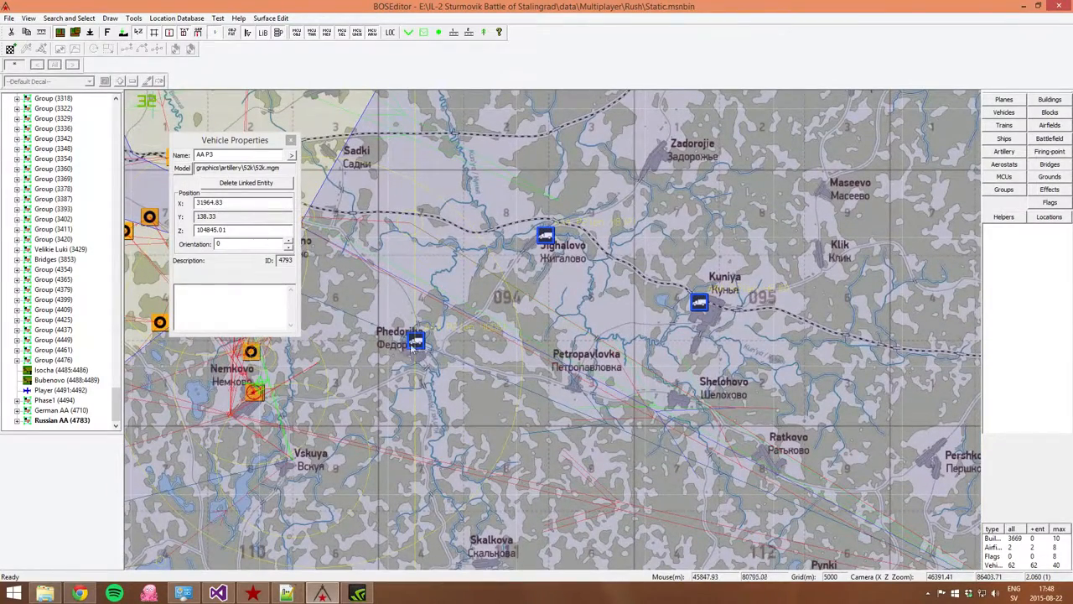
scroll(up, 3)
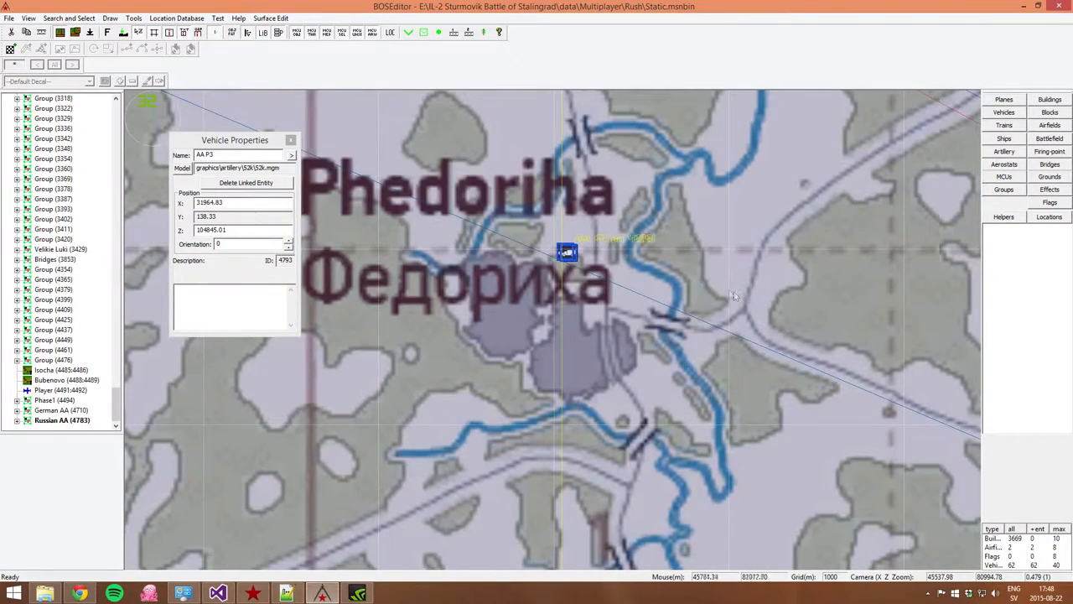
scroll(down, 3)
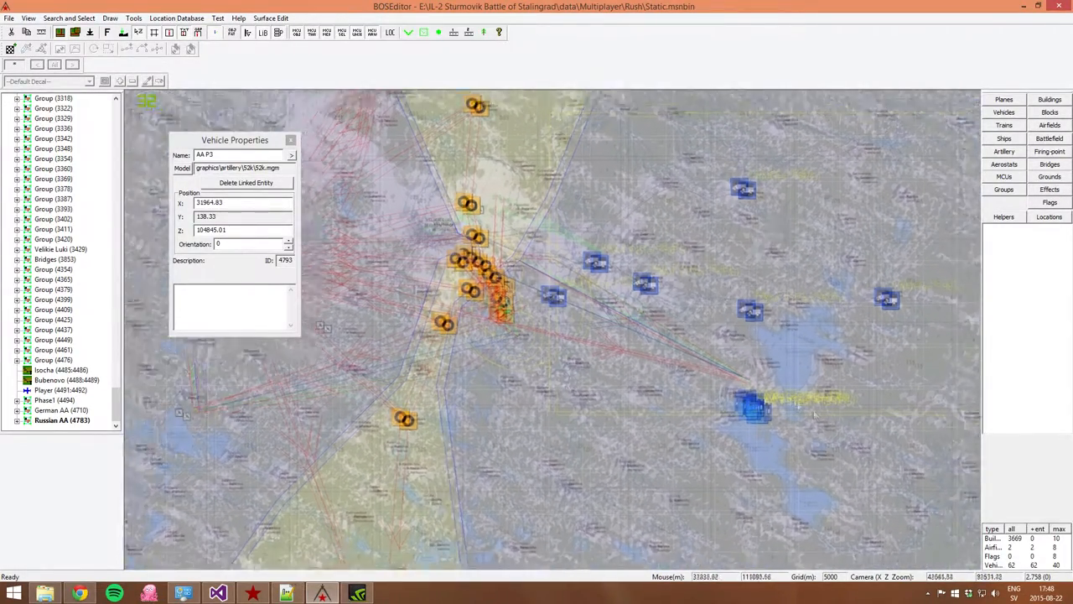
scroll(up, 3)
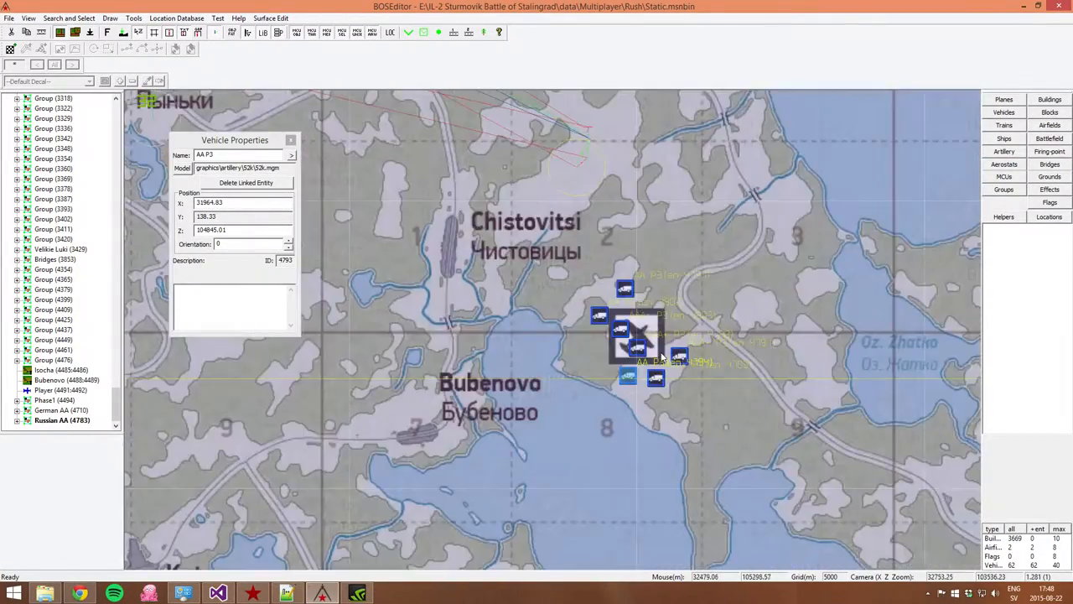
scroll(up, 3)
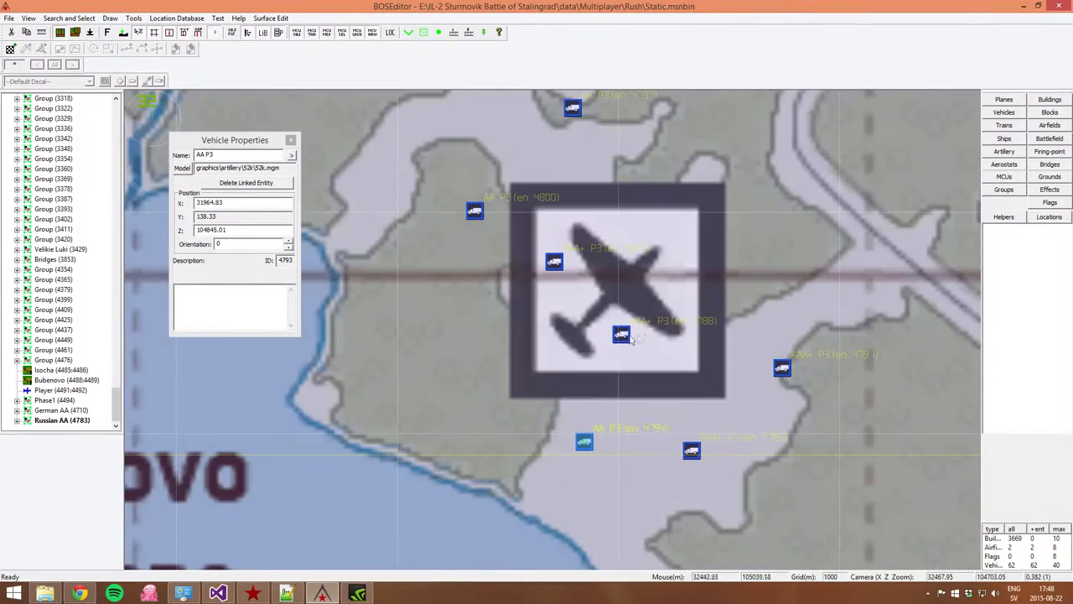
scroll(down, 3)
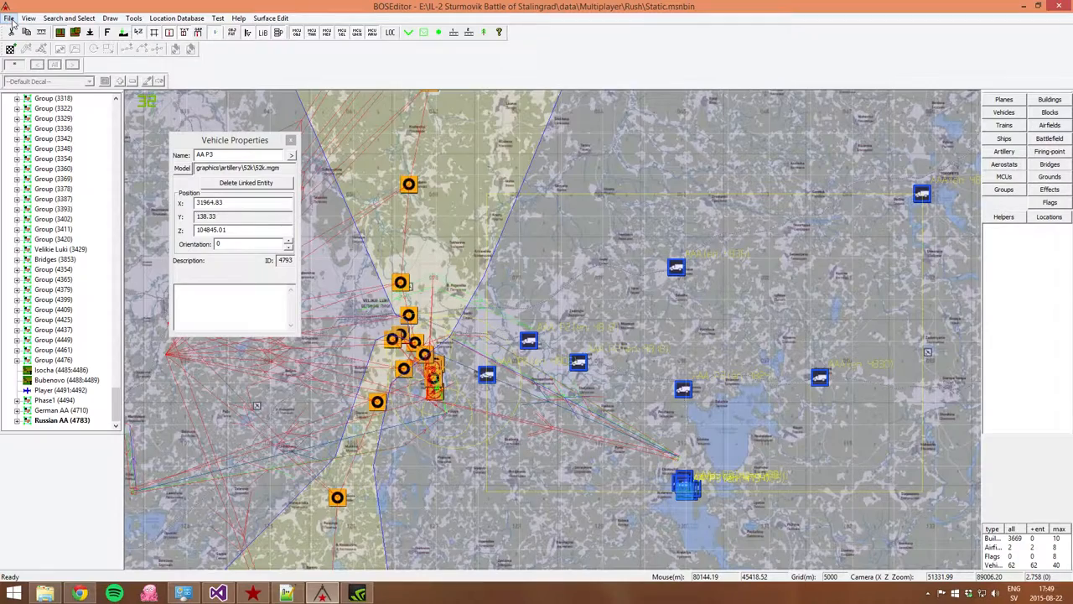
click(10, 17)
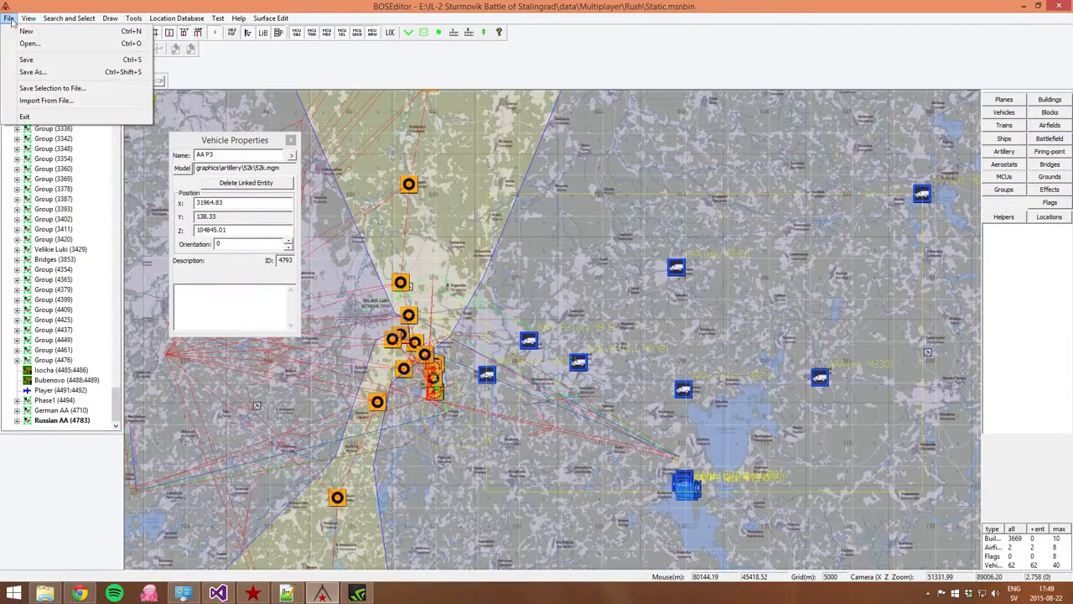
click(30, 43)
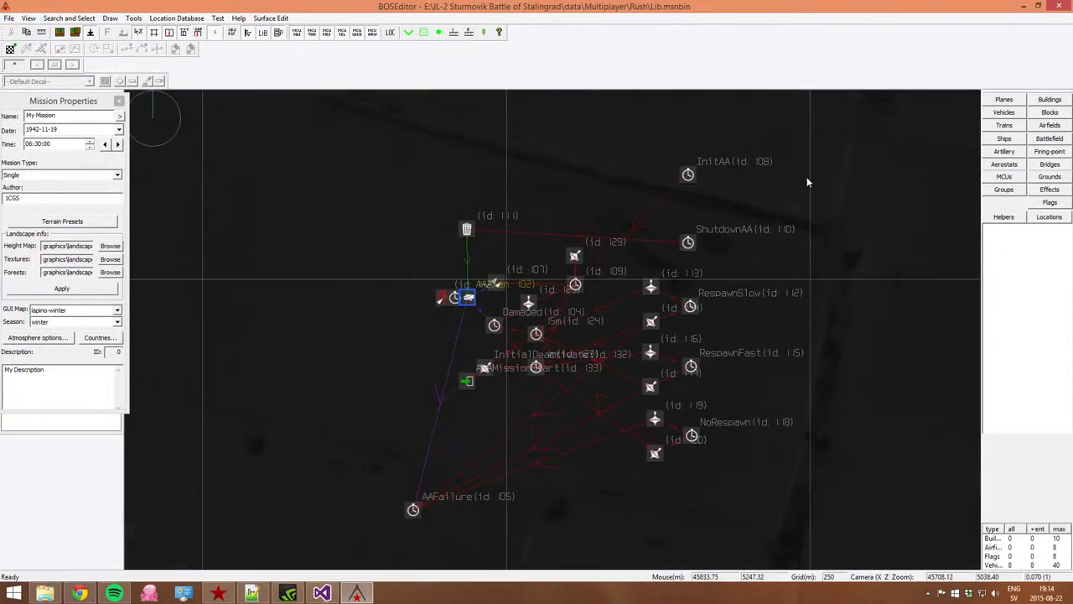
mouse_move(688, 379)
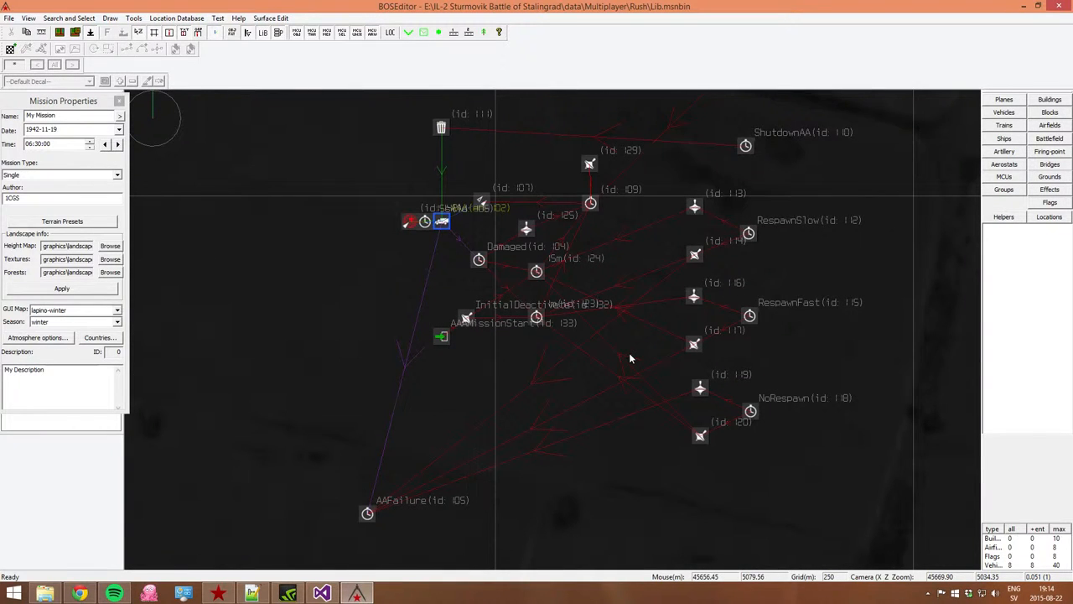
mouse_move(778, 386)
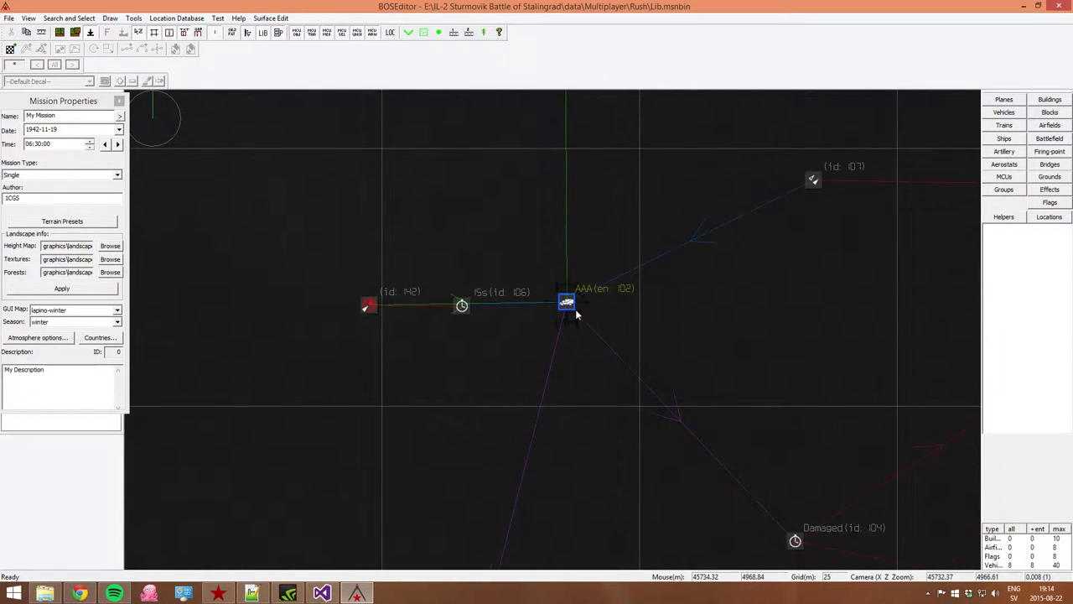
scroll(down, 3)
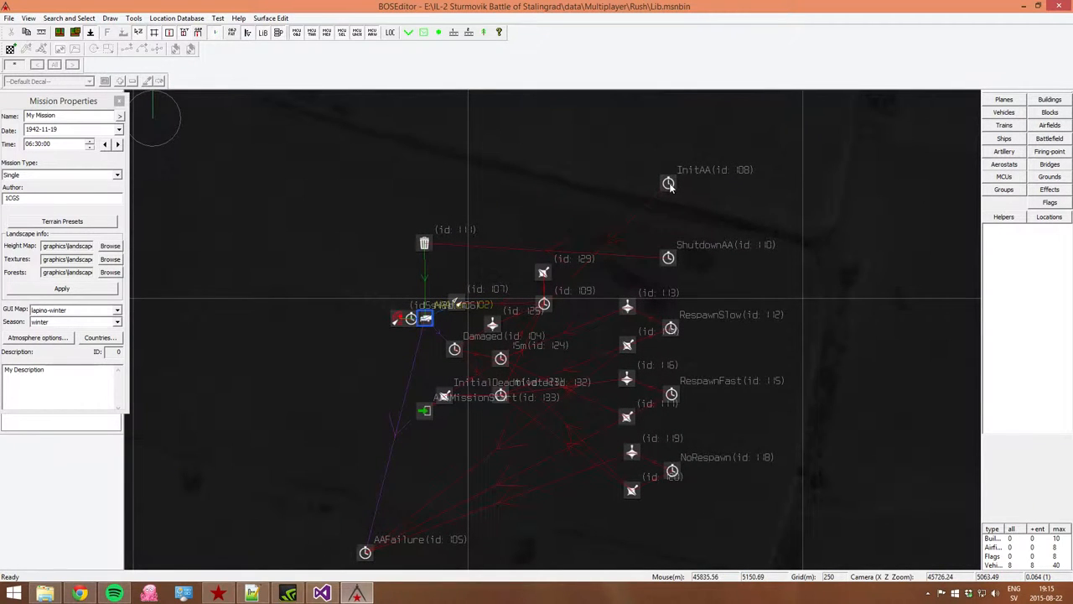
mouse_move(669, 265)
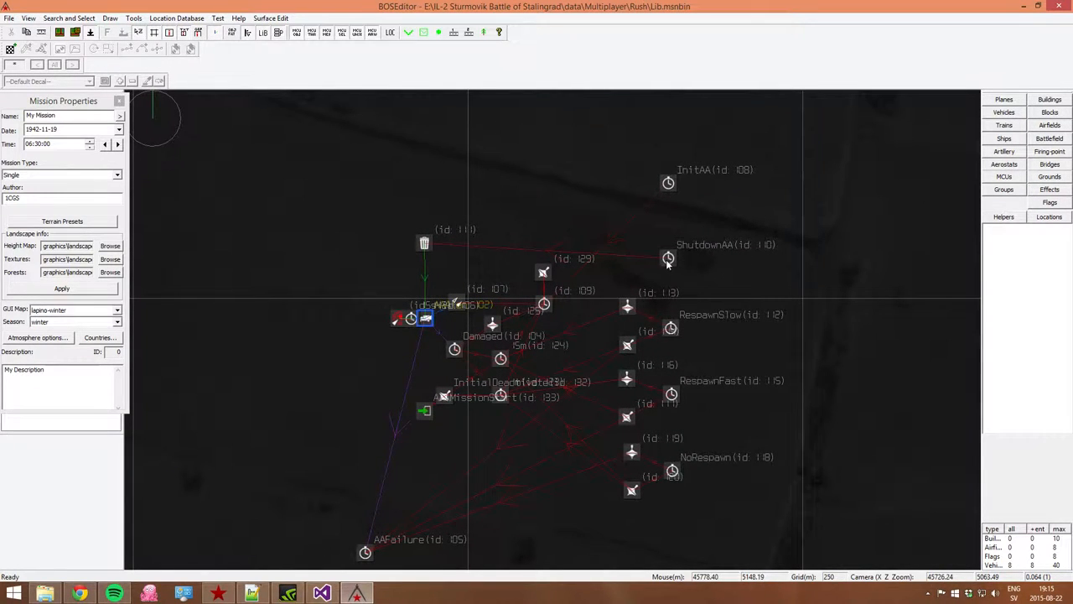
scroll(down, 3)
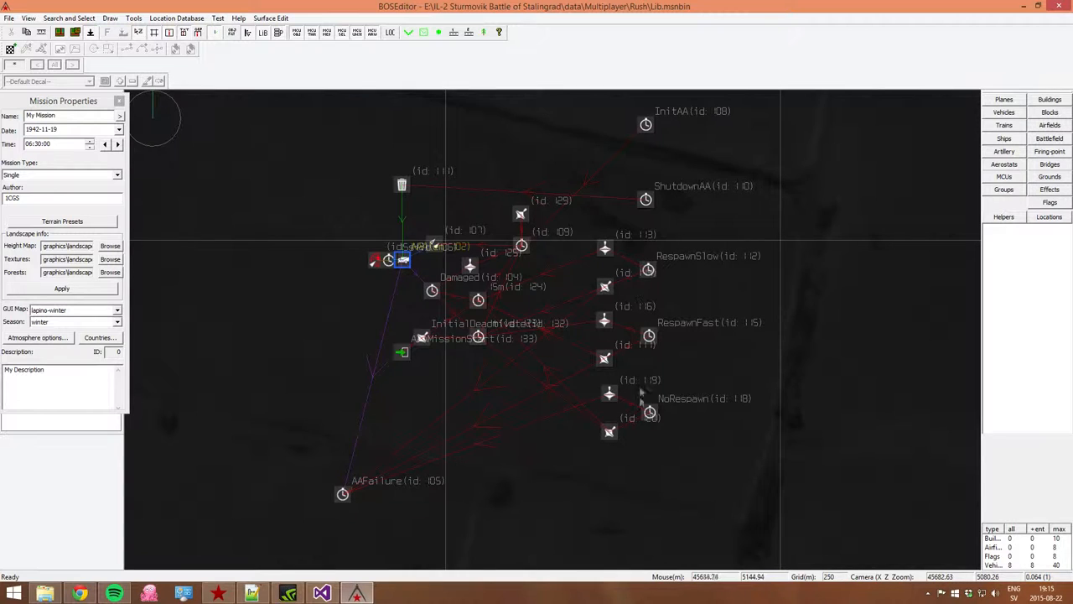
mouse_move(741, 423)
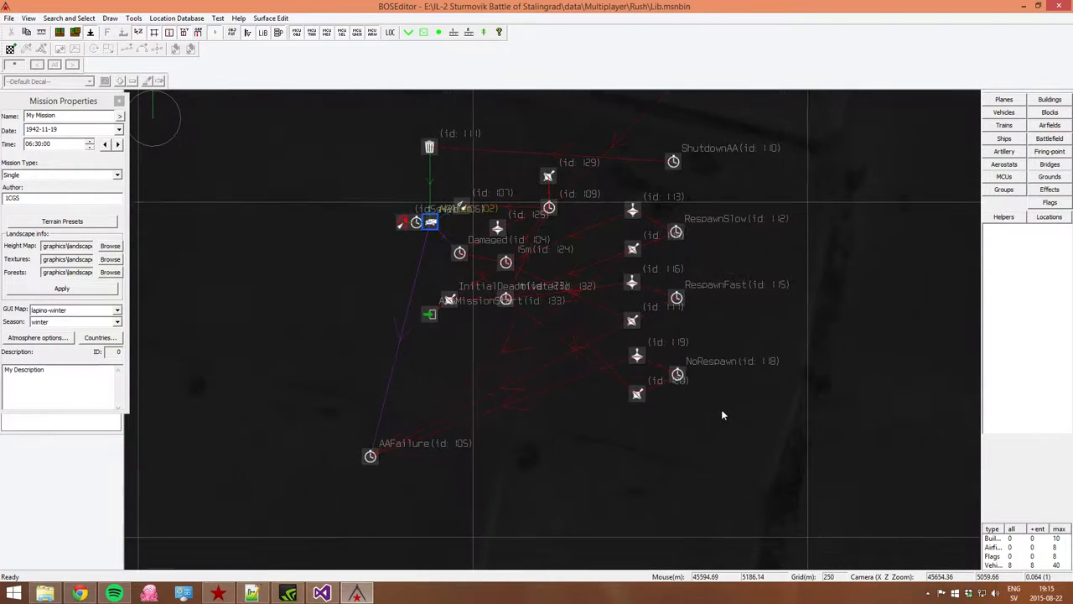
mouse_move(718, 384)
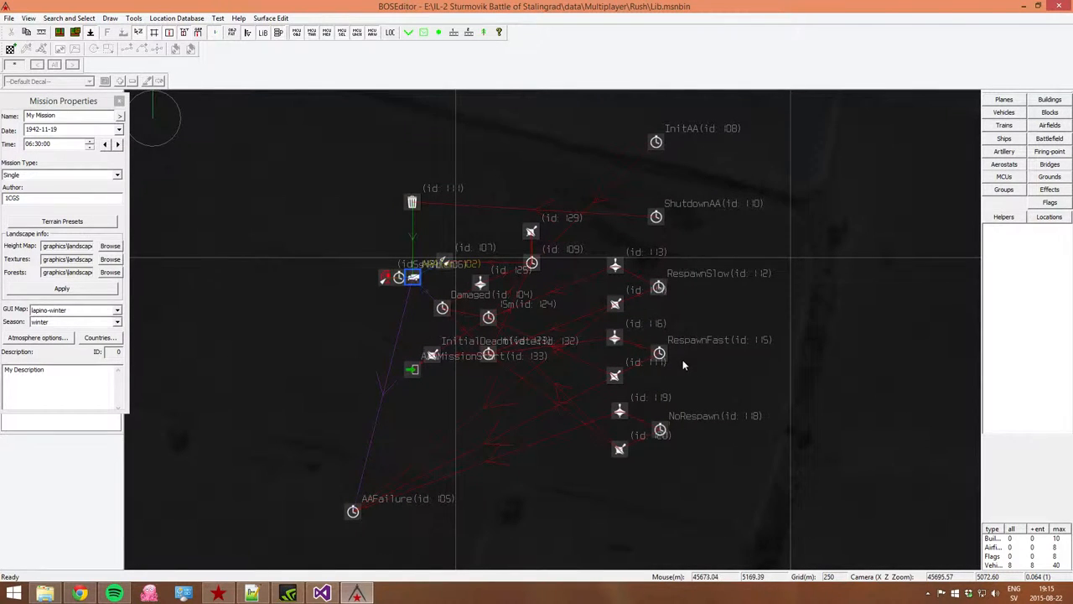
mouse_move(668, 360)
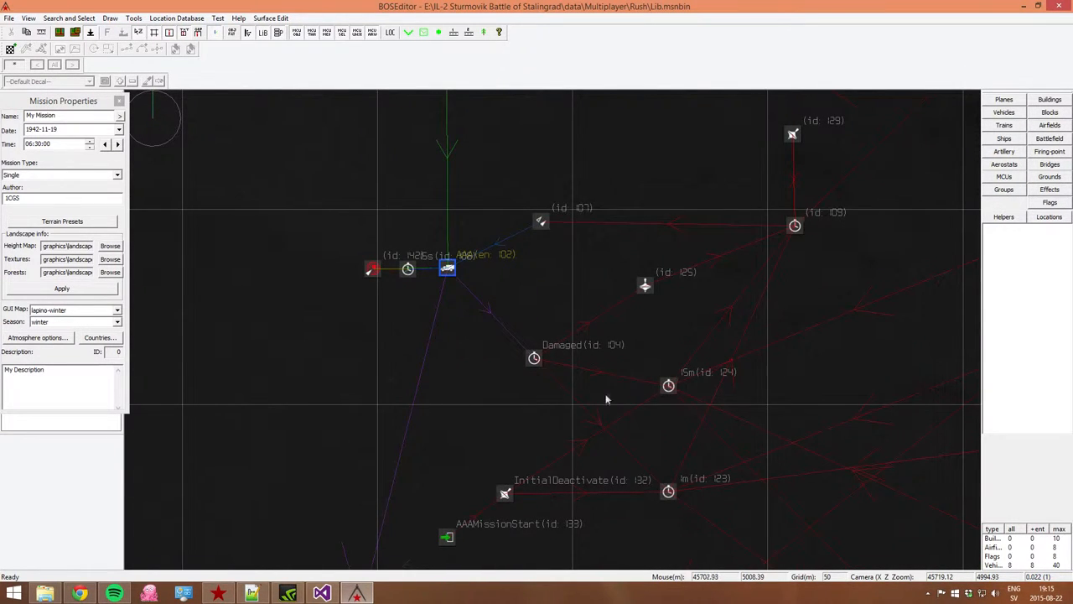
scroll(down, 3)
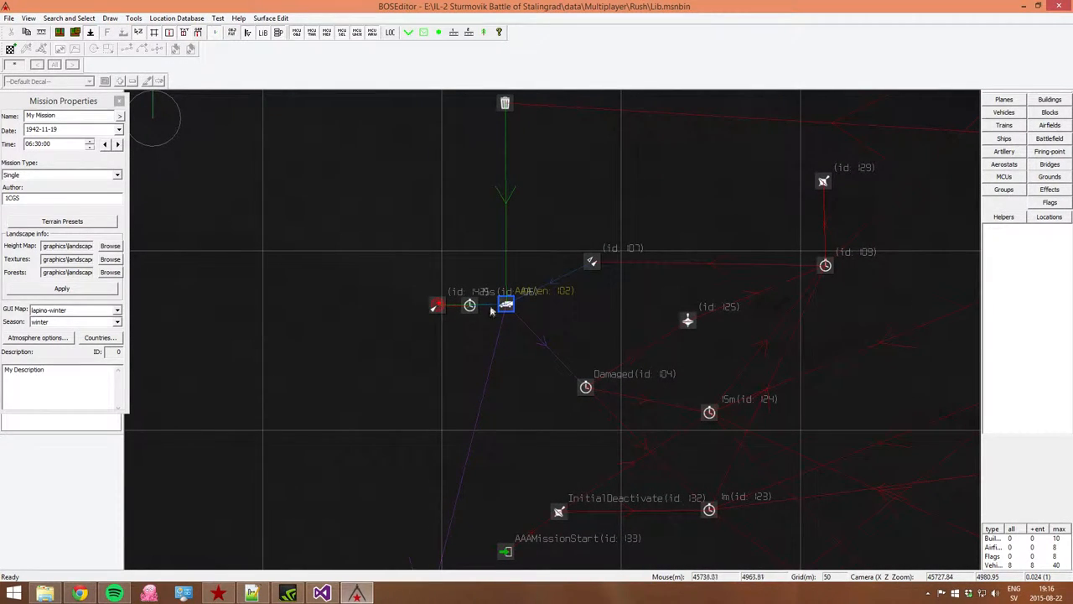
mouse_move(640, 400)
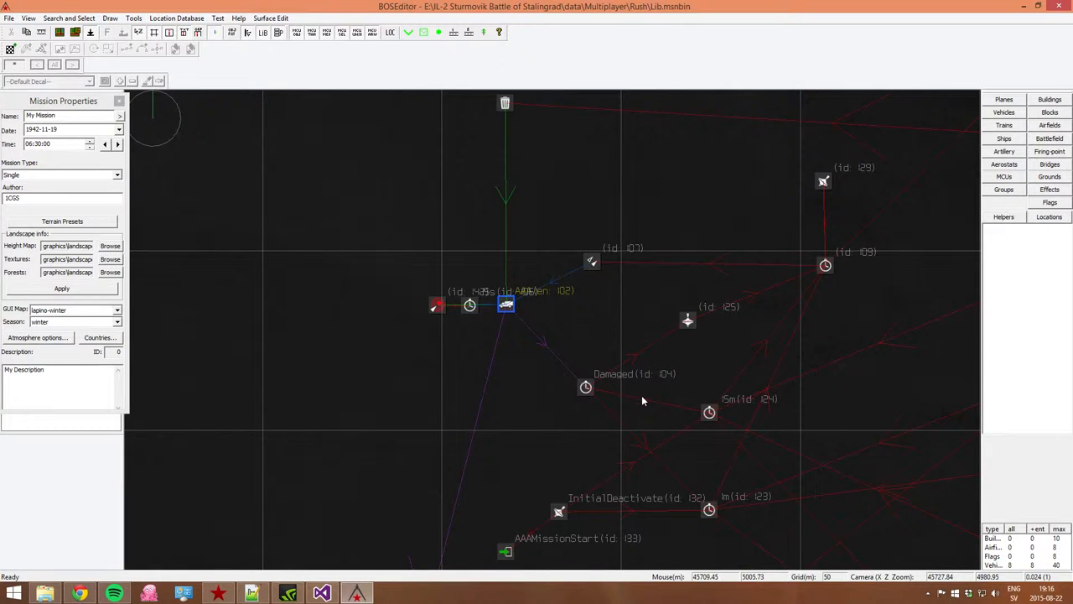
mouse_move(765, 419)
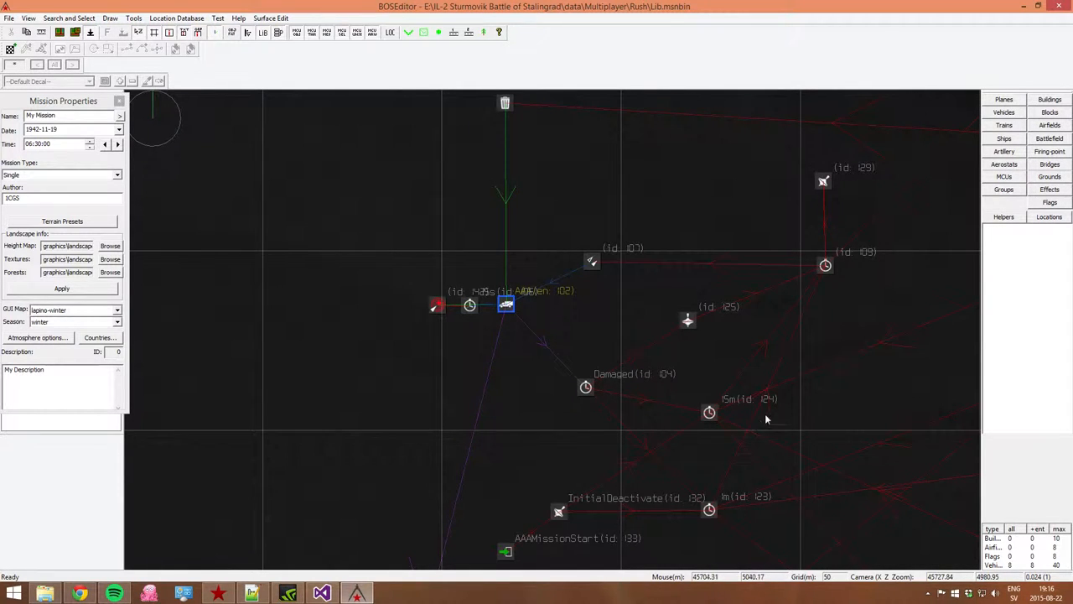
scroll(down, 3)
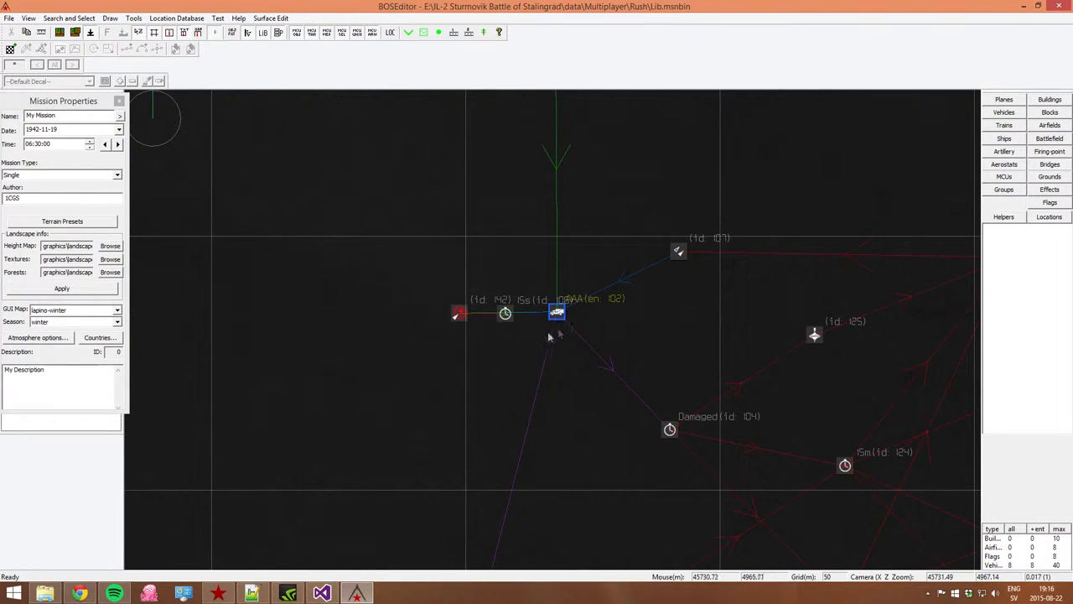
mouse_move(584, 327)
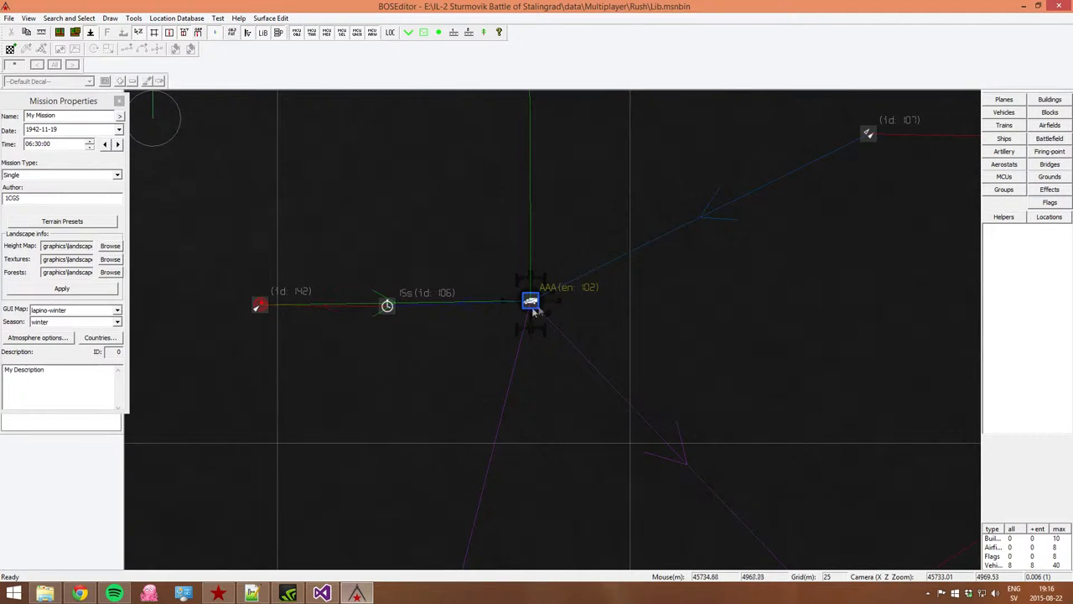
scroll(up, 3)
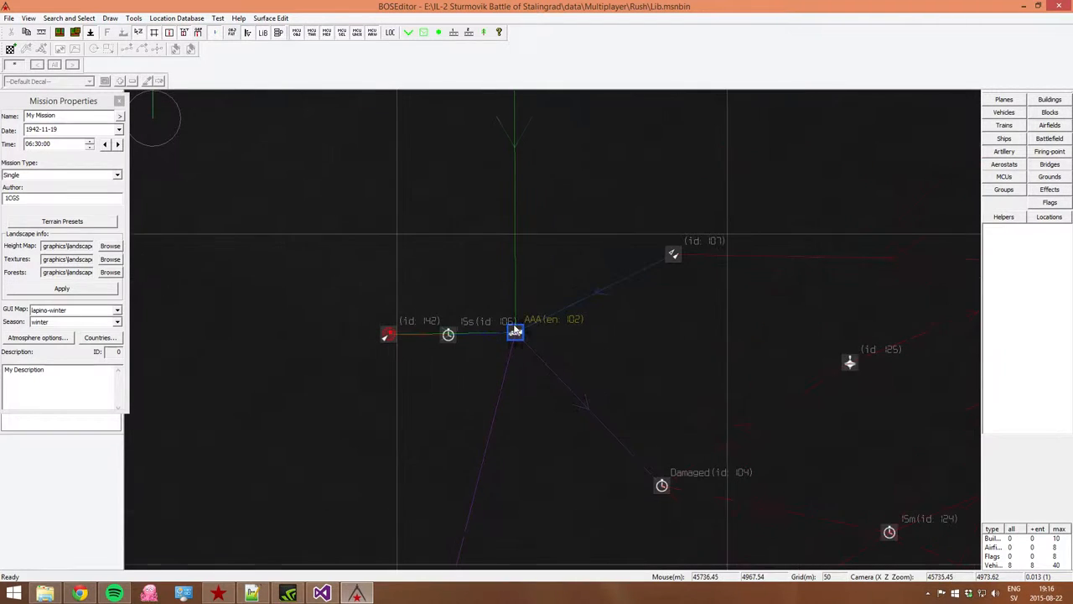
double_click(515, 332)
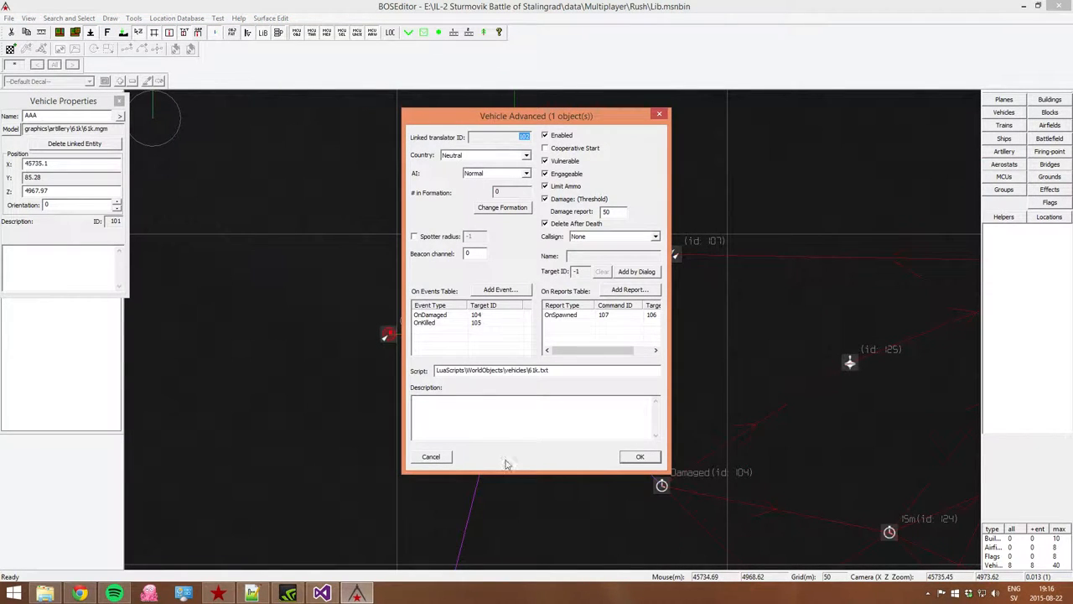
mouse_move(635, 247)
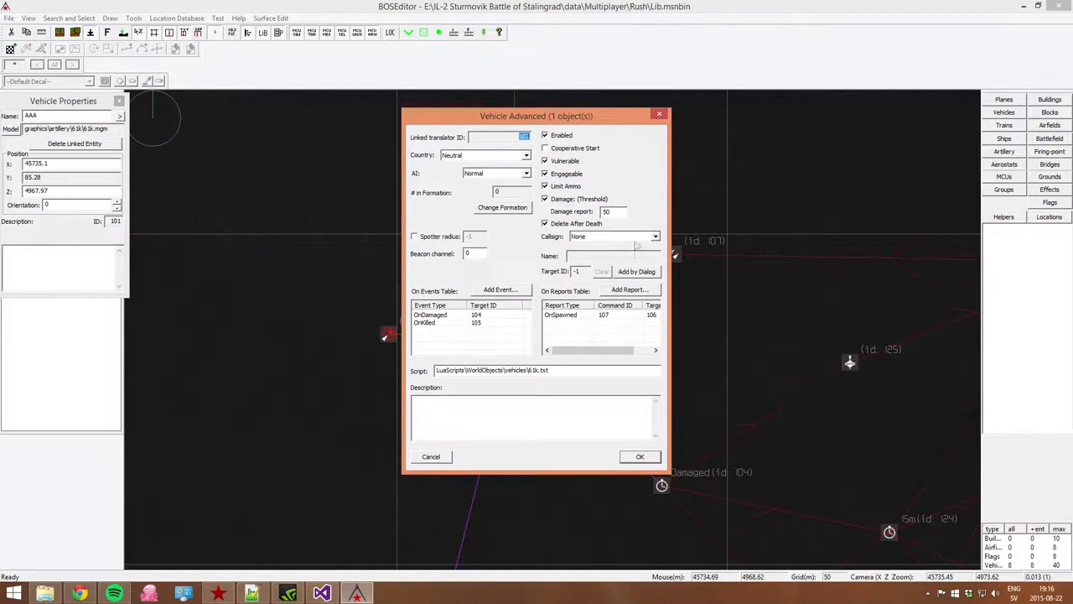
click(639, 457)
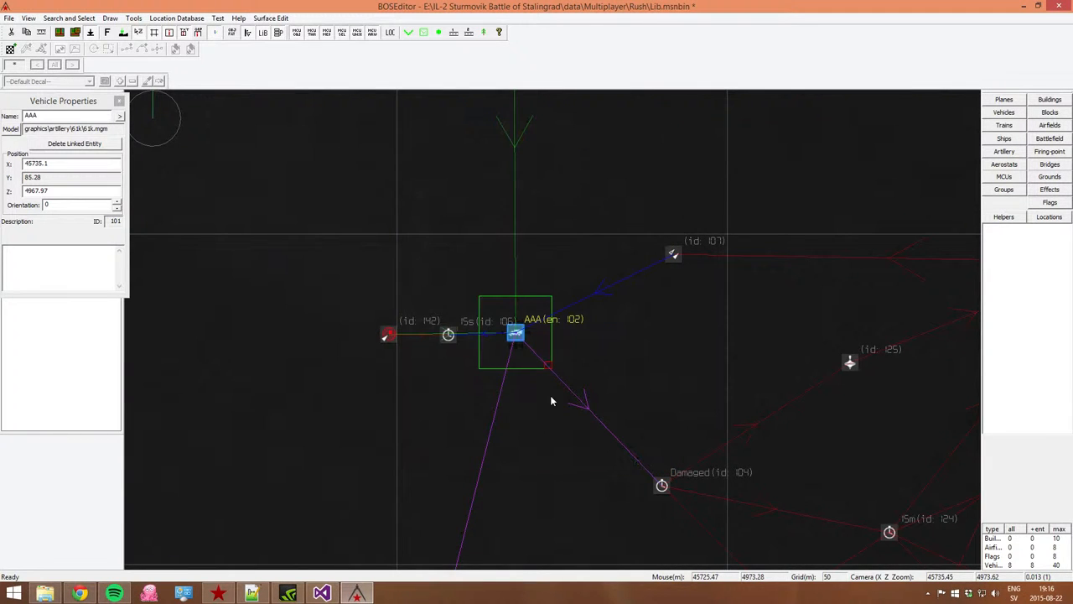
scroll(down, 3)
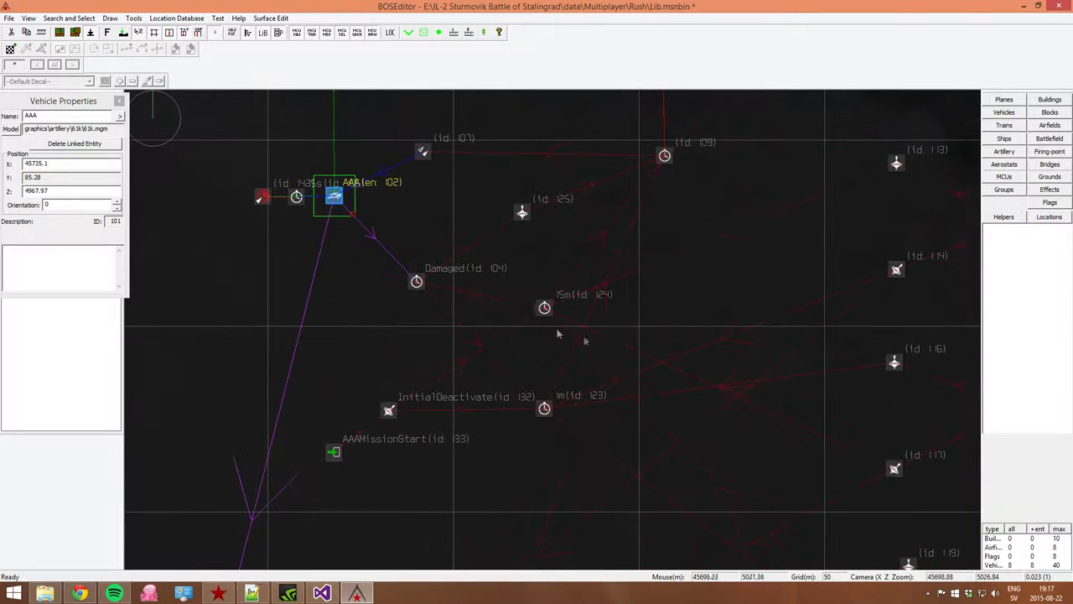
mouse_move(646, 400)
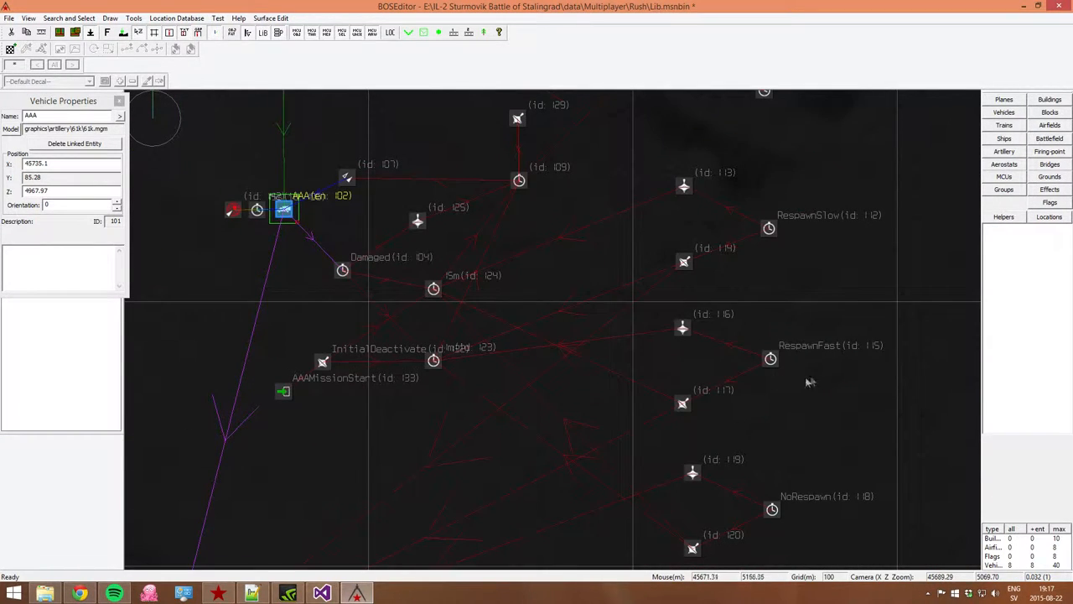
mouse_move(795, 235)
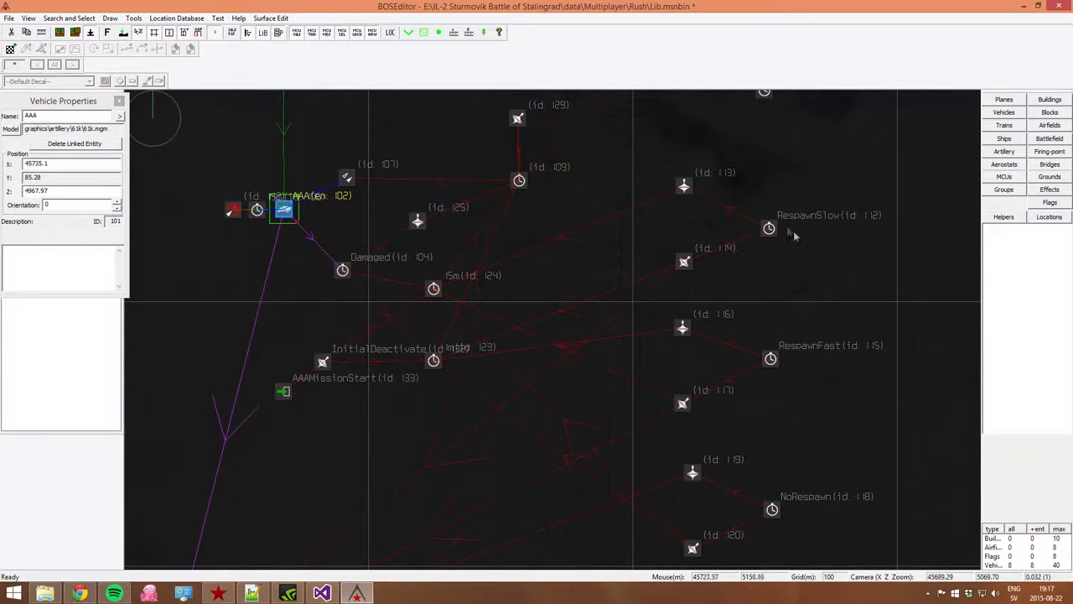
mouse_move(533, 315)
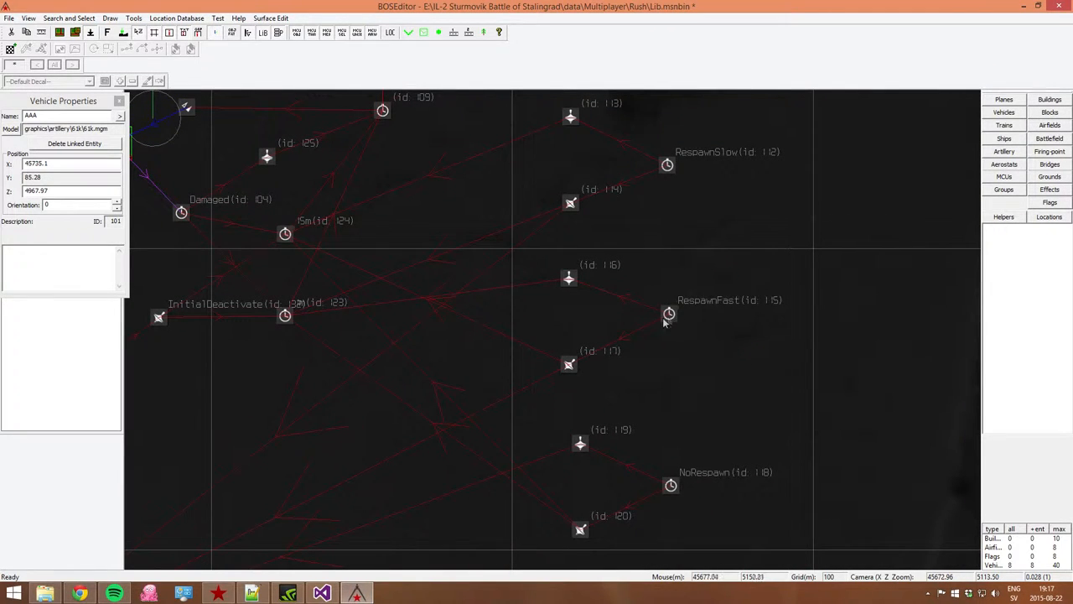
scroll(up, 3)
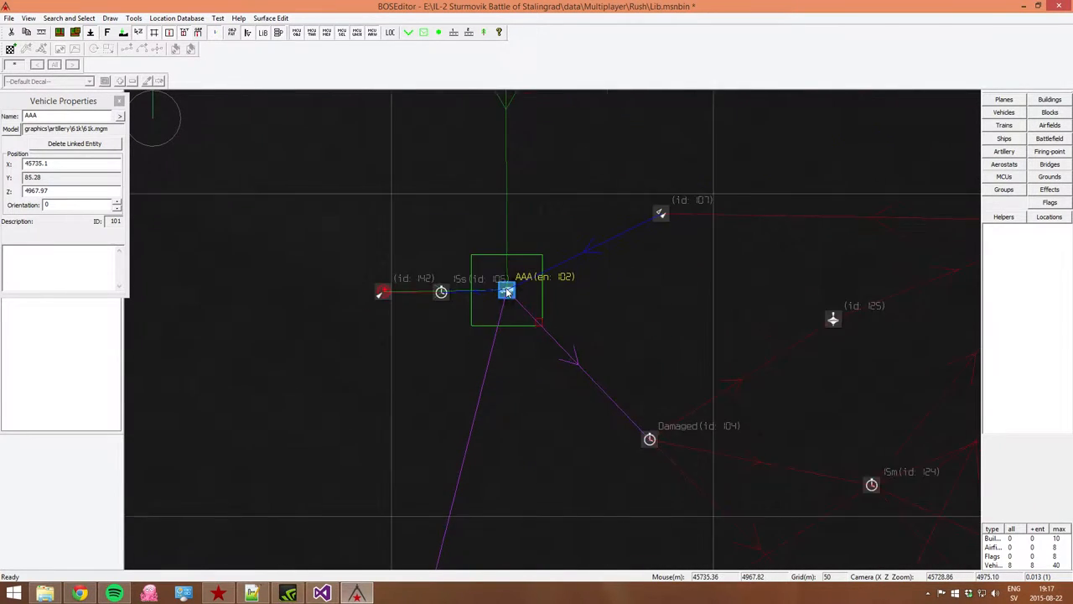
scroll(up, 3)
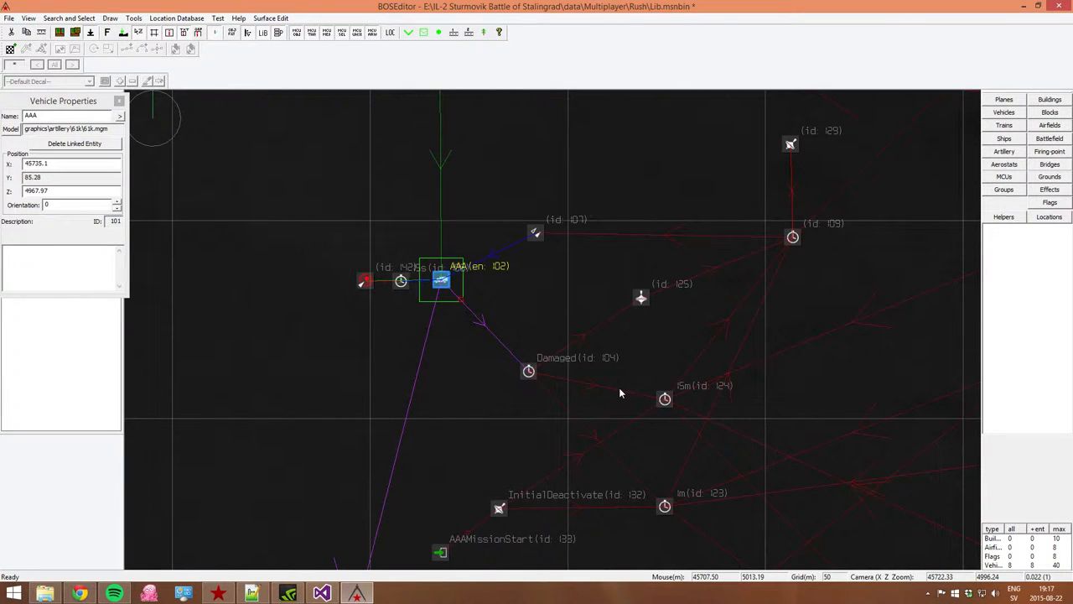
mouse_move(661, 376)
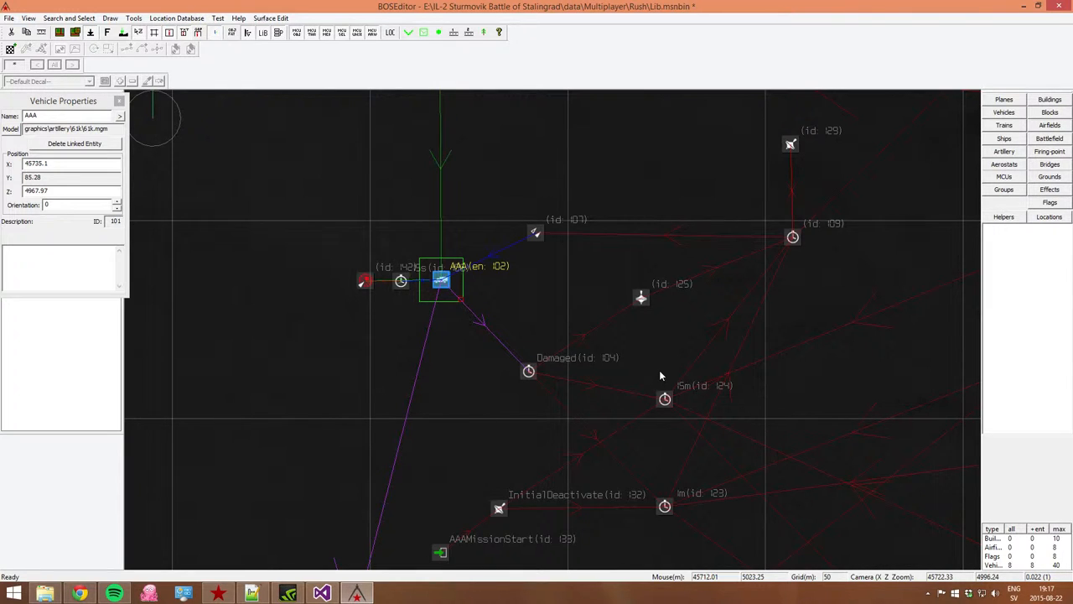
Pick Command:Damage from the Helpers MCUs list and place it beside the AAA vehicle.
click(1003, 177)
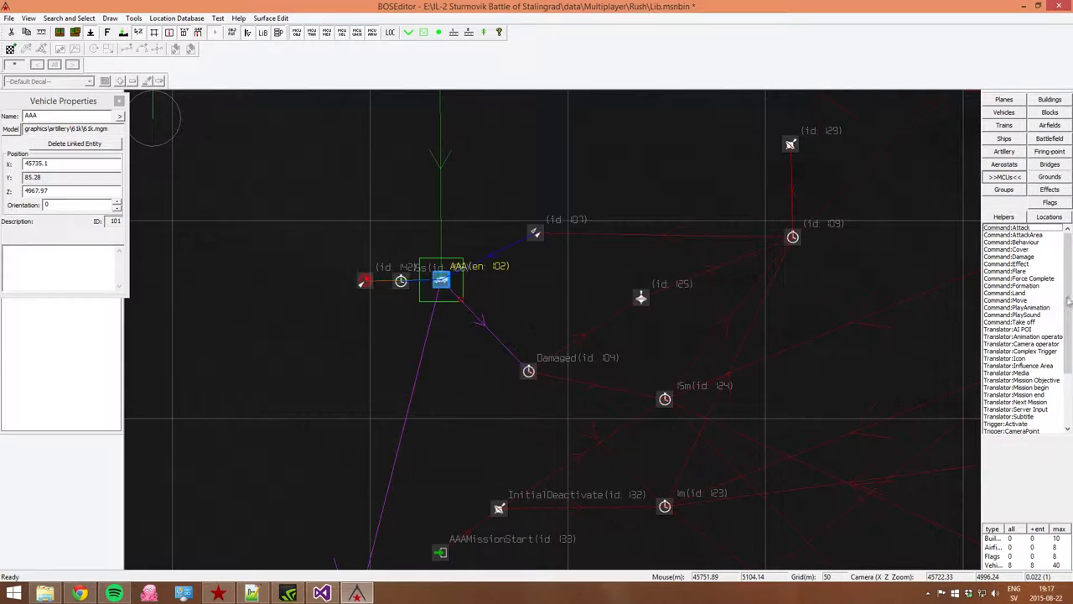
scroll(down, 3)
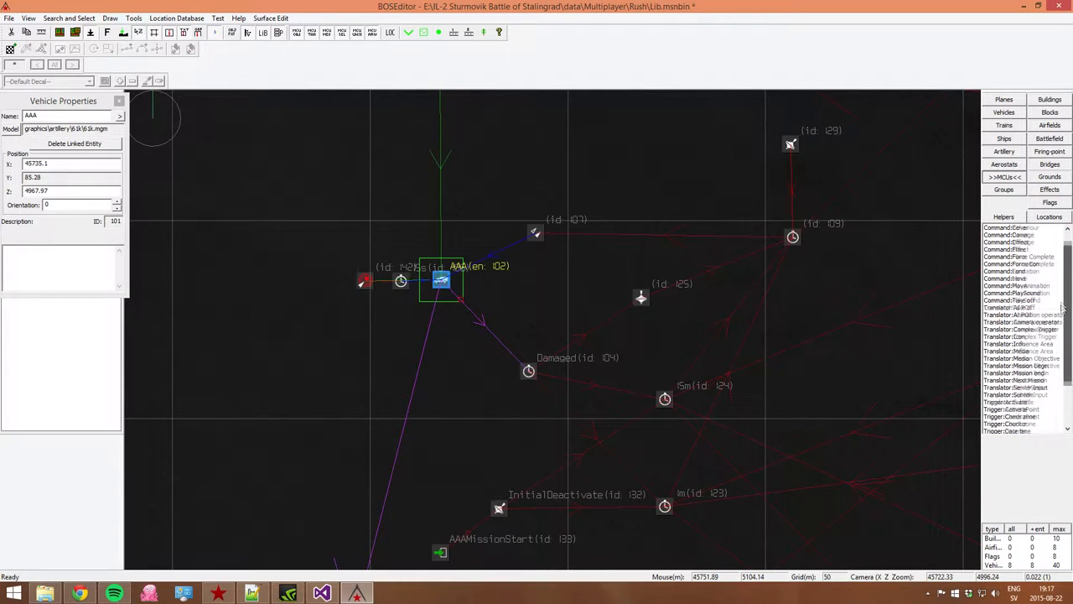
scroll(up, 3)
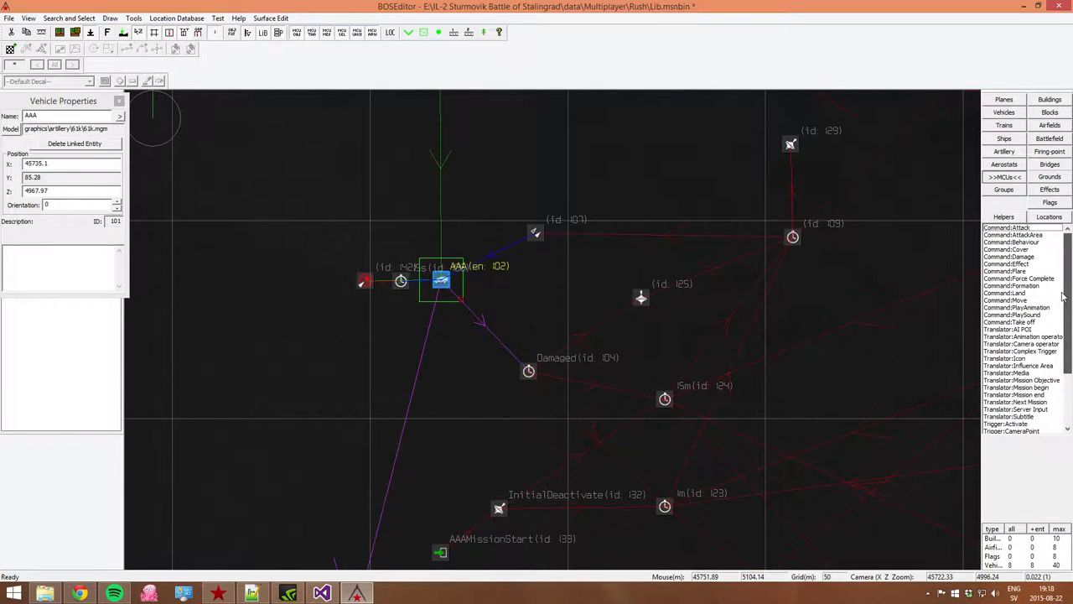
scroll(down, 3)
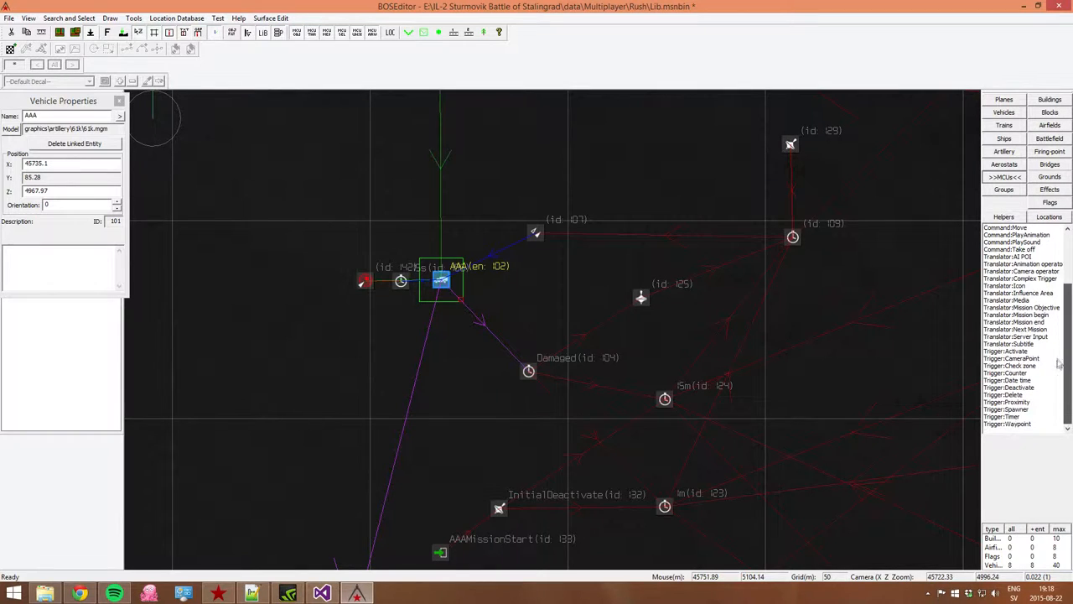
scroll(up, 3)
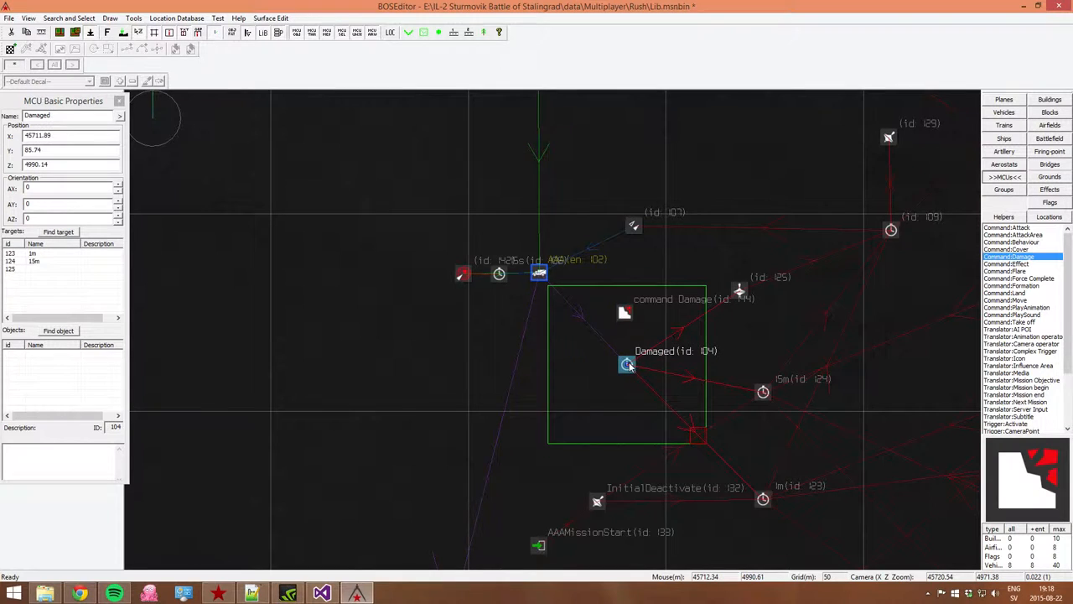
click(624, 312)
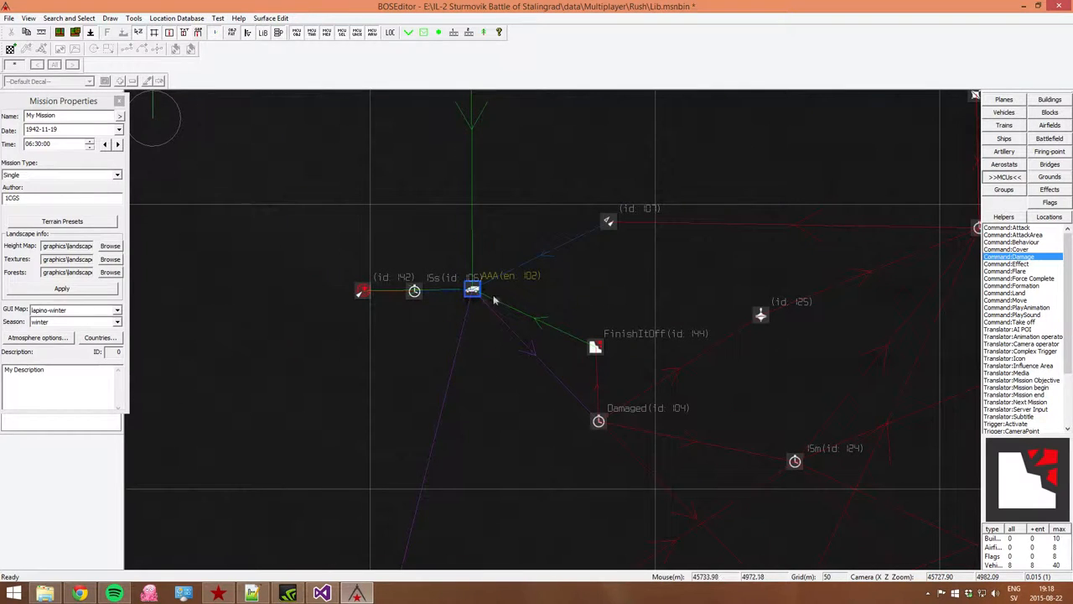
mouse_move(432, 305)
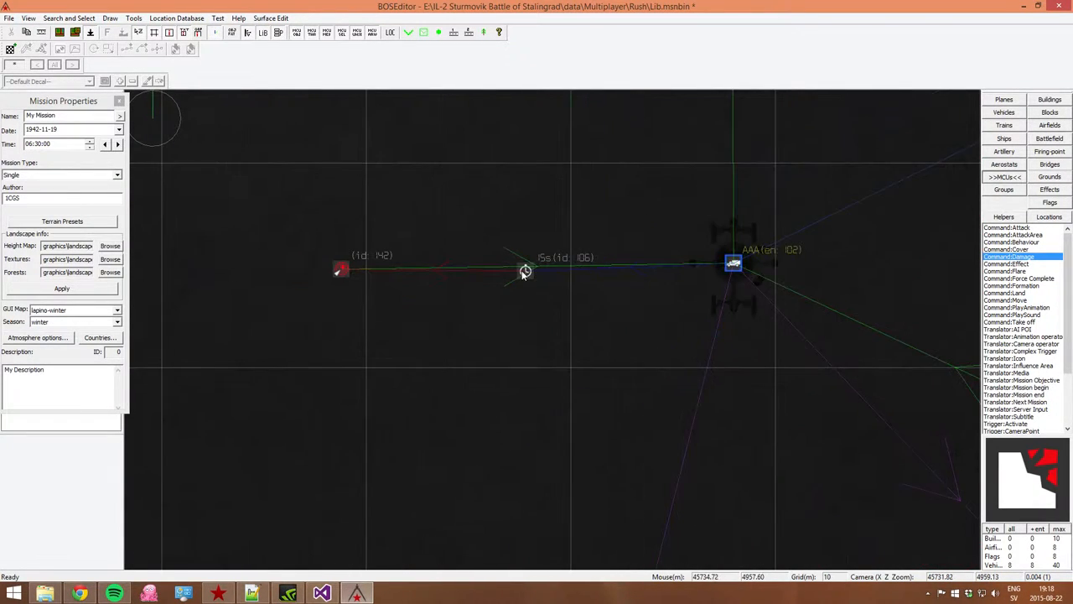
Inspect the timer linked to AAA, then confirm the Attack Area Advanced dialog with OK.
double_click(339, 270)
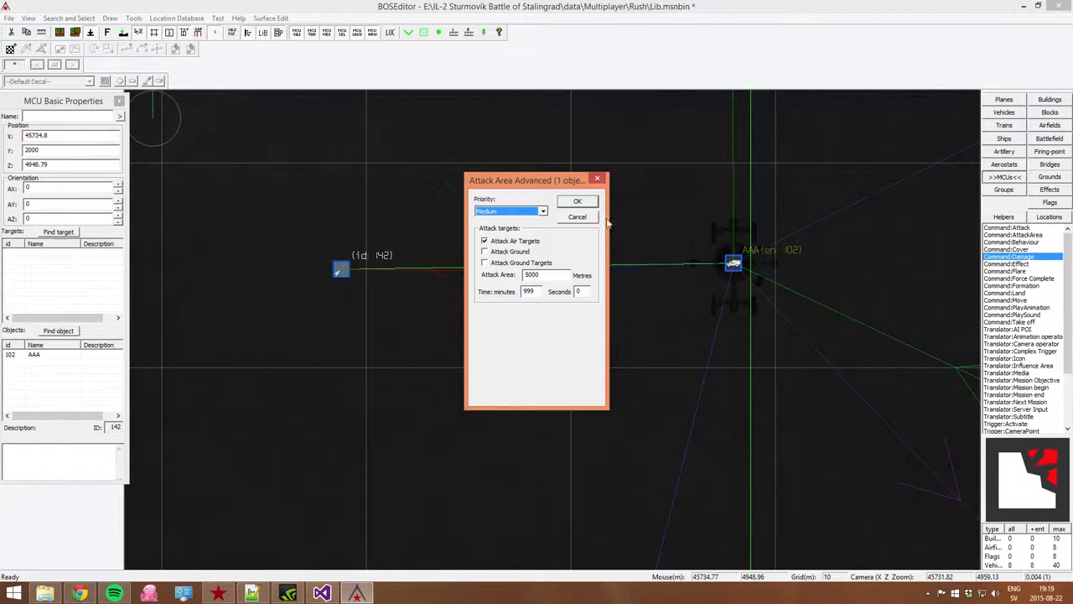
mouse_move(644, 172)
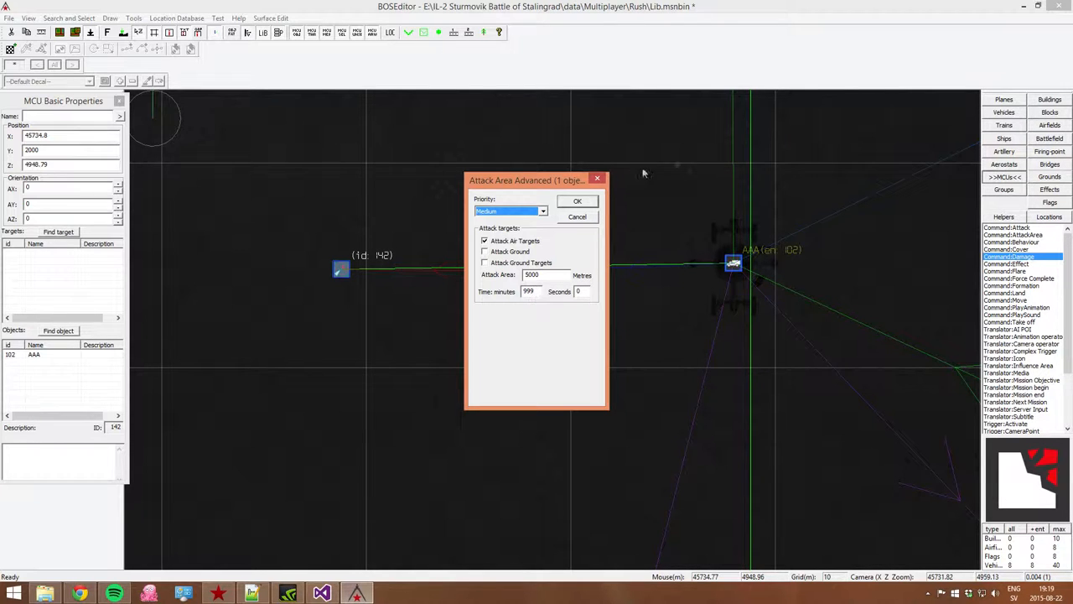
click(577, 202)
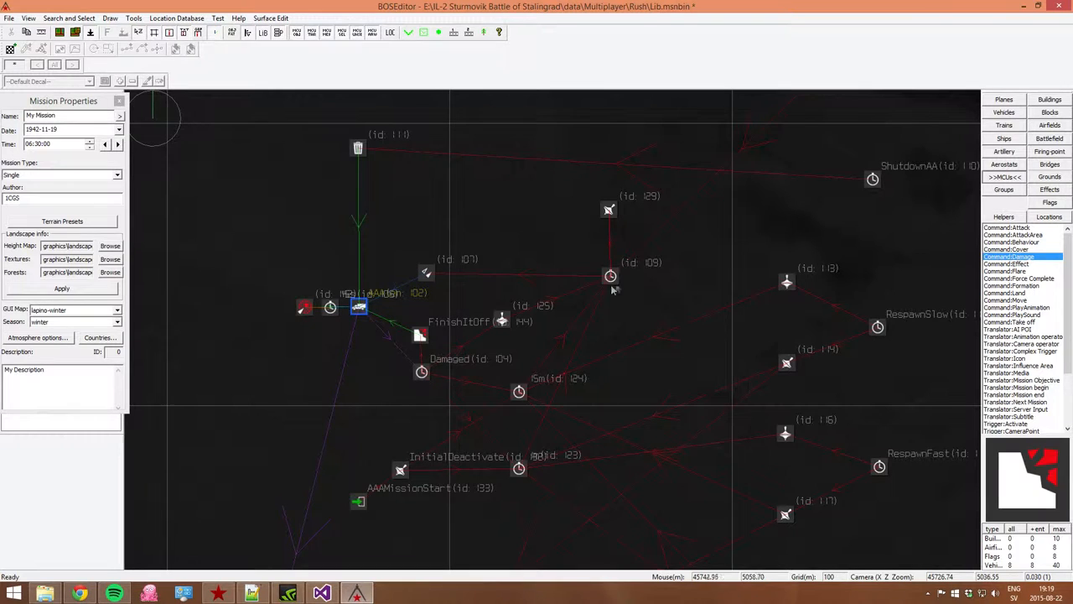
scroll(down, 3)
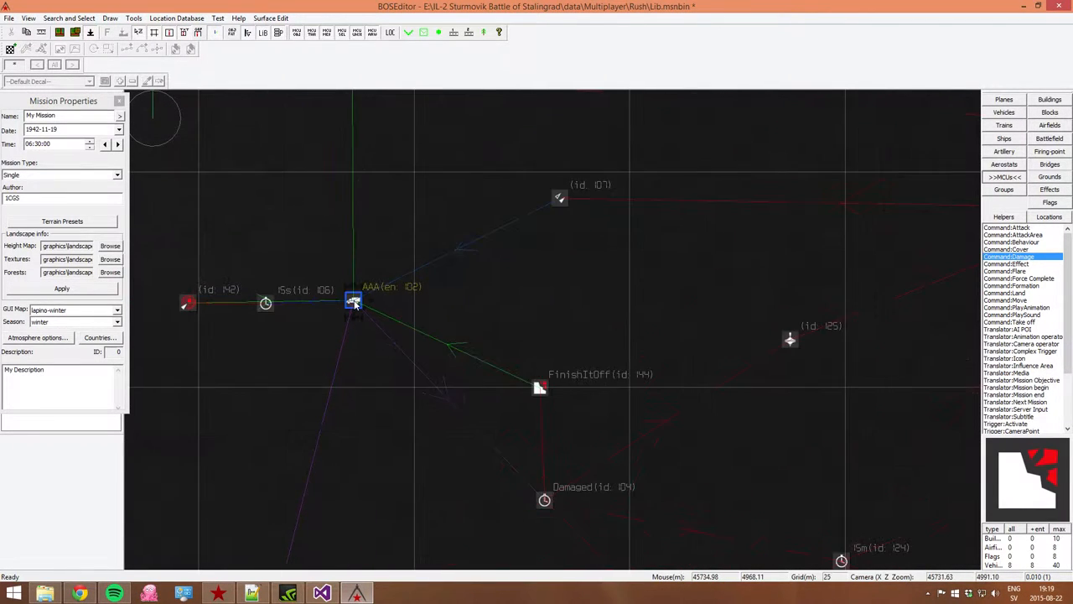
scroll(down, 3)
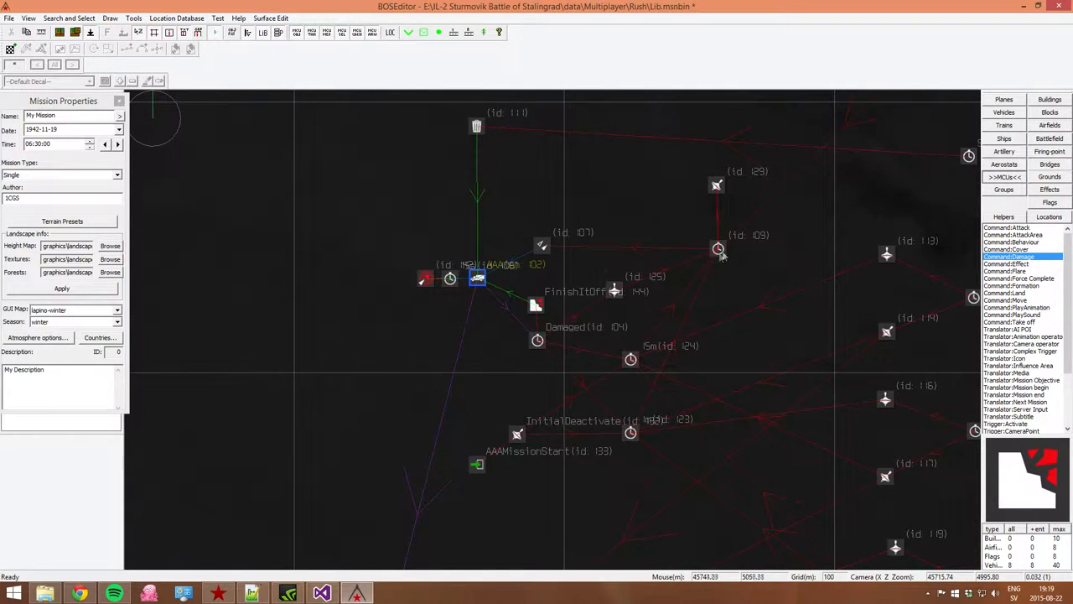
double_click(717, 248)
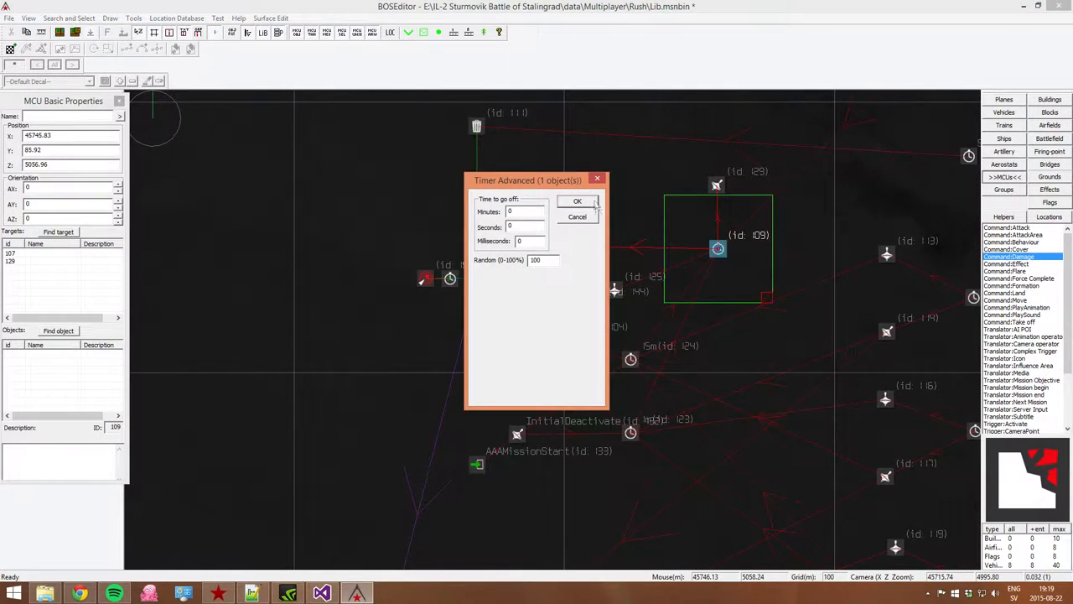
click(577, 201)
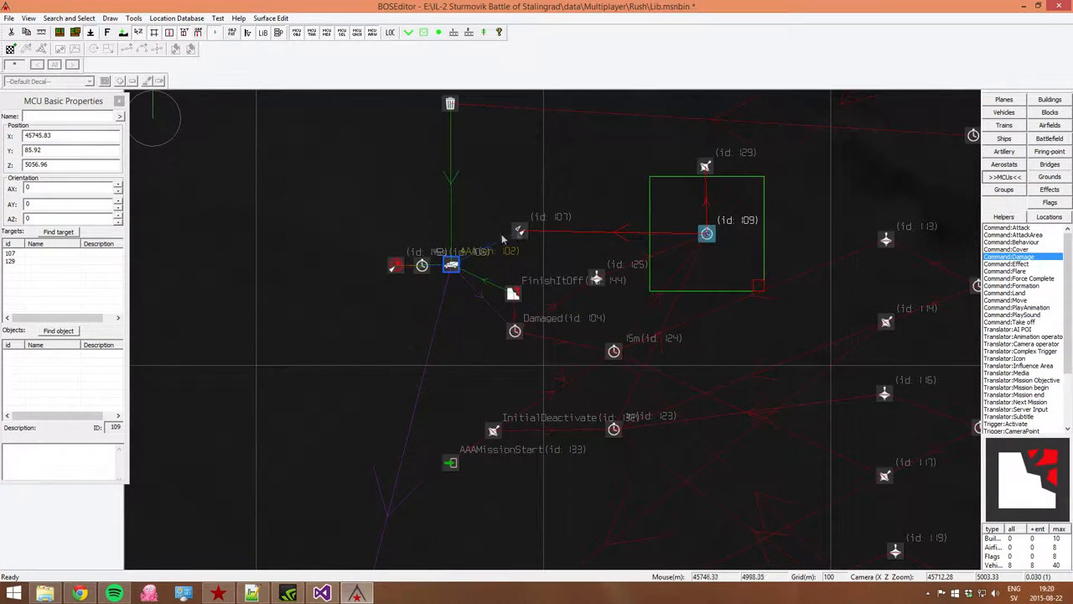
mouse_move(696, 343)
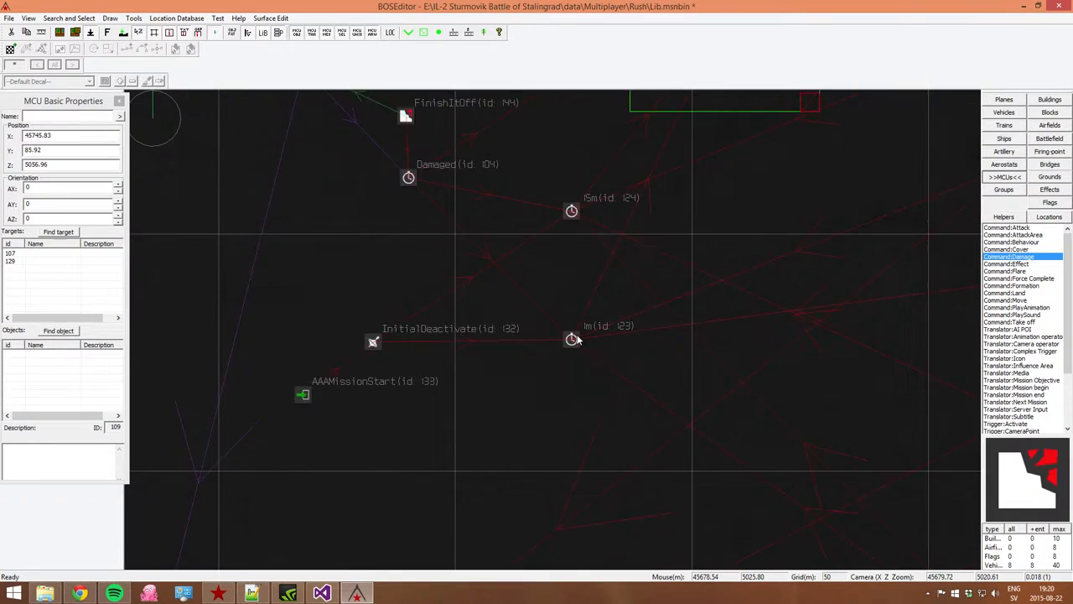
scroll(down, 3)
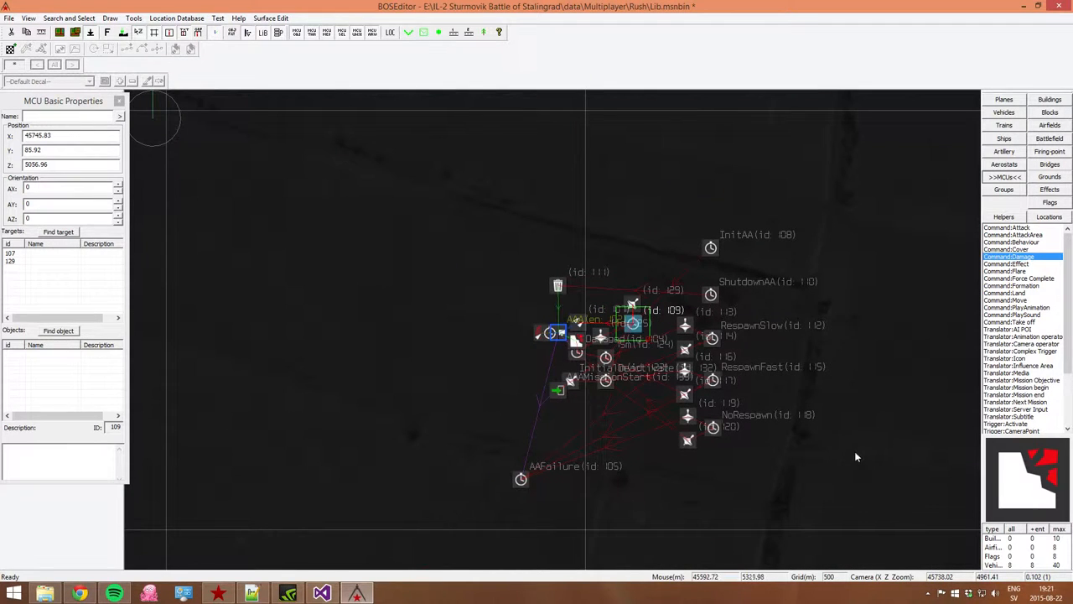
mouse_move(805, 456)
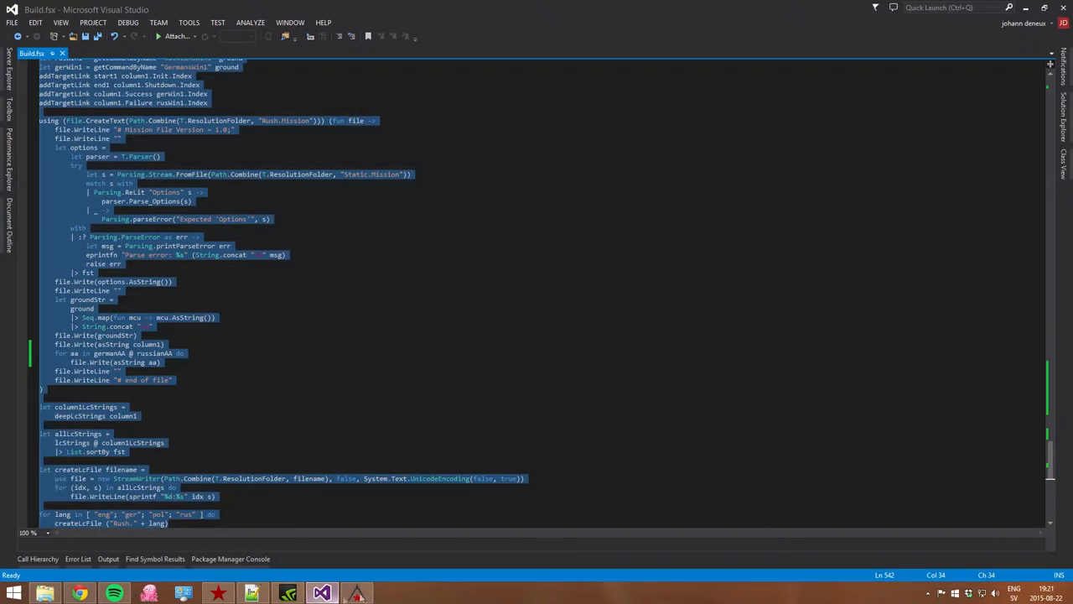
scroll(up, 3)
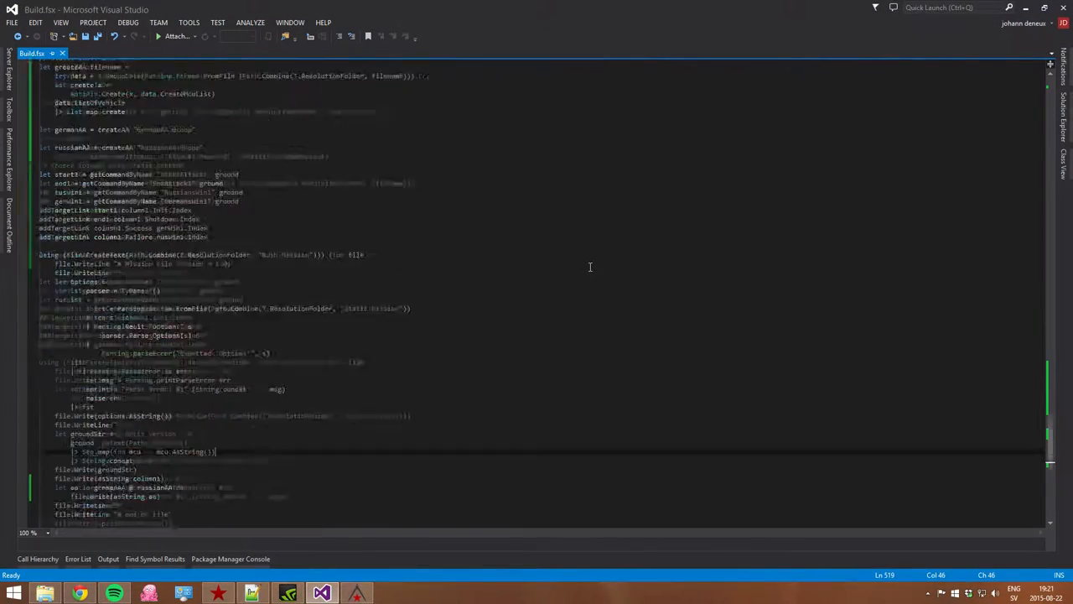
scroll(up, 3)
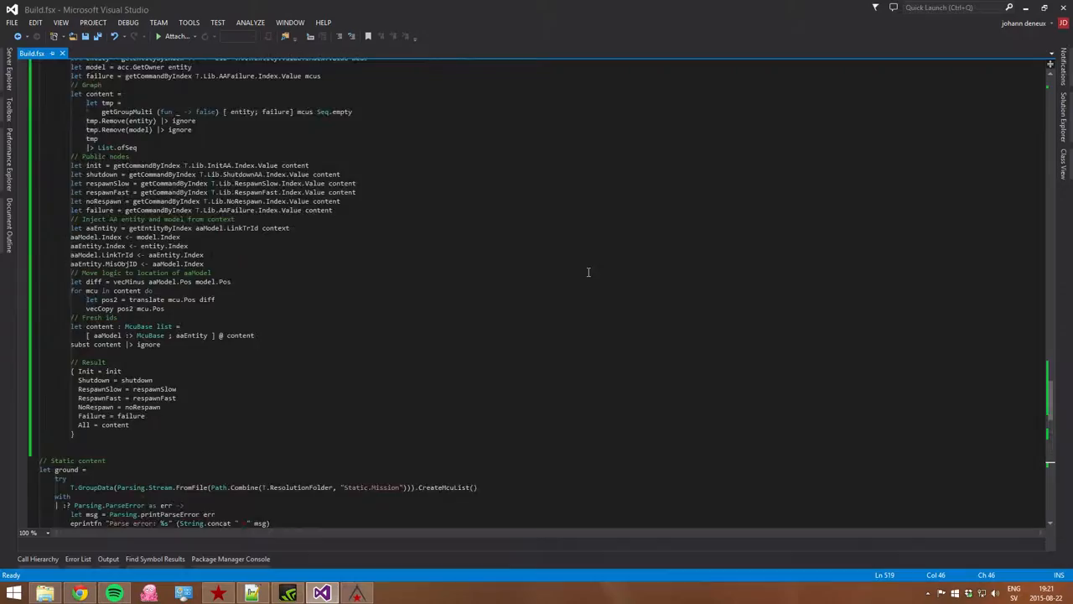
scroll(down, 3)
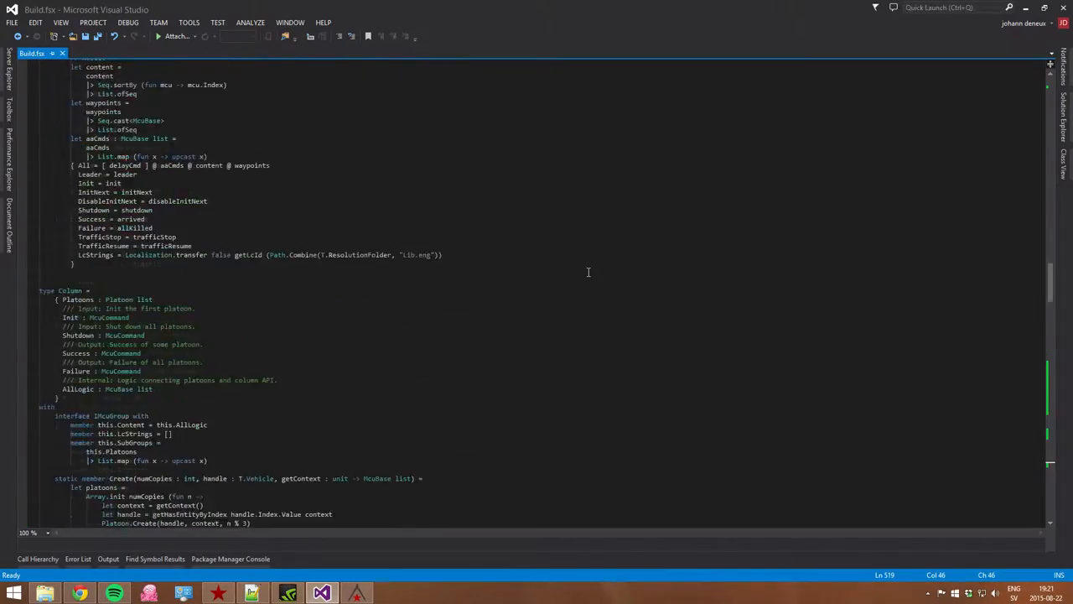
scroll(down, 3)
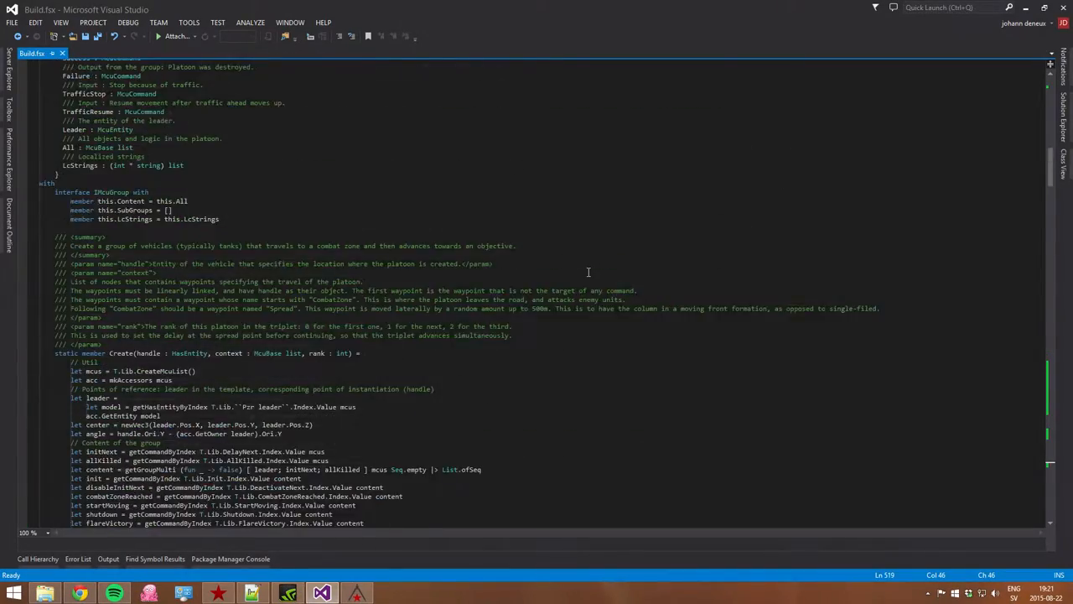
scroll(down, 3)
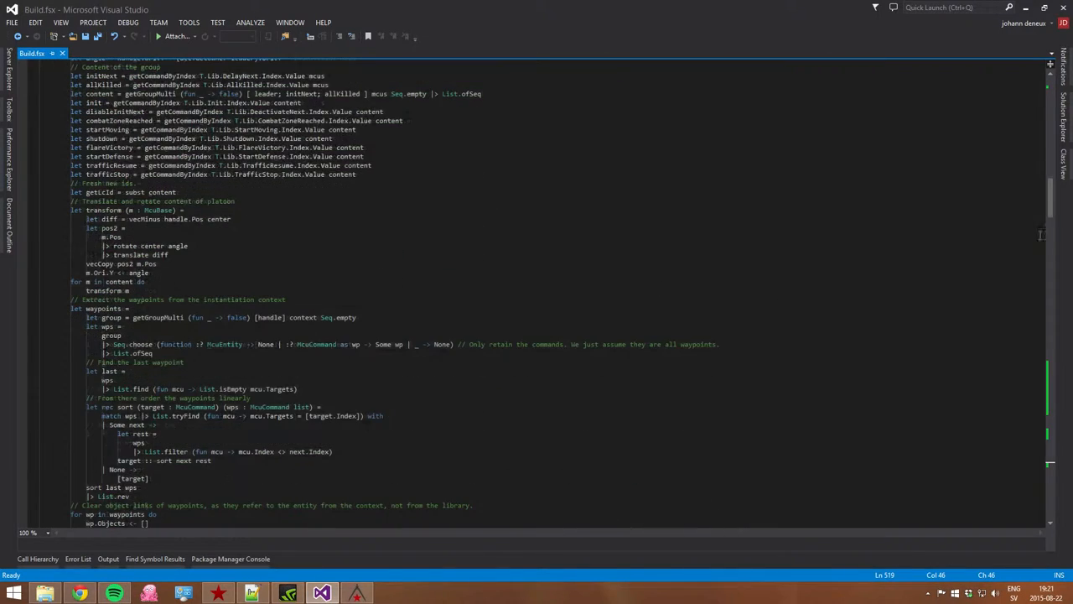
scroll(down, 3)
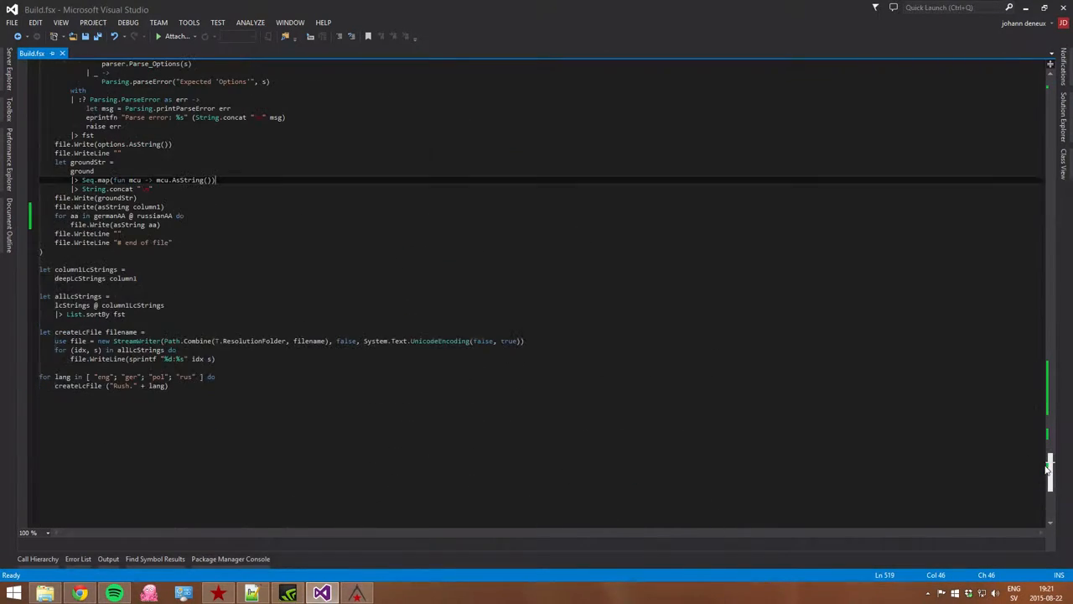
click(255, 385)
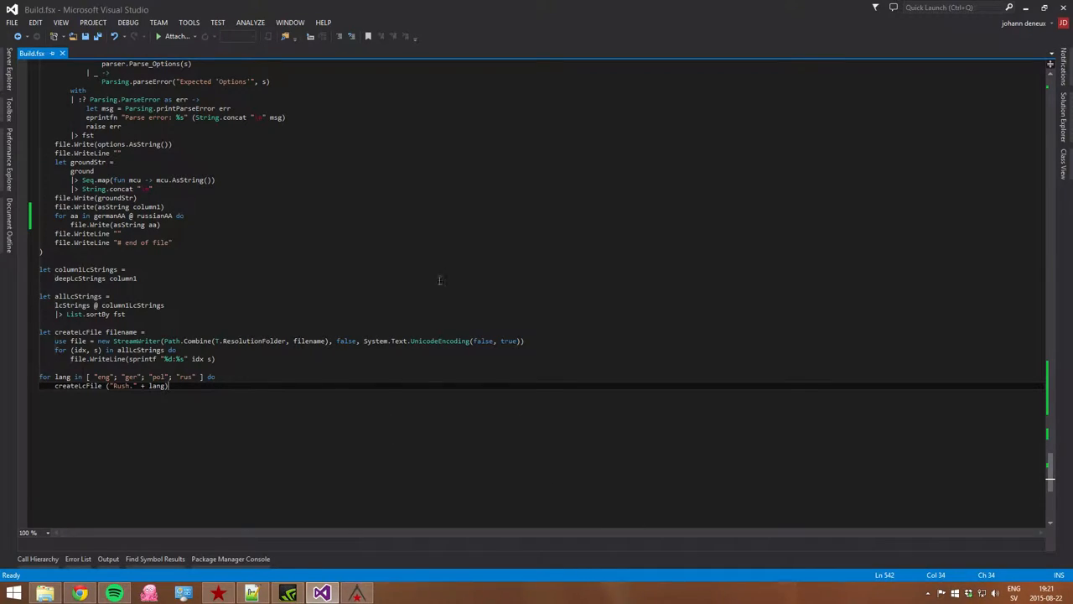
scroll(up, 3)
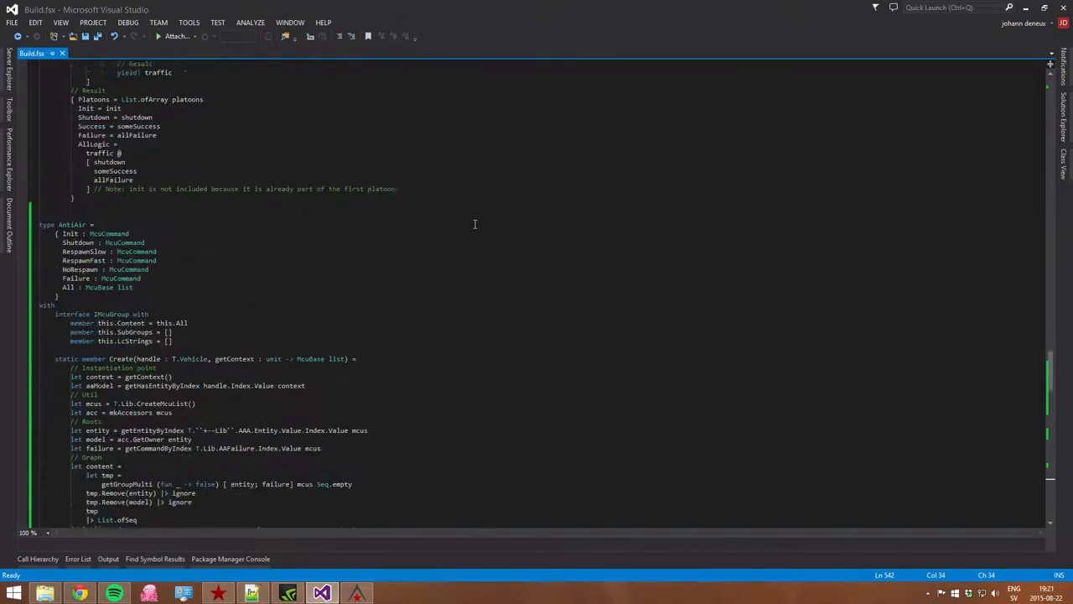
scroll(down, 3)
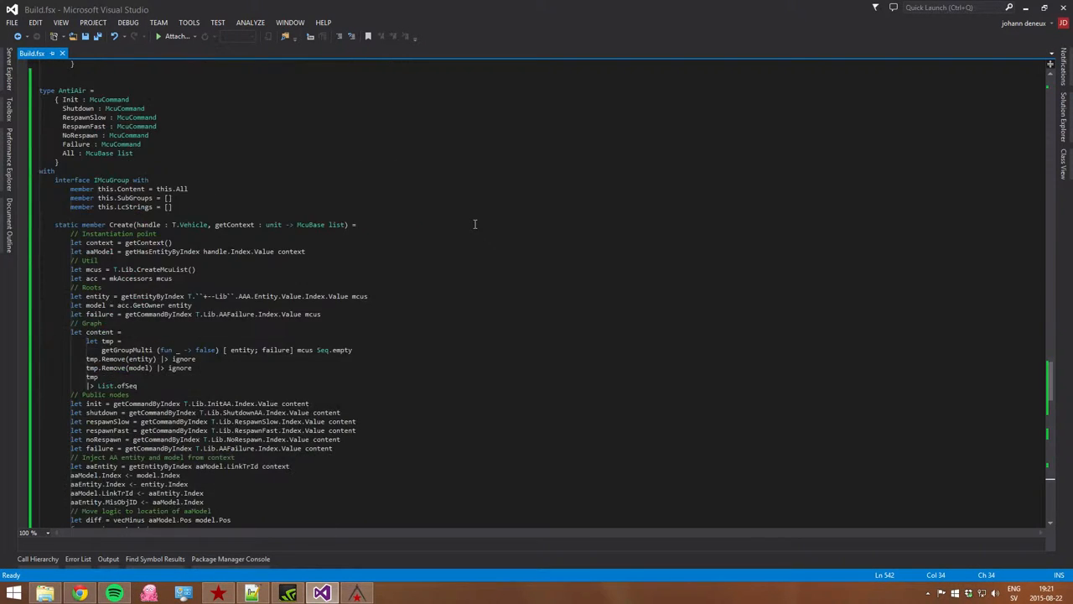
scroll(up, 3)
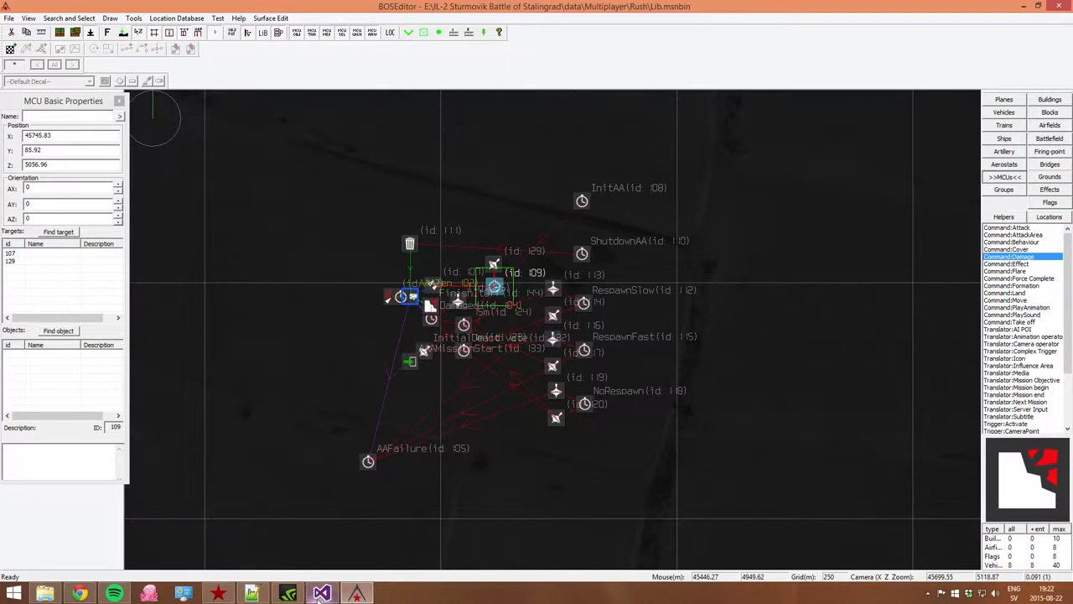
click(322, 593)
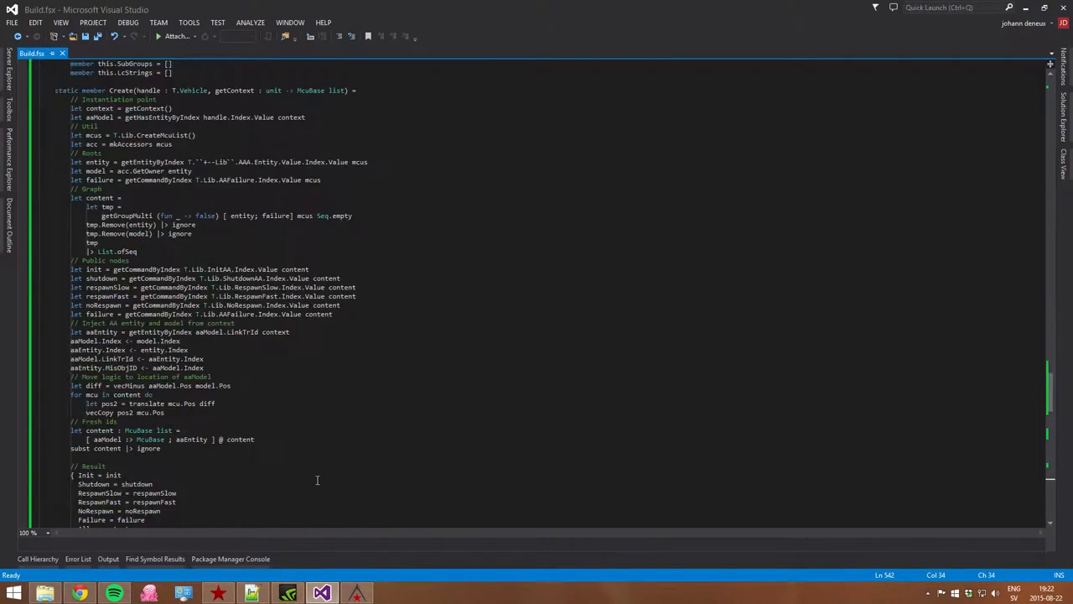
scroll(up, 3)
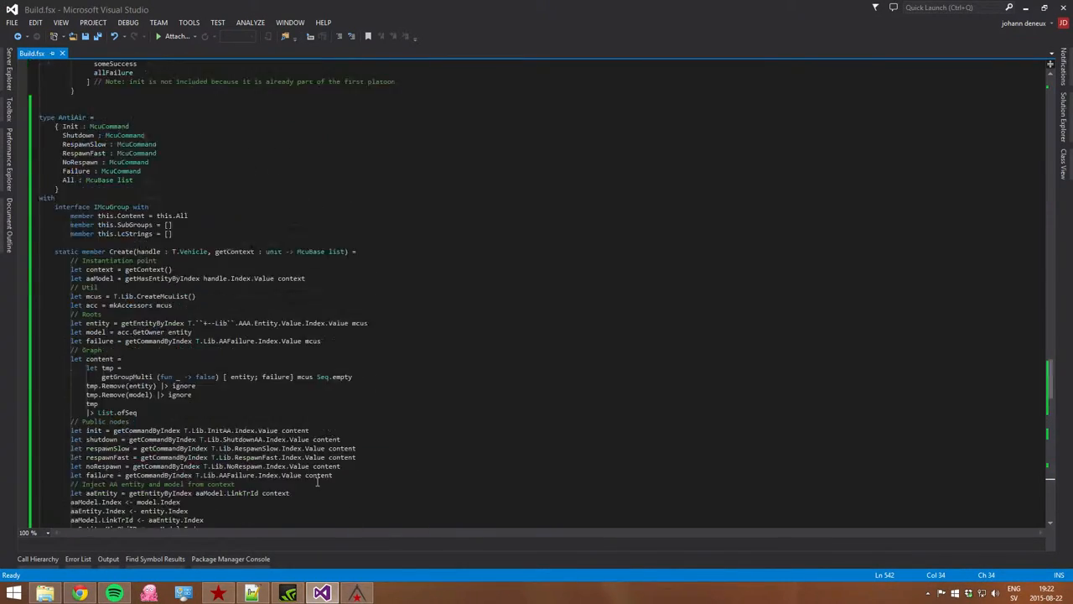
scroll(down, 3)
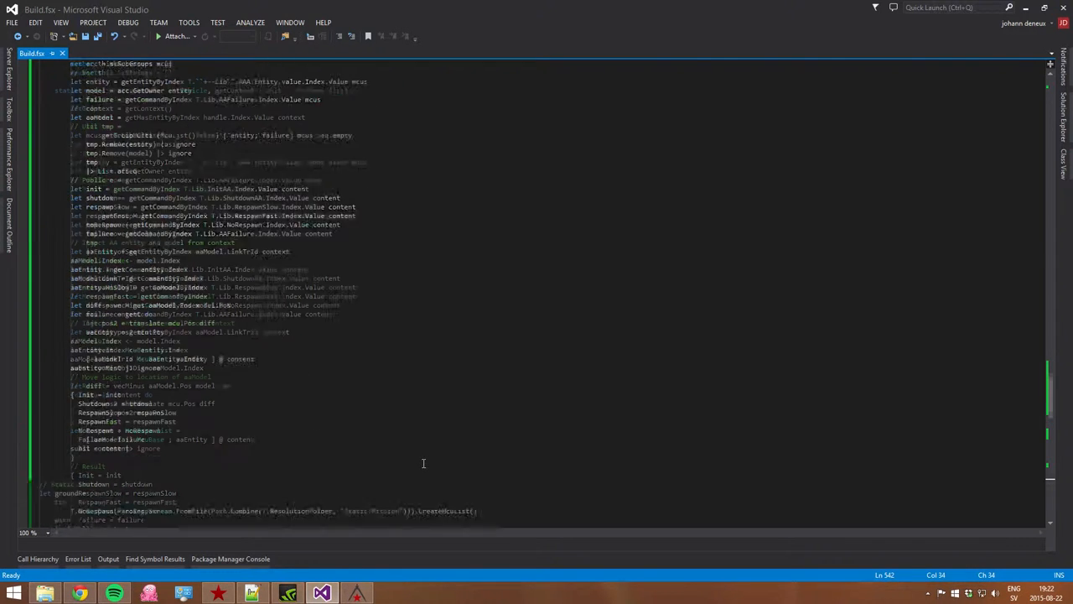
scroll(up, 3)
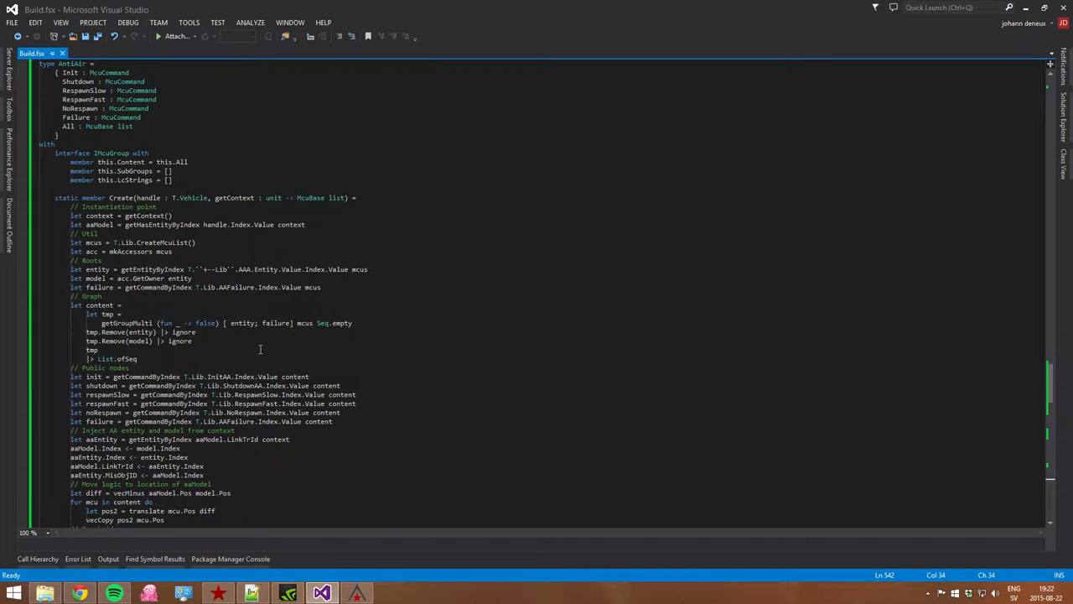
mouse_move(297, 349)
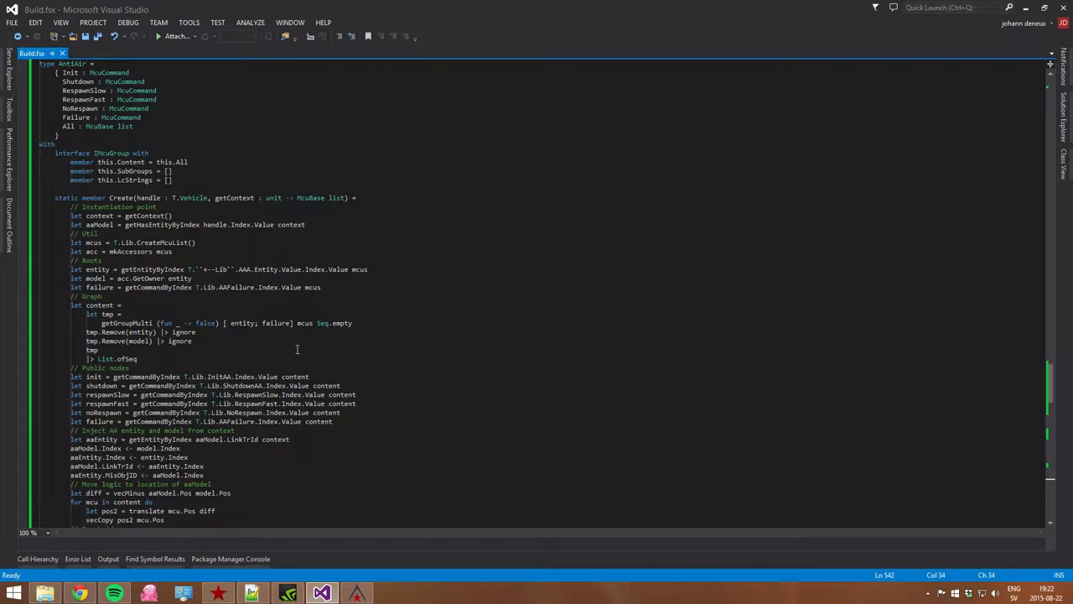
scroll(up, 3)
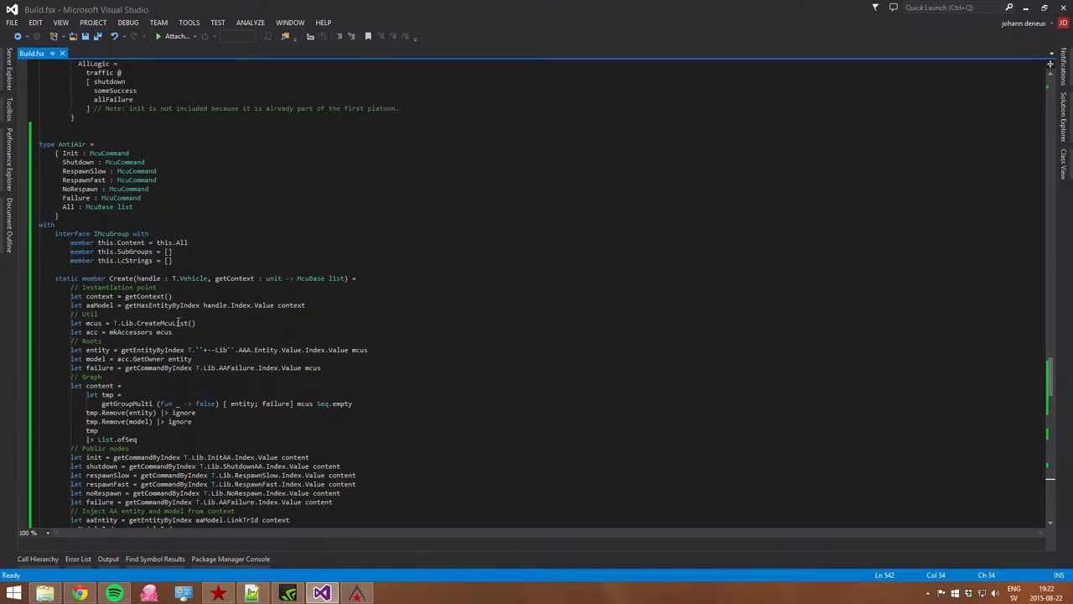
scroll(down, 3)
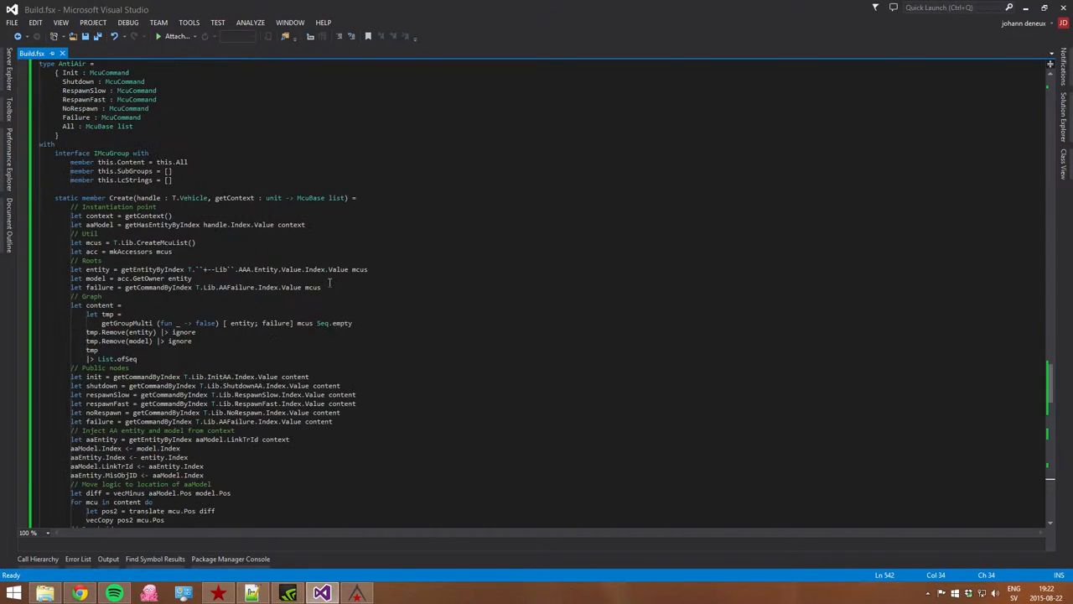
scroll(up, 3)
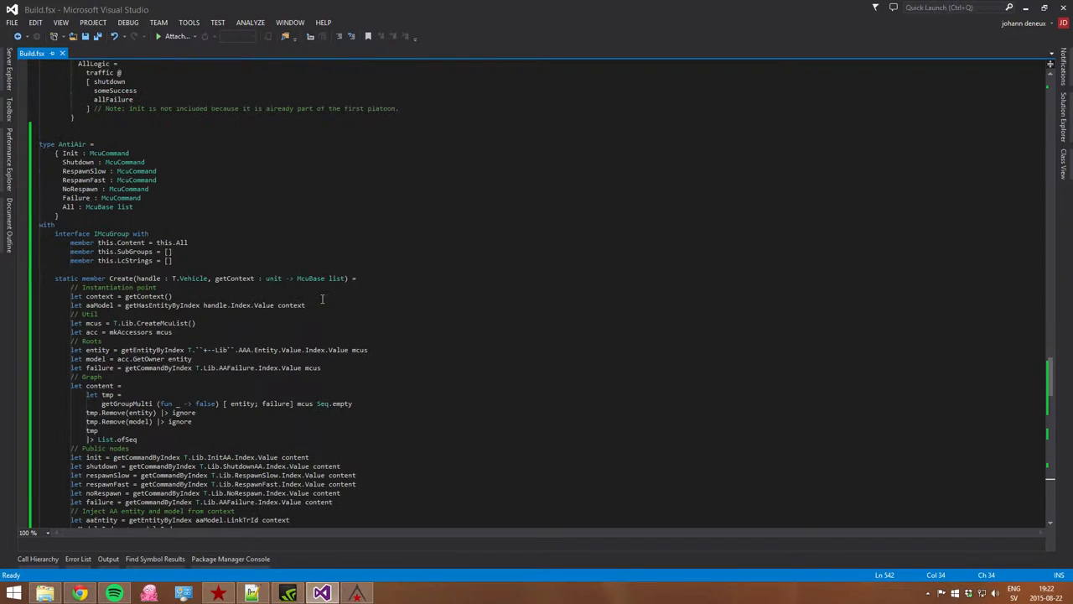
mouse_move(401, 295)
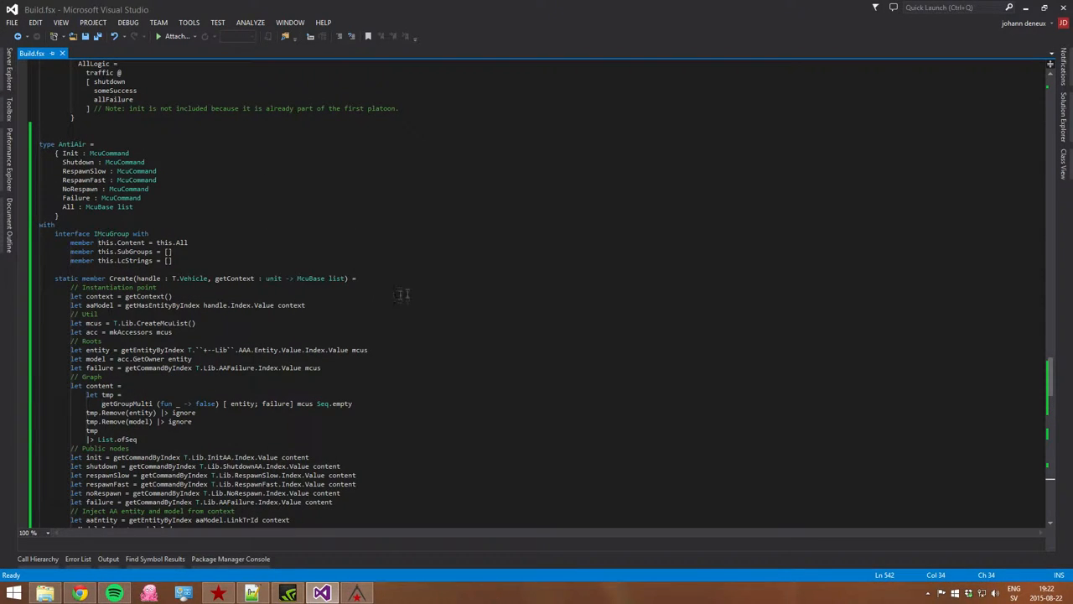
mouse_move(386, 334)
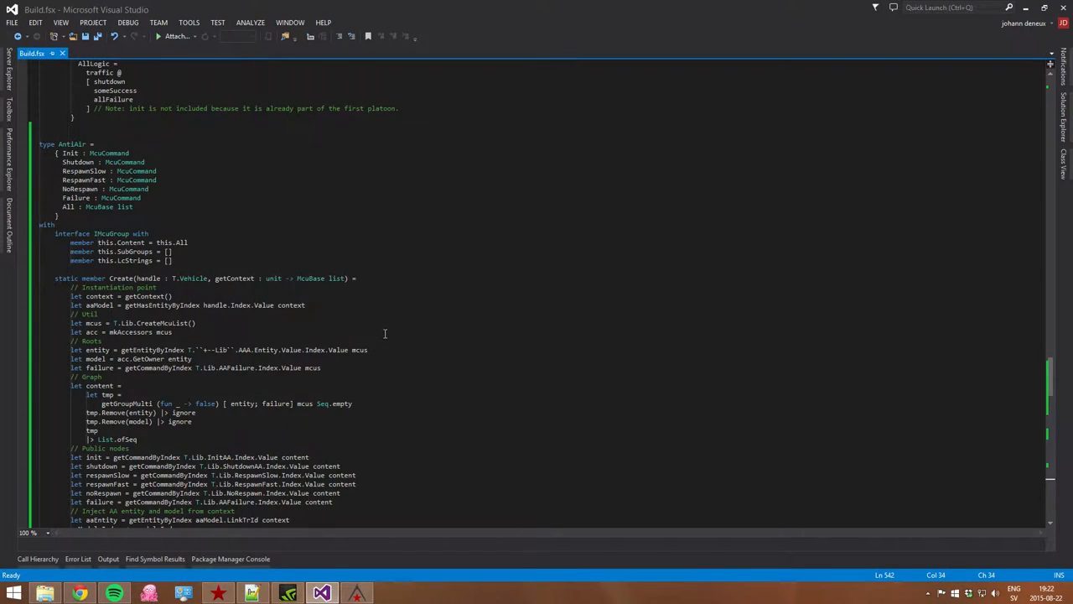
scroll(down, 3)
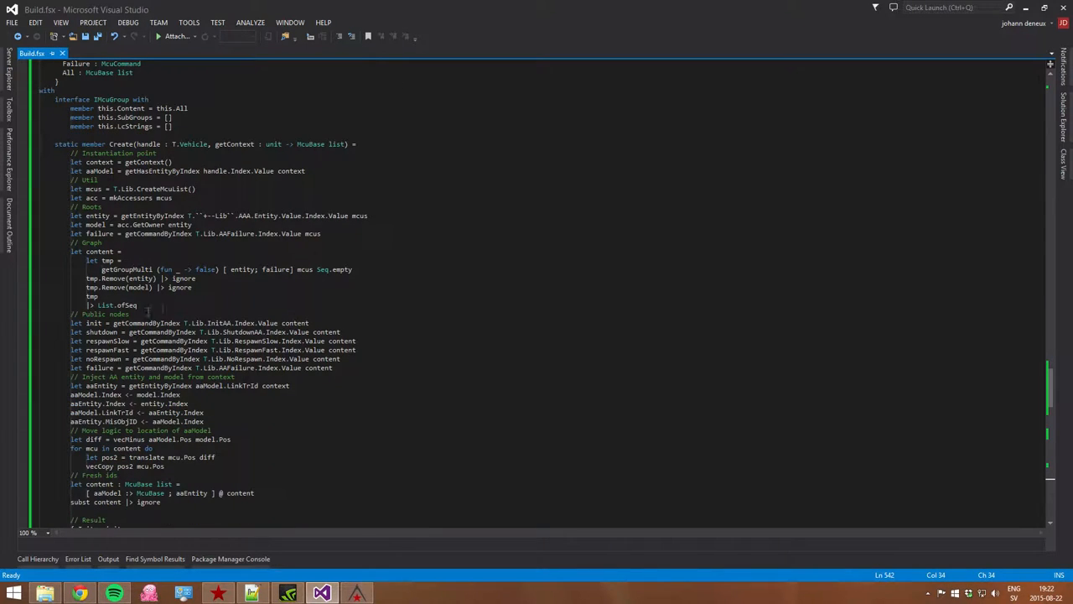
click(356, 594)
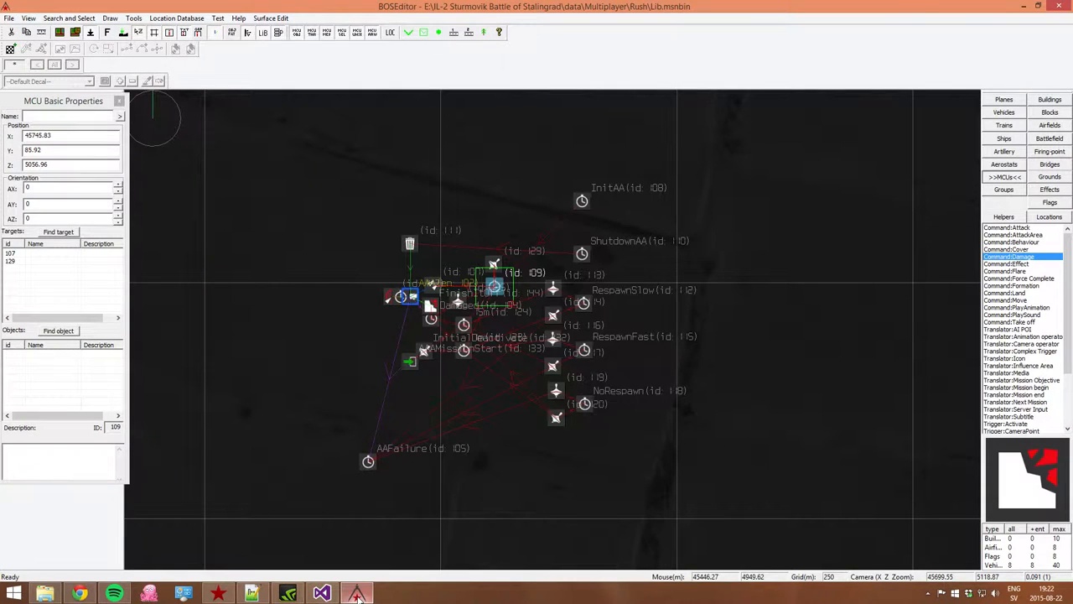
mouse_move(355, 593)
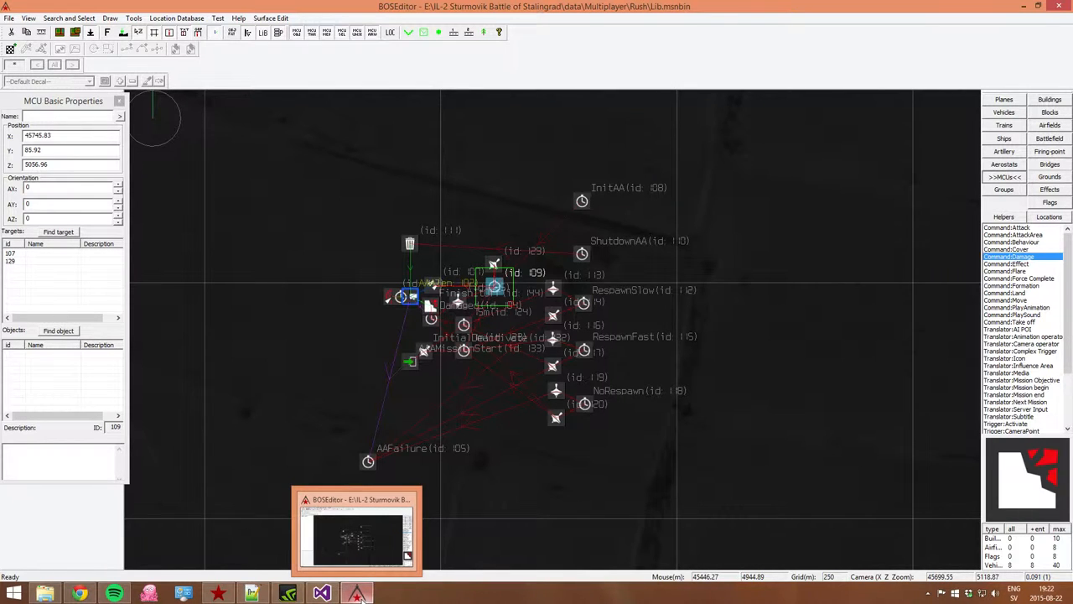
mouse_move(285, 379)
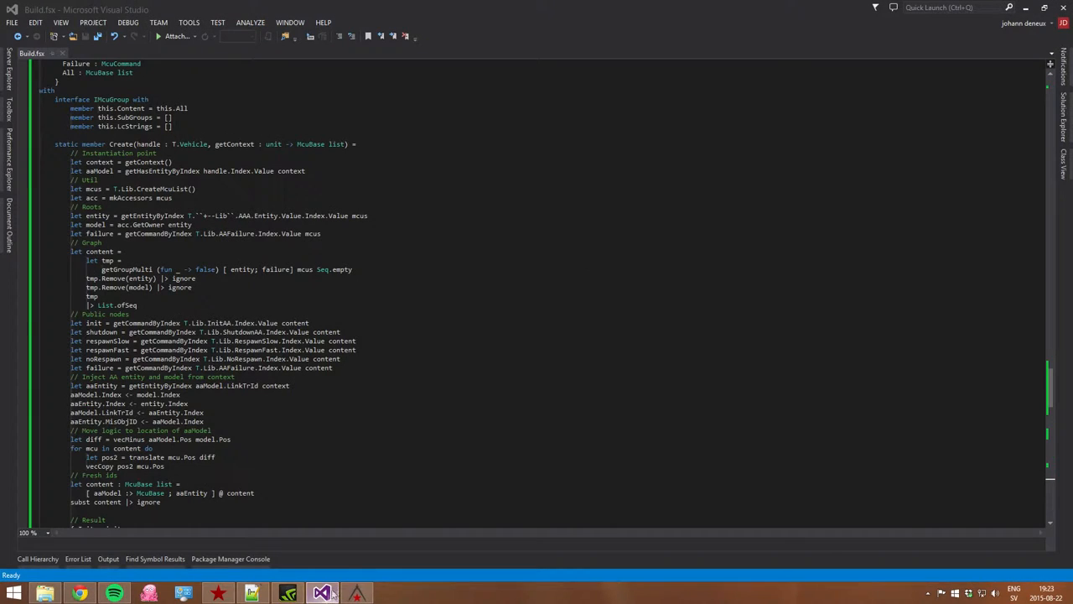
mouse_move(344, 359)
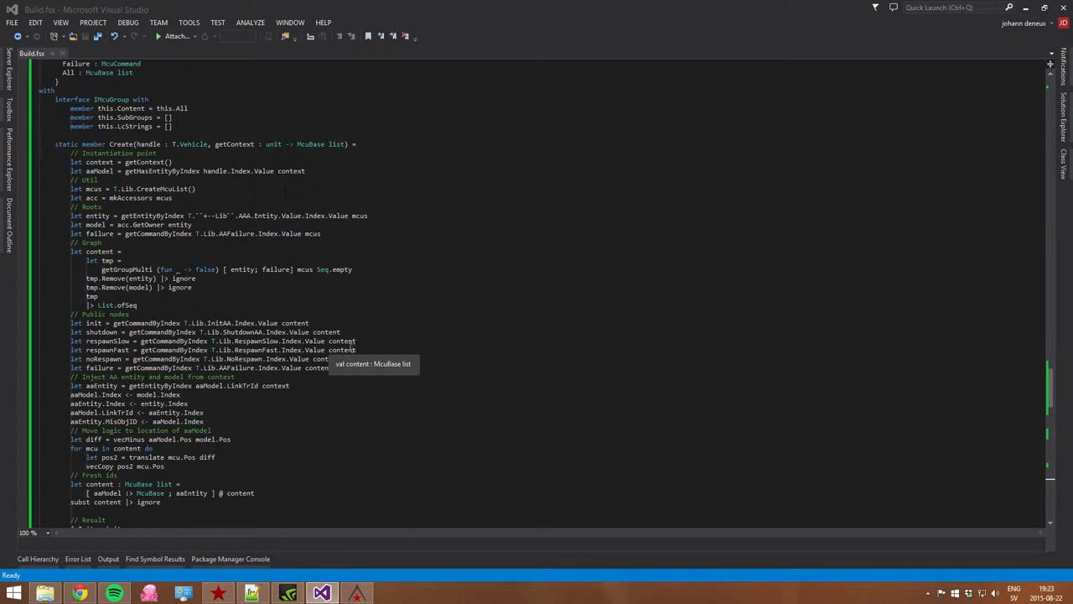
mouse_move(641, 302)
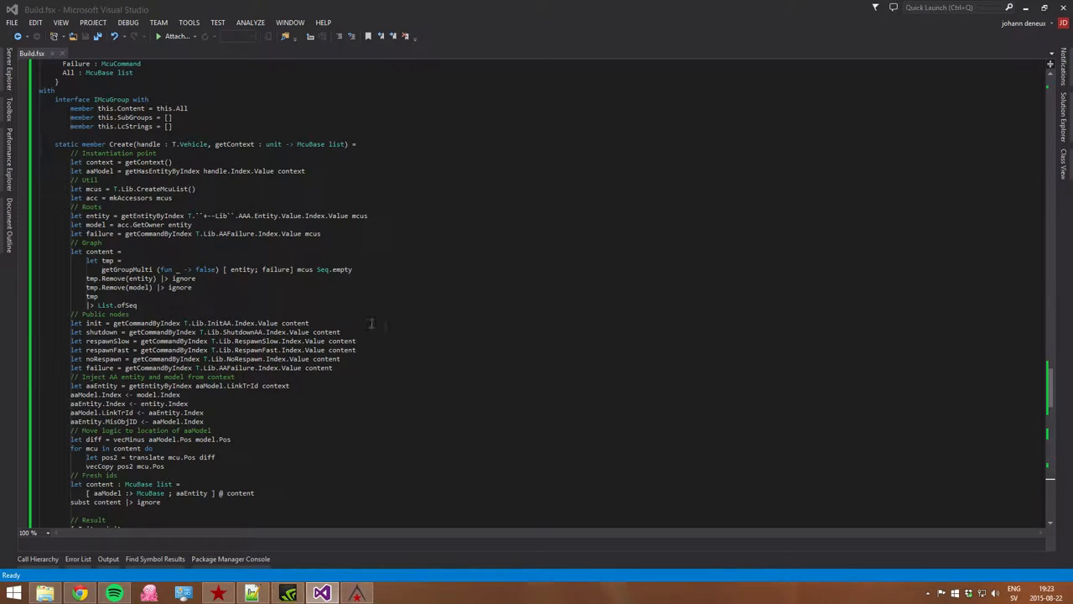
Scroll Build.fsx to review the AntiAir record type and its Create function.
scroll(up, 3)
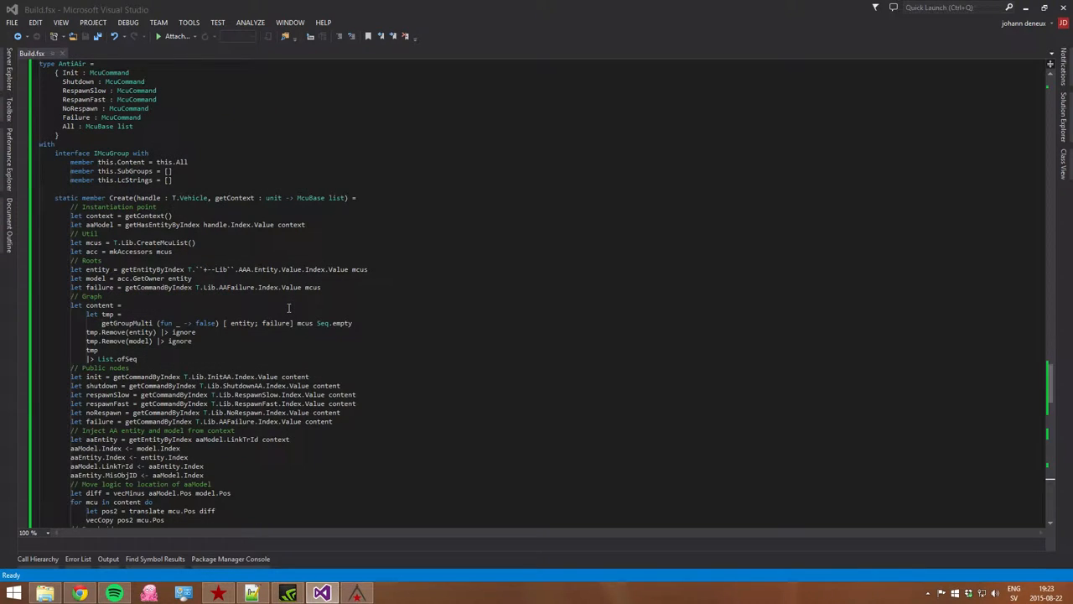
scroll(down, 3)
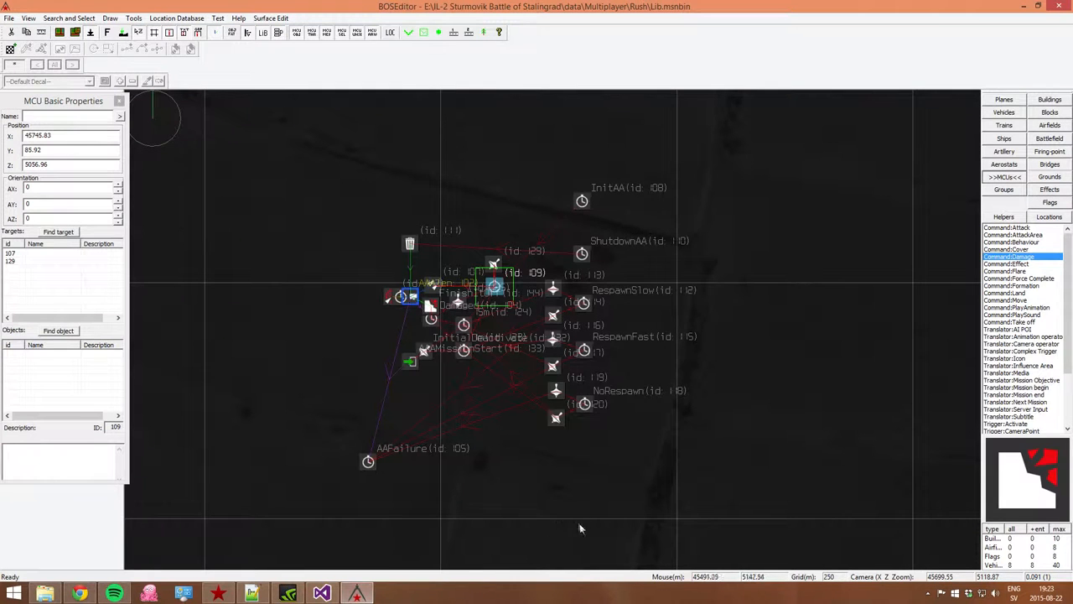
mouse_move(645, 195)
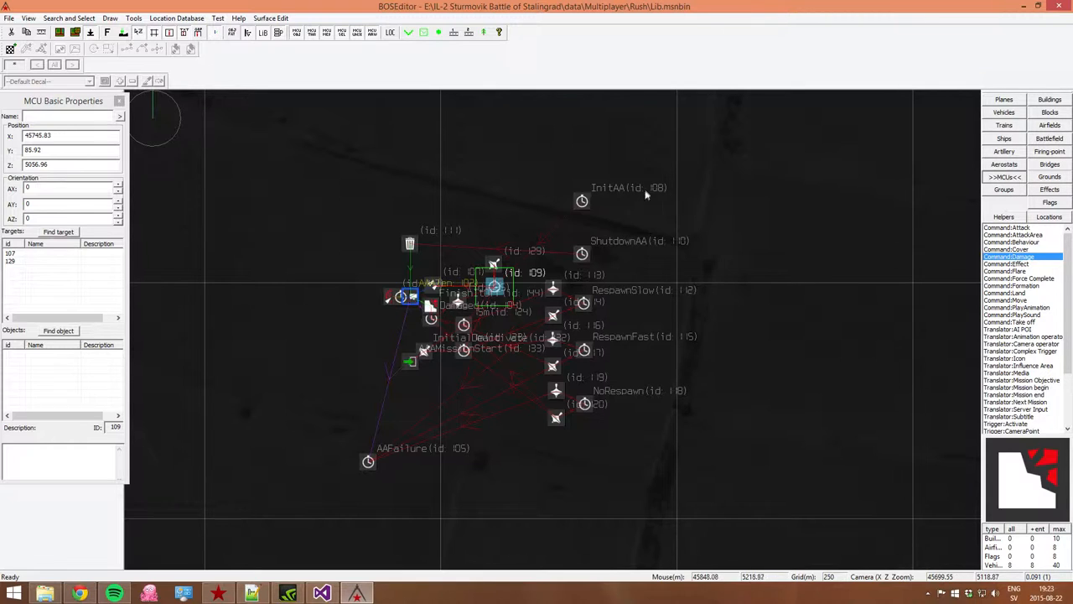
mouse_move(468, 158)
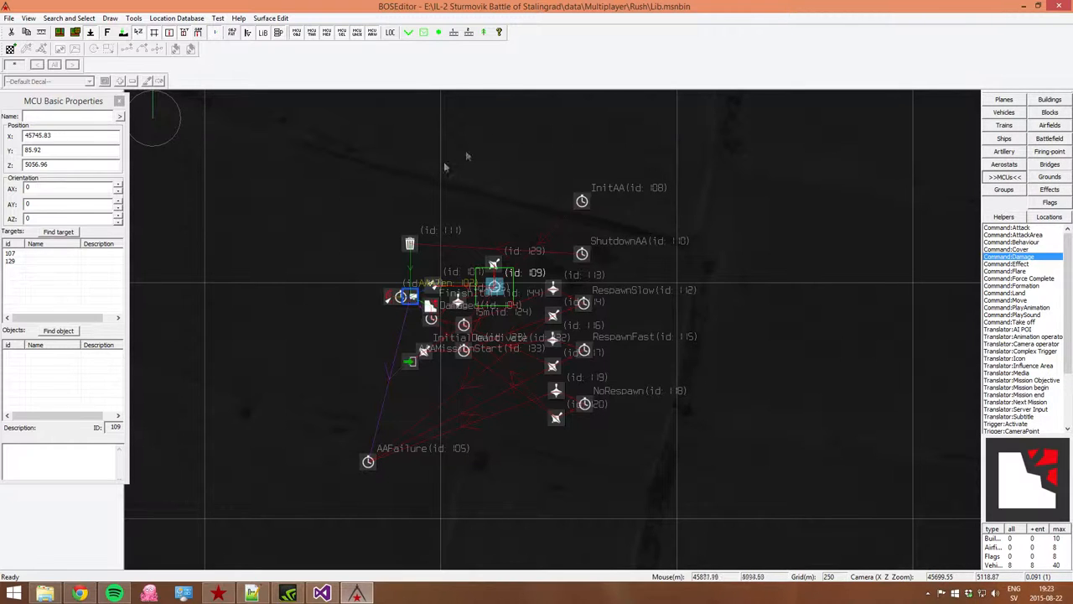
mouse_move(410, 594)
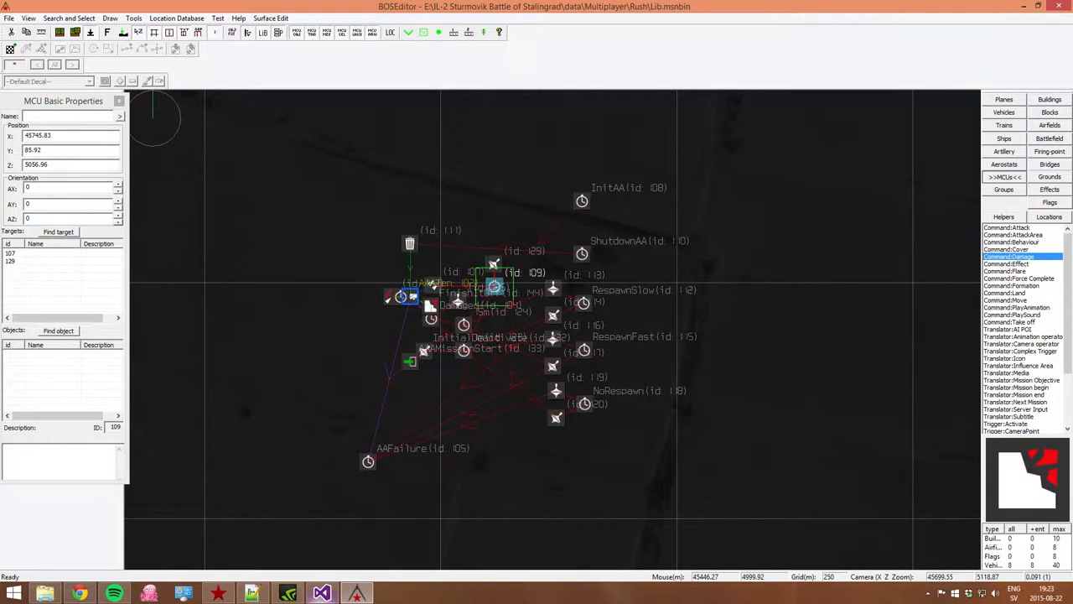
mouse_move(322, 593)
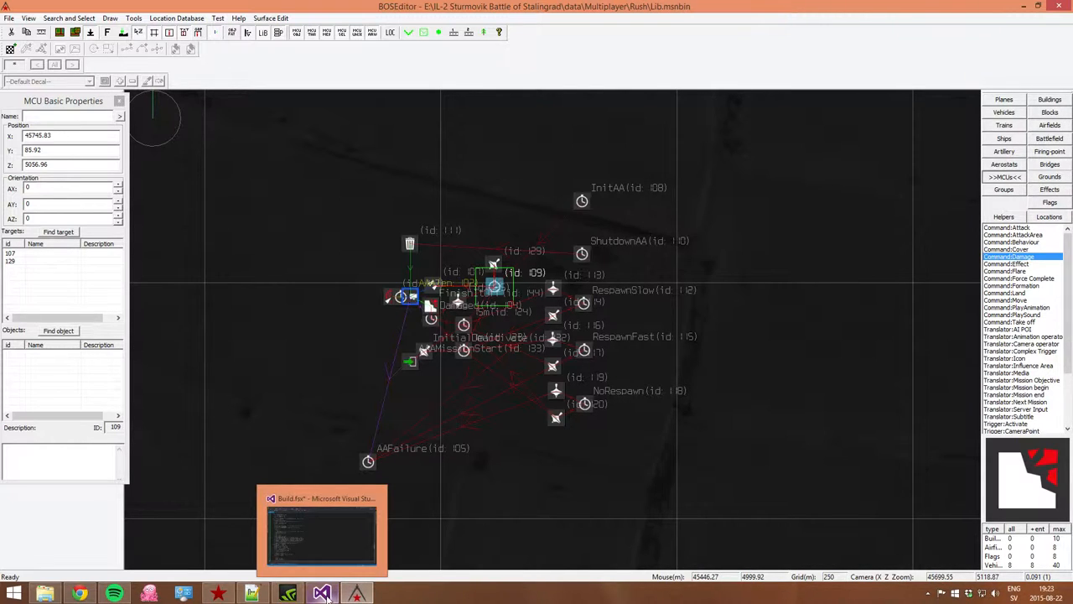
Switch from BOSEditor back to Build.fsx via the Visual Studio taskbar thumbnail.
click(322, 528)
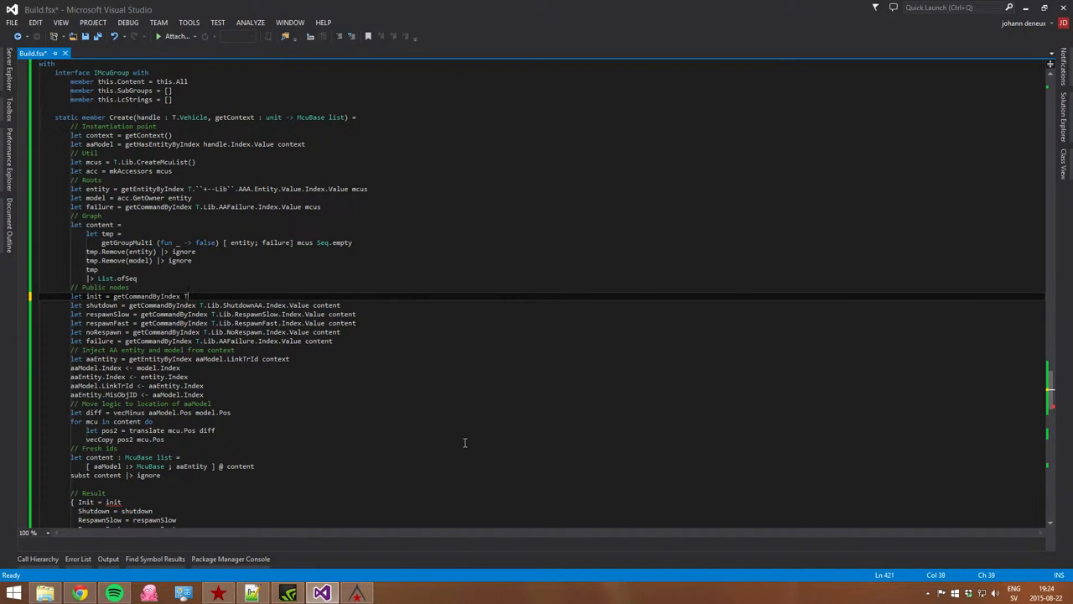
Rewrite the init line as getCommandByIndex T.Lib.InitAA.Index.Value content and save Build.fsx.
text(.L)
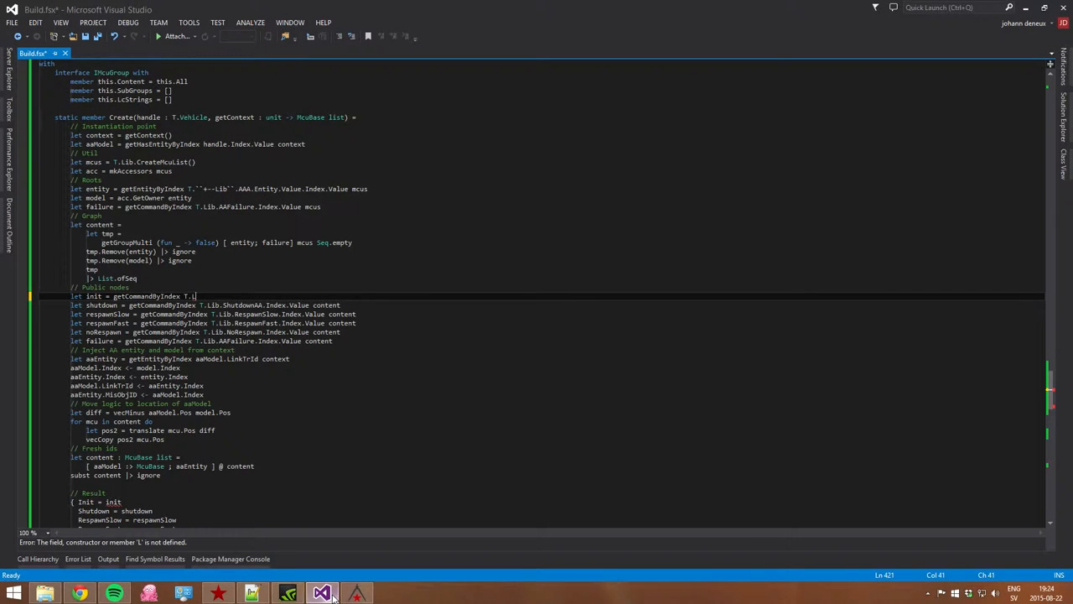
mouse_move(243, 302)
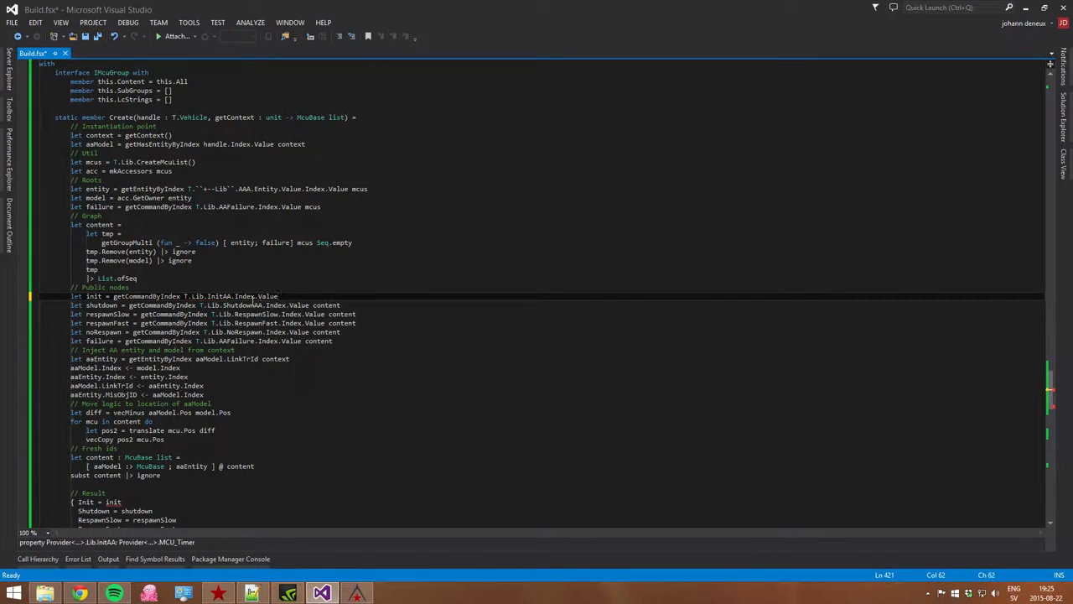
text(content)
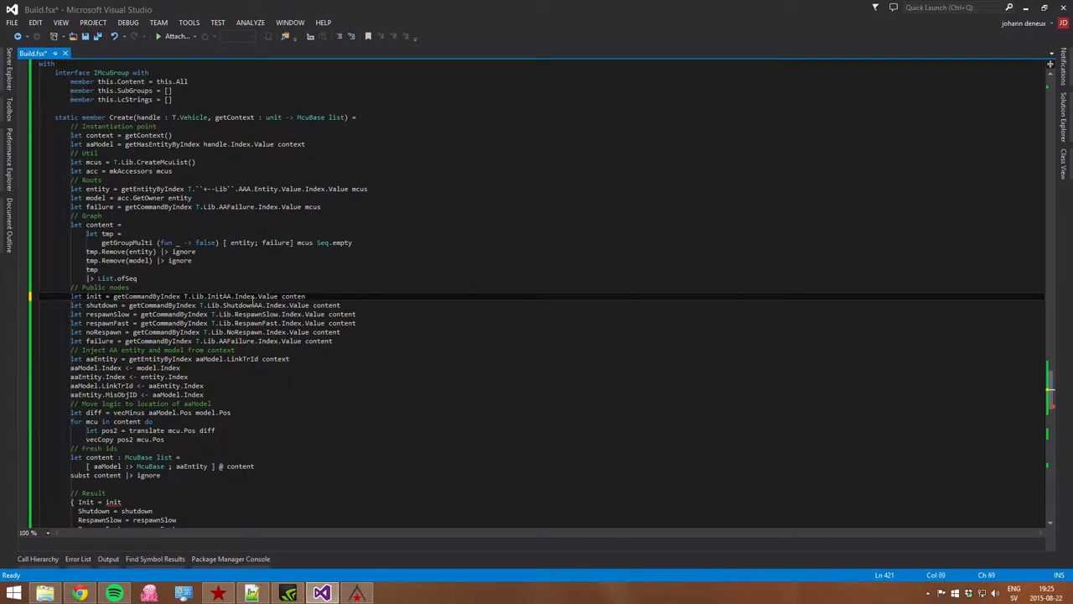
key(ctrl+s)
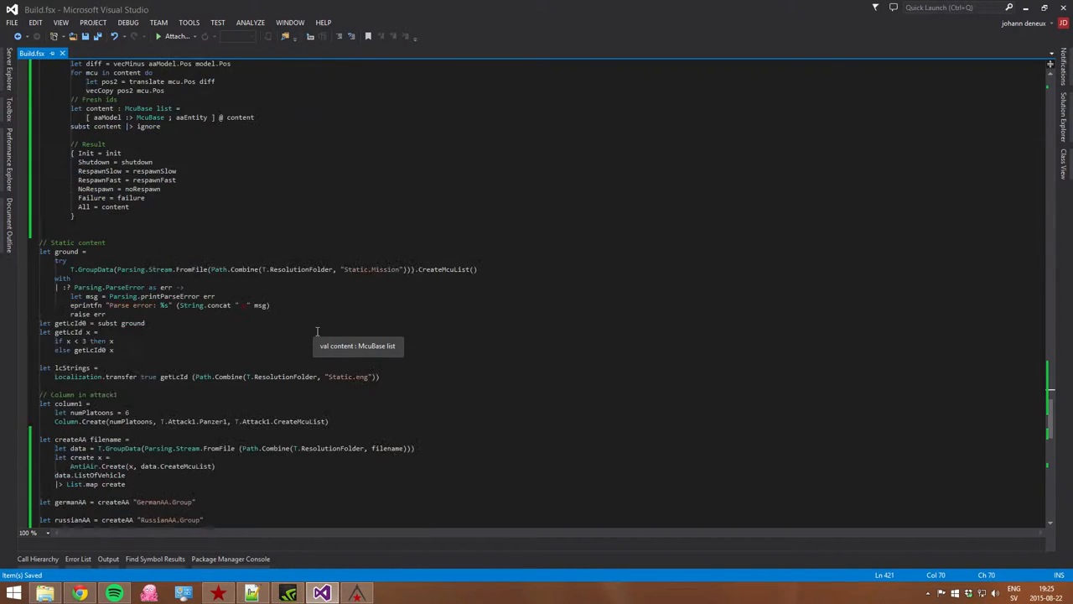
scroll(down, 3)
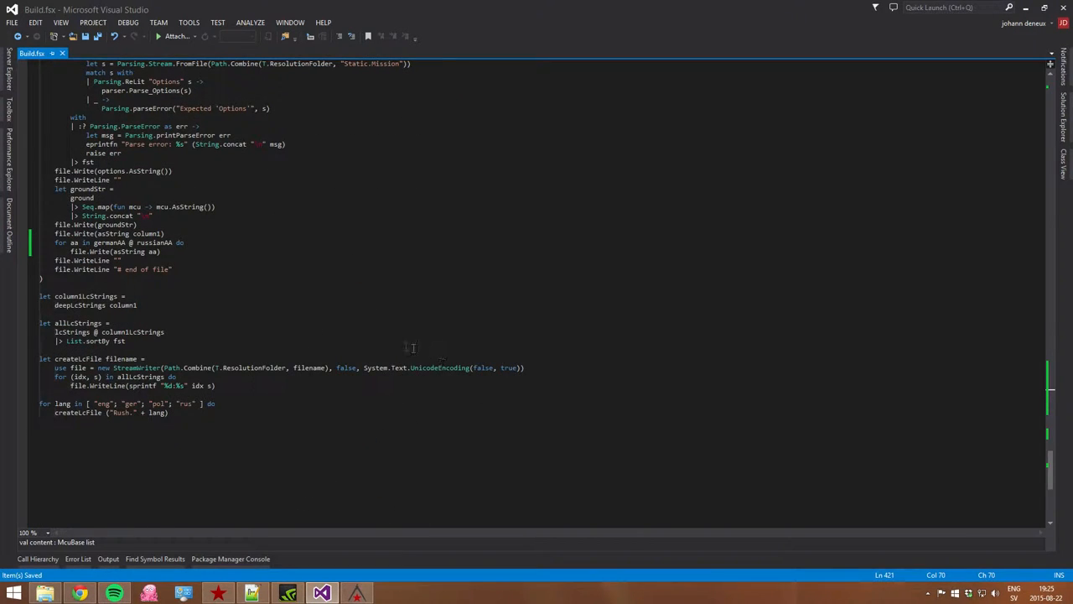
scroll(up, 3)
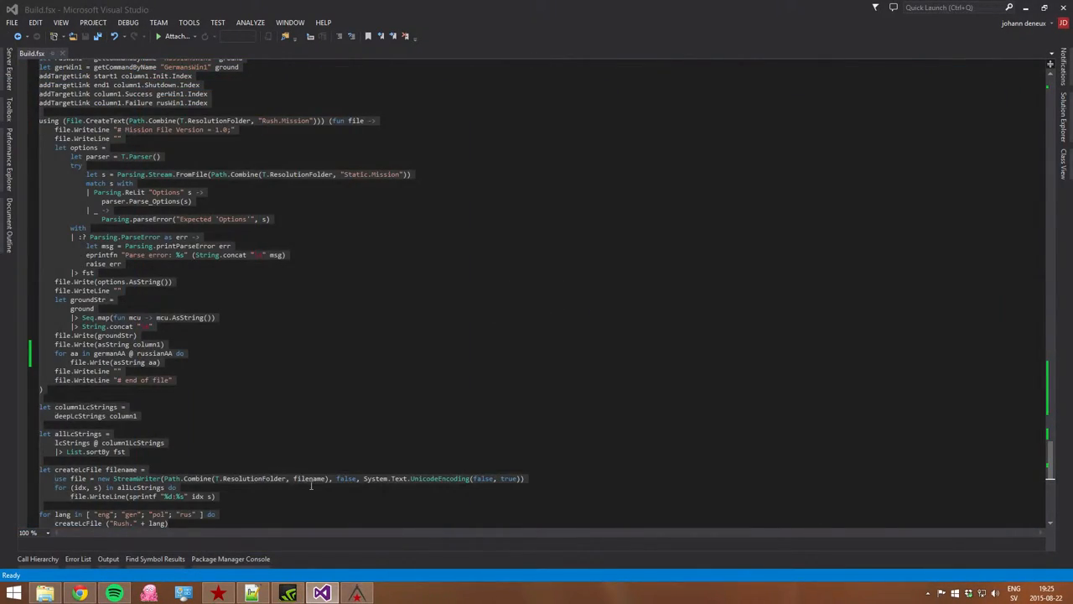
Send the Rush.Mission writing block to F# Interactive to regenerate the mission file.
click(356, 593)
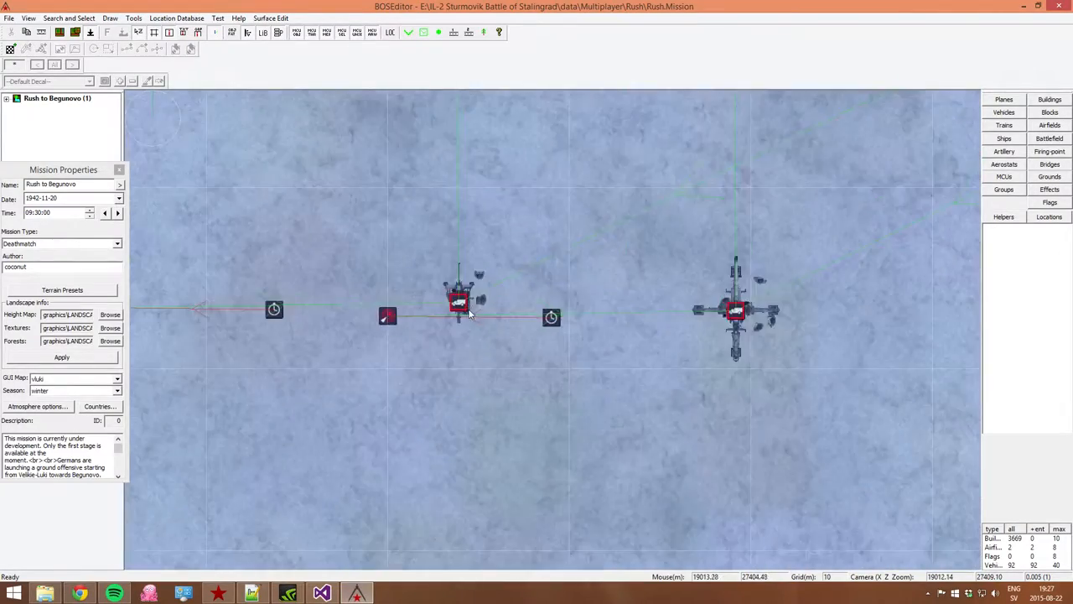
Zoom and pan over the regenerated AA groups and their linked command nodes in Rush.Mission.
scroll(down, 3)
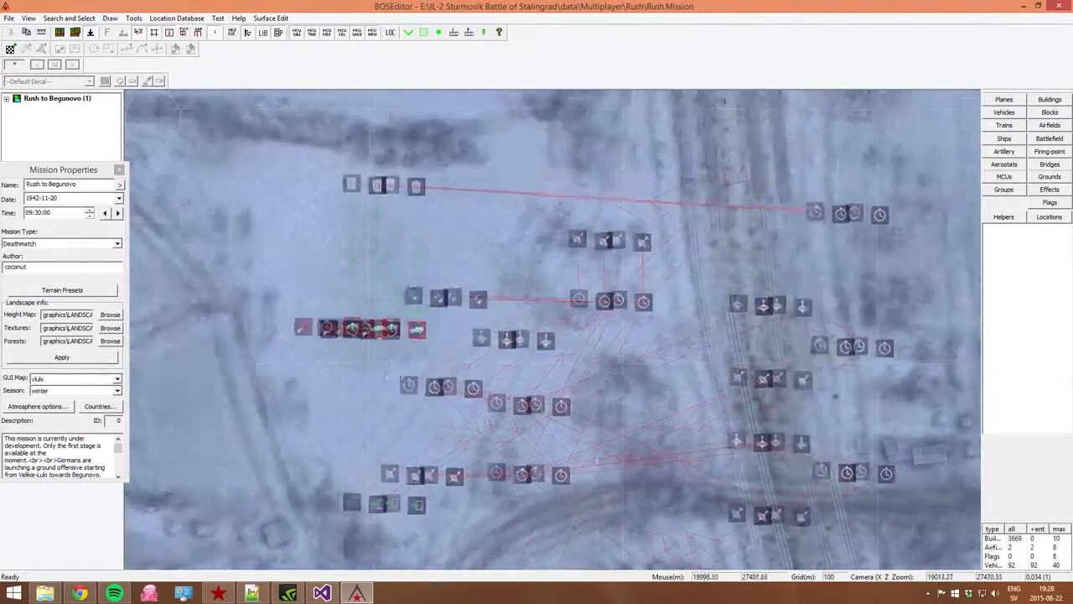
scroll(up, 3)
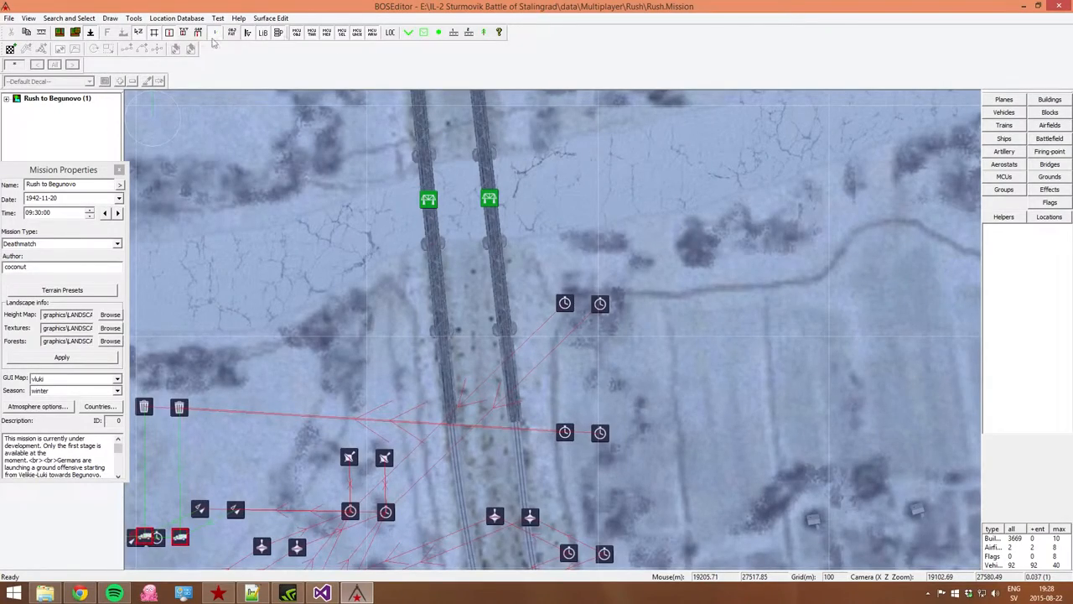
mouse_move(192, 49)
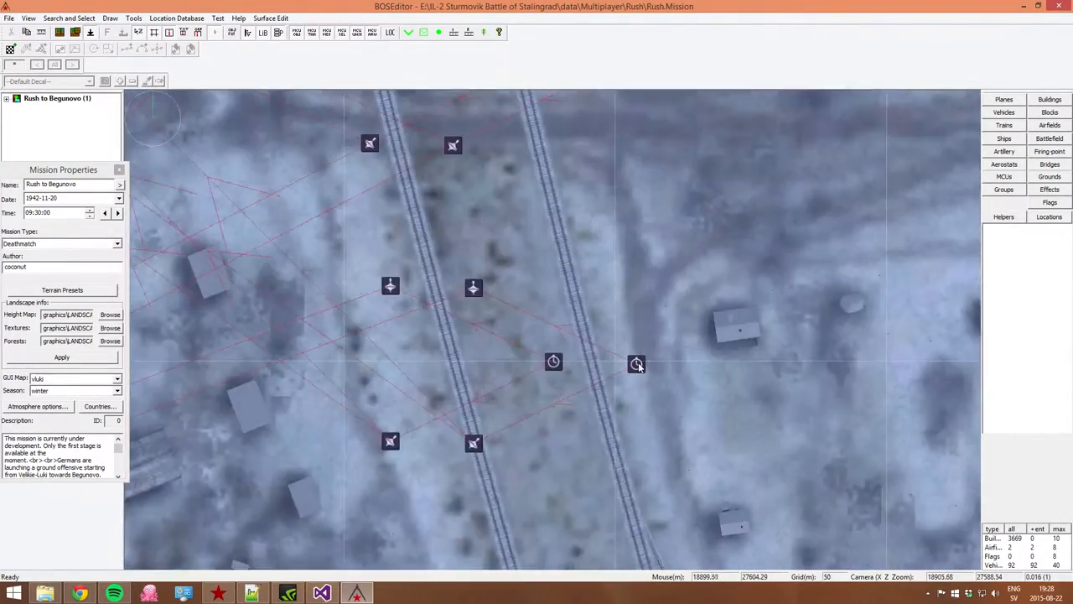
scroll(down, 3)
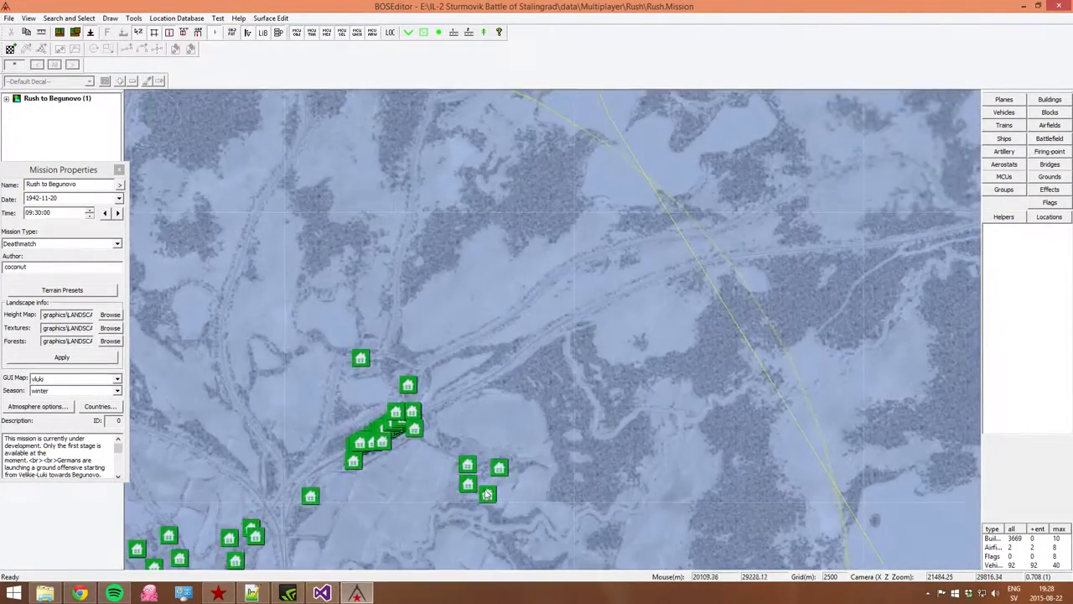
scroll(down, 3)
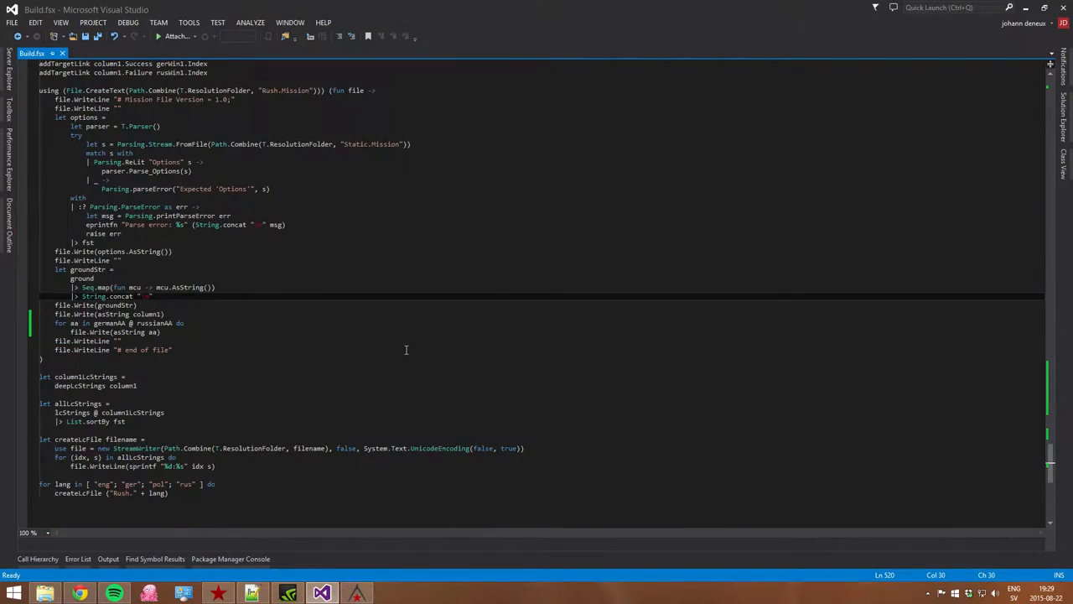
mouse_move(439, 329)
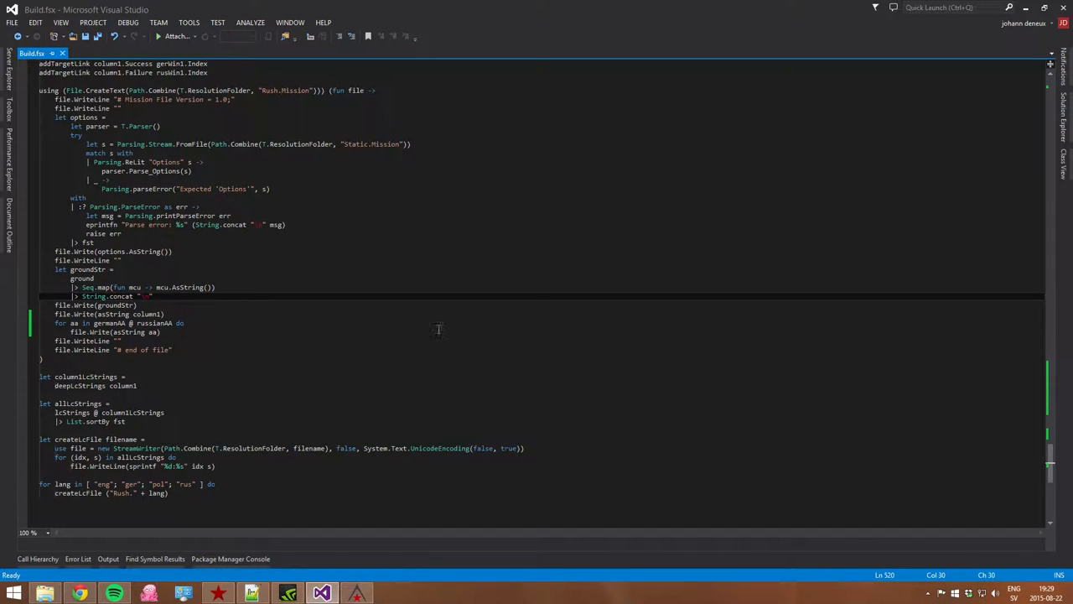
Define type RespawnType = | Fast | Slow | NoRespawn above the AntiAir code.
scroll(up, 3)
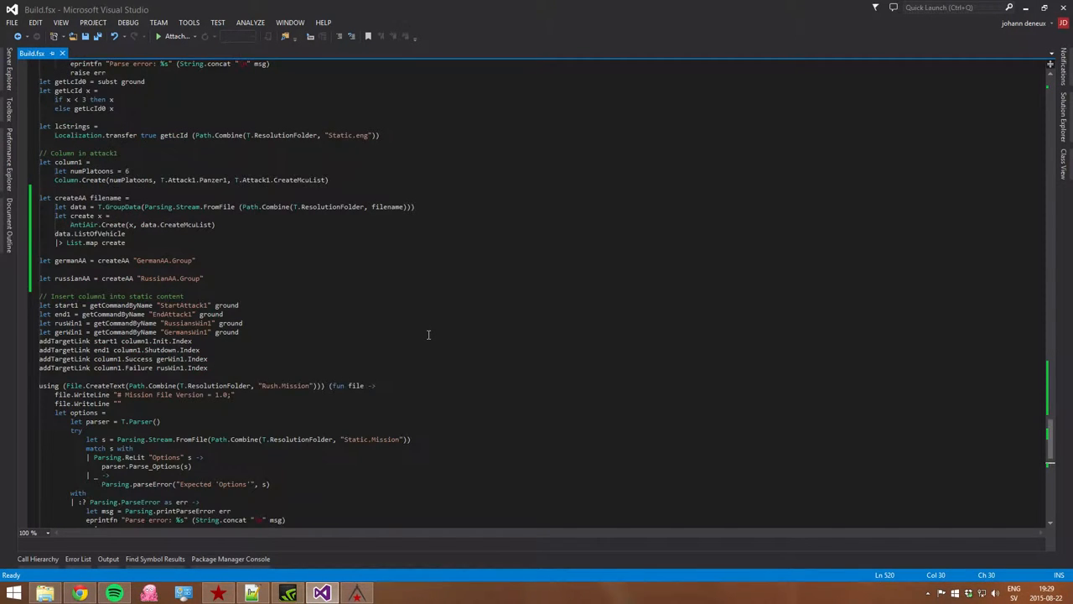
scroll(down, 3)
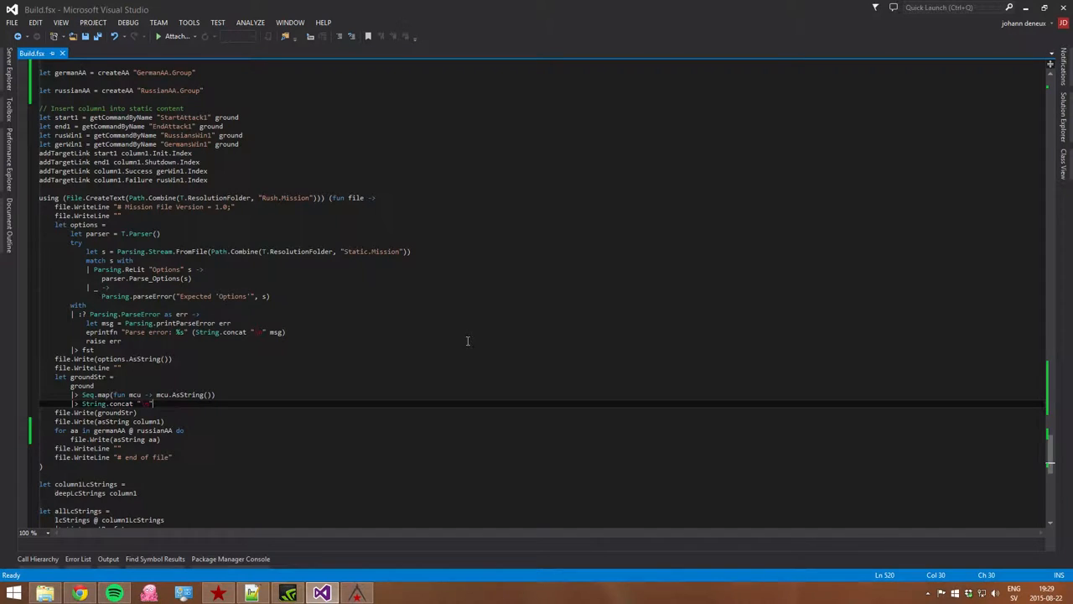
scroll(up, 3)
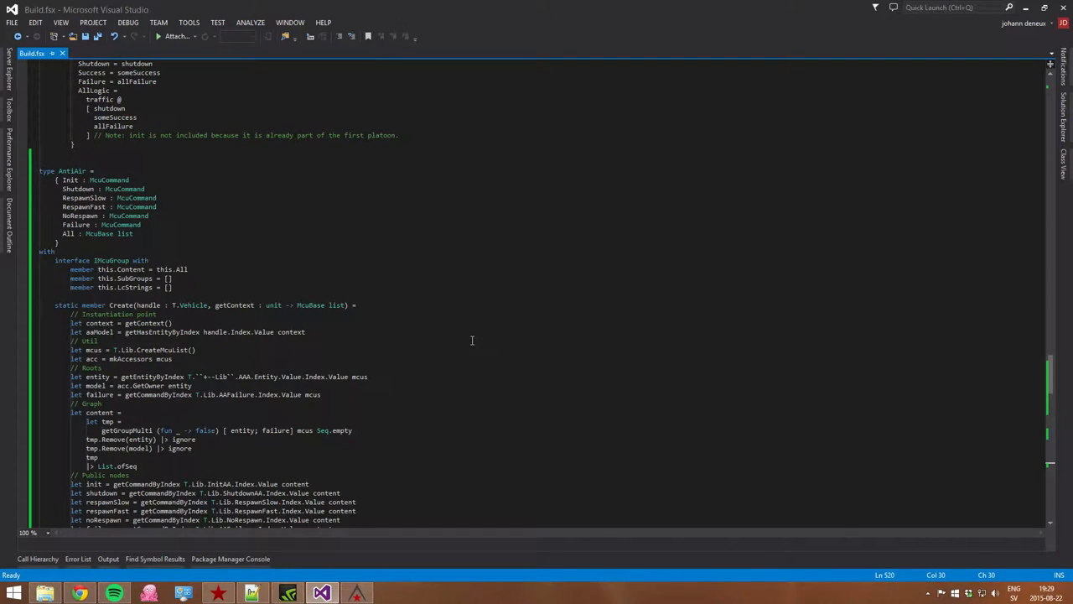
double_click(335, 305)
text(type)
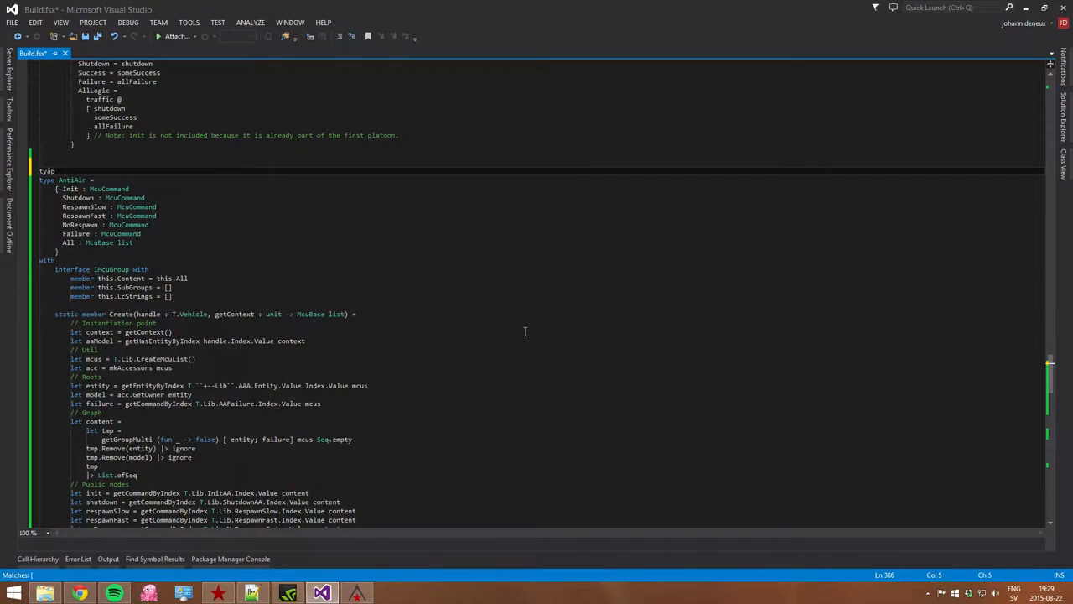
text(REs)
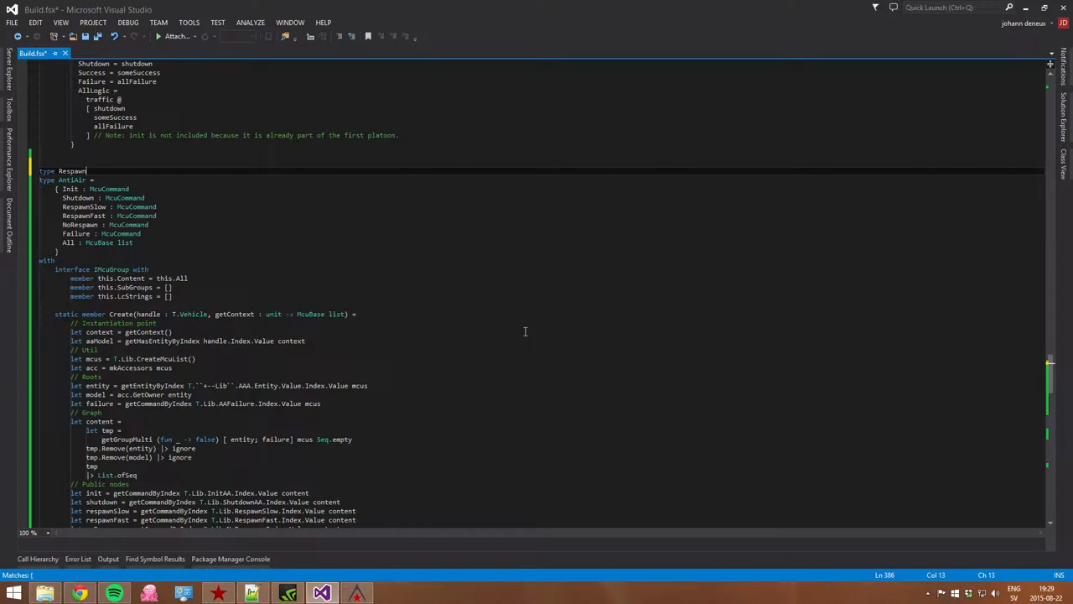
text(Type =)
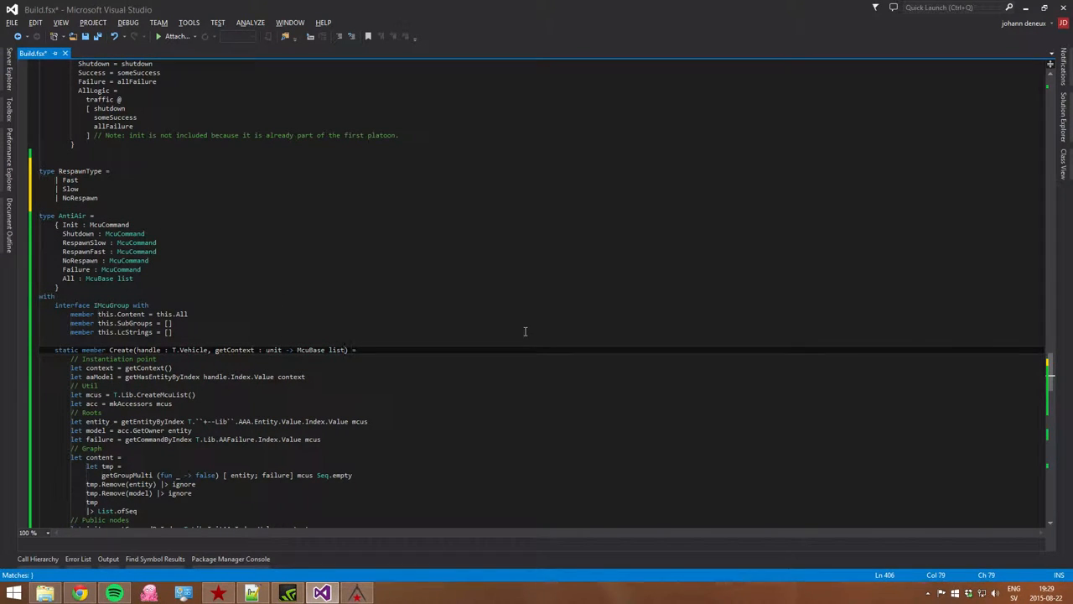
Add ', respawnType : RespawnType' to the Create signature and save Build.fsx.
text(, respawnType : RespawnType)
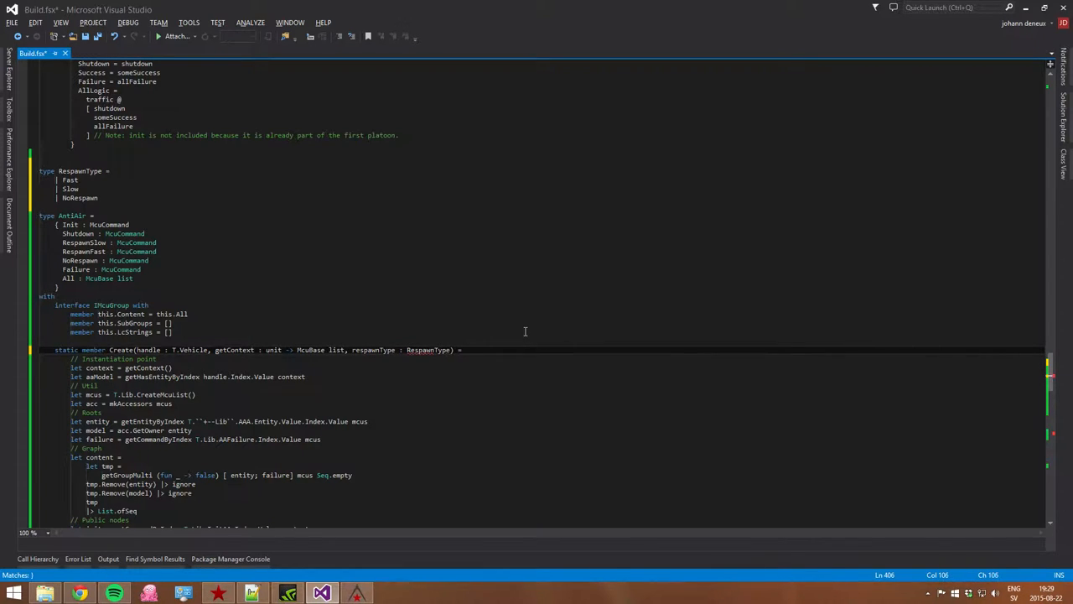
key(ctrl+s)
text(// Type of respawn)
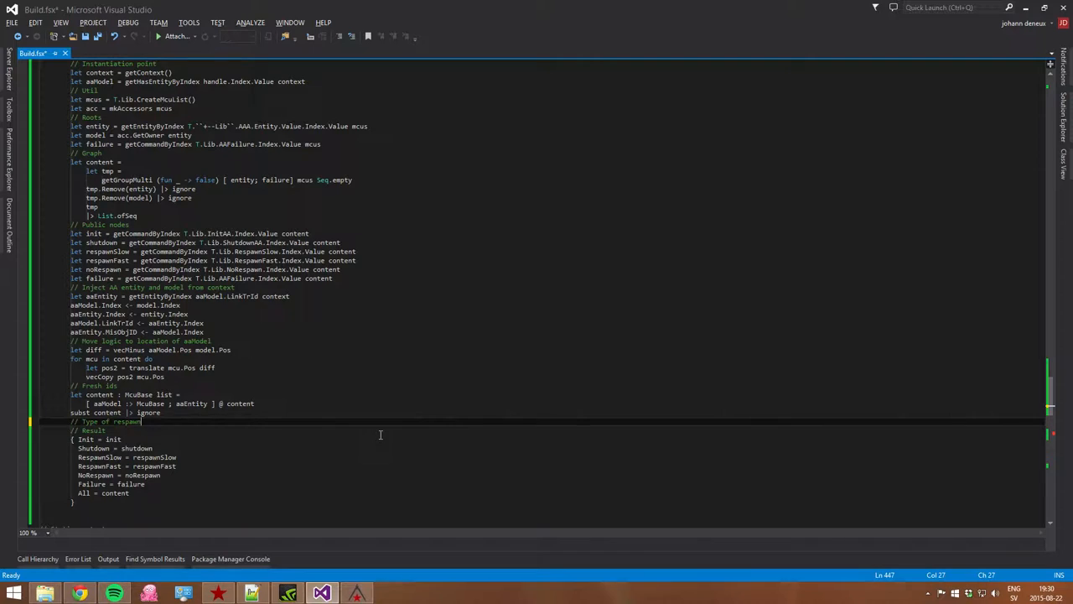
key(ctrl+s)
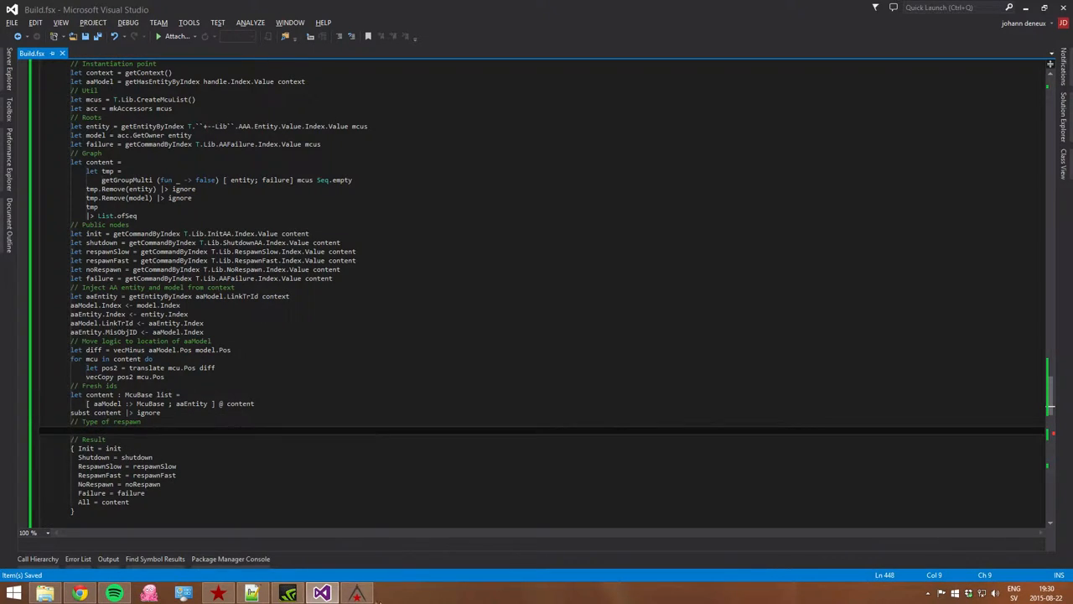
click(322, 594)
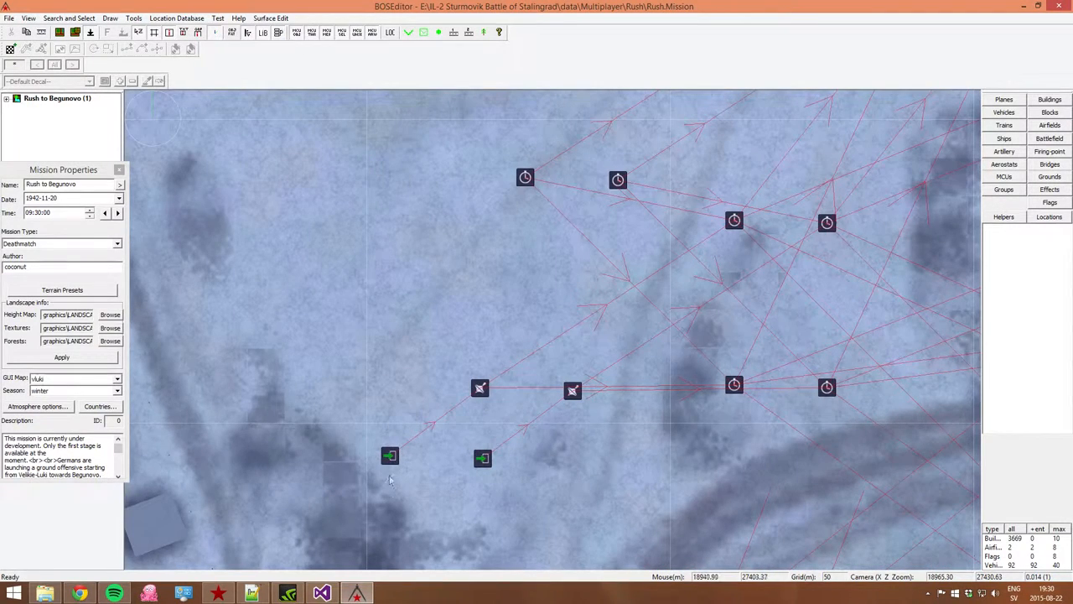
click(389, 456)
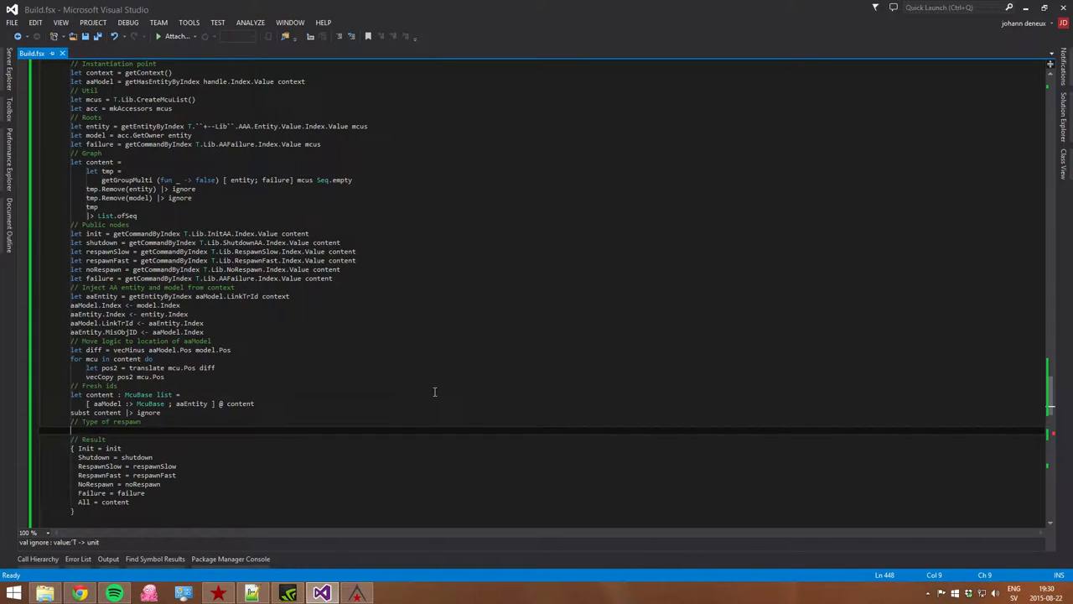
Start the spawnTypeMcu binding with 'match respawnType with'.
text(let)
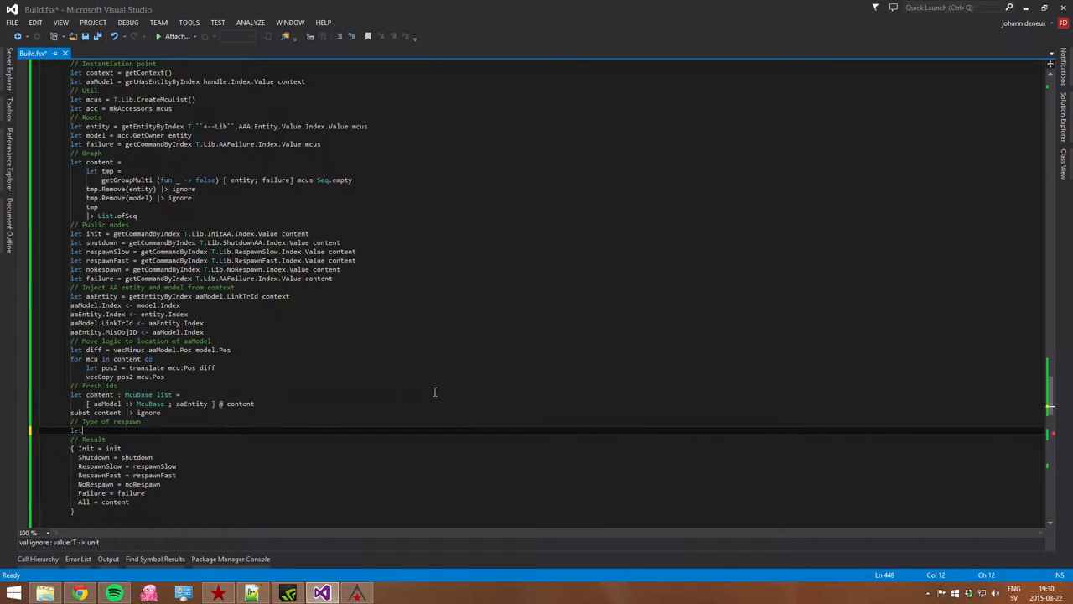
text(init)
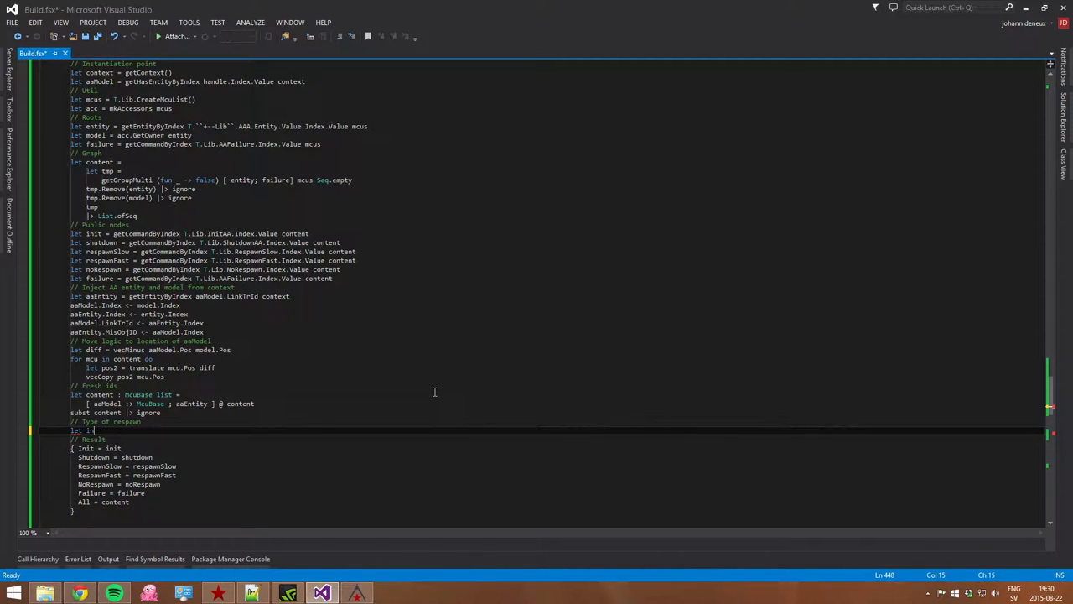
text(spawnTypeMcu =)
text(match r)
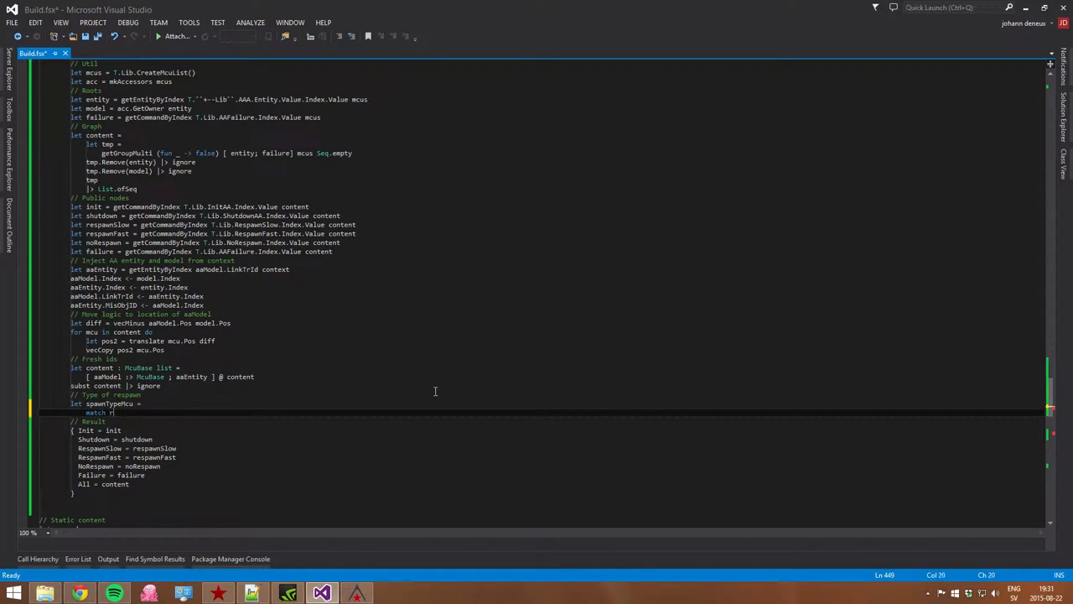
text(espawnType)
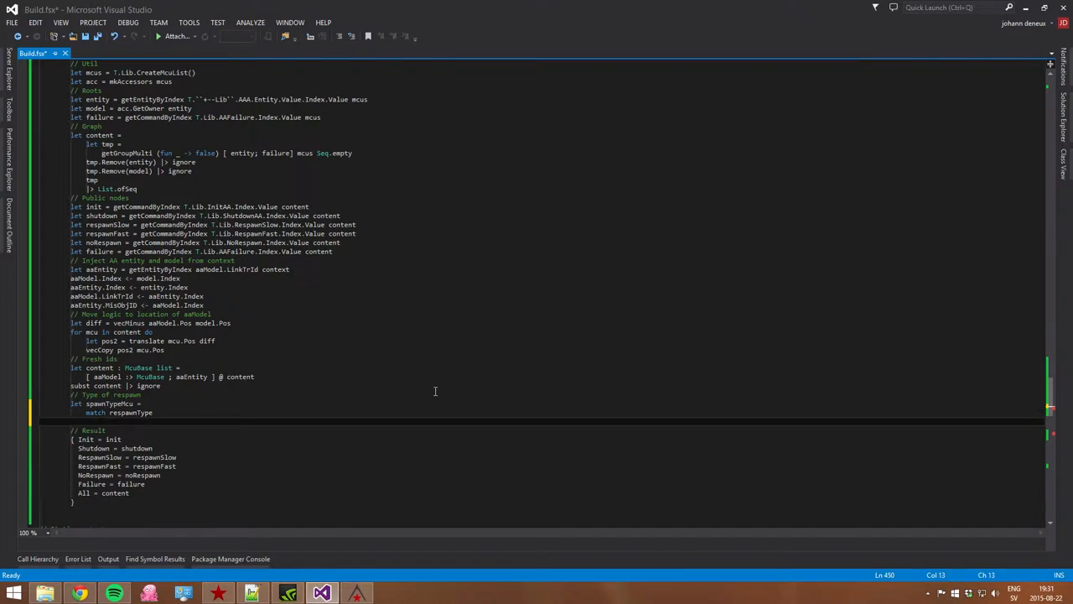
text(with)
text(| Fast)
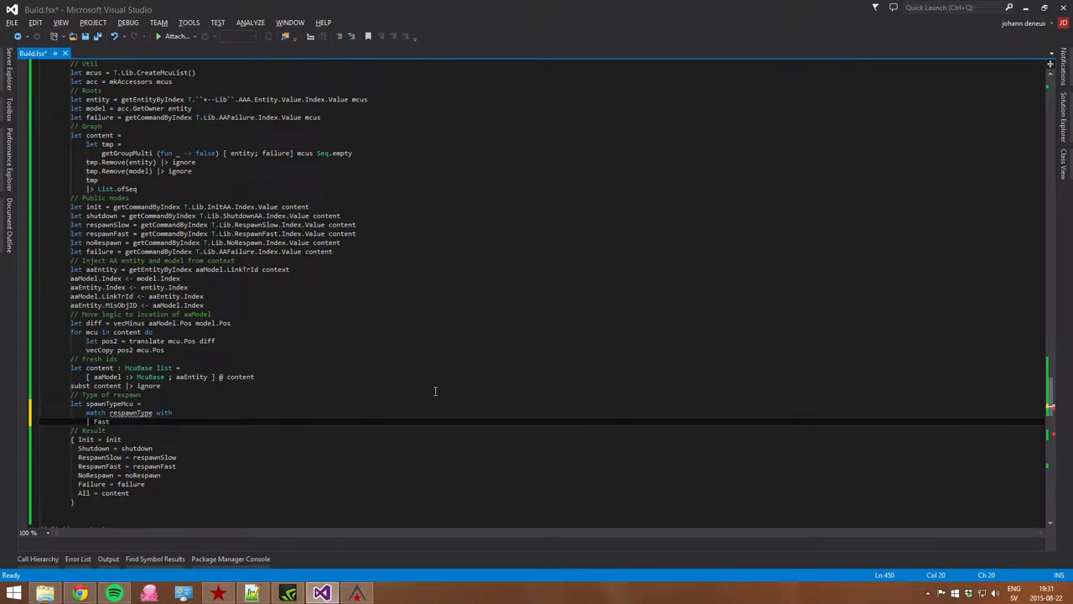
Add the match arms: Fast -> respawnFast, Slow -> respawnSlow, NoRespawn -> noRespawn.
scroll(up, 3)
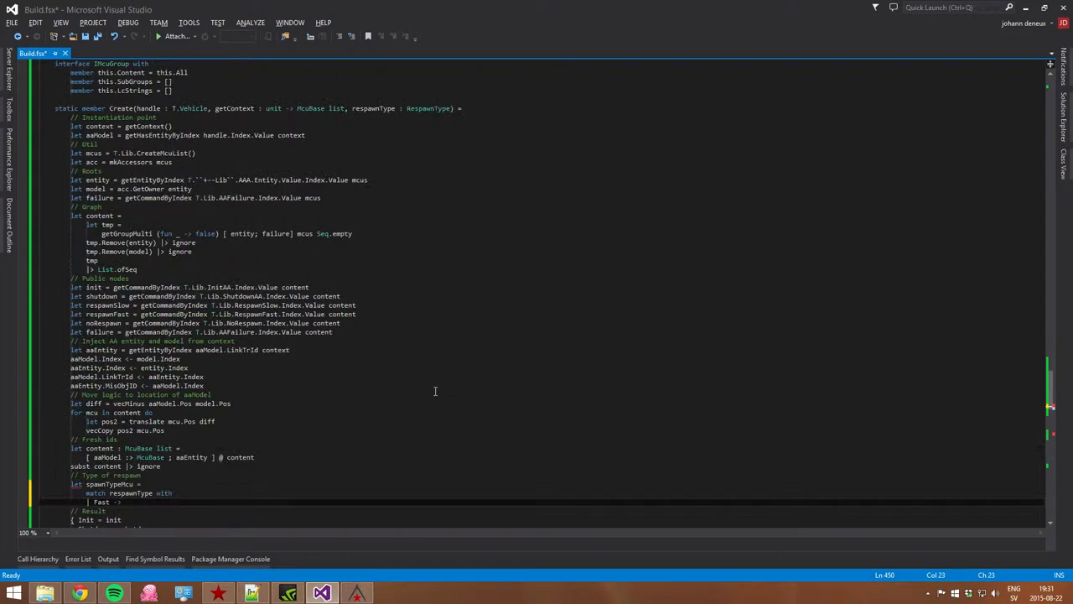
scroll(down, 3)
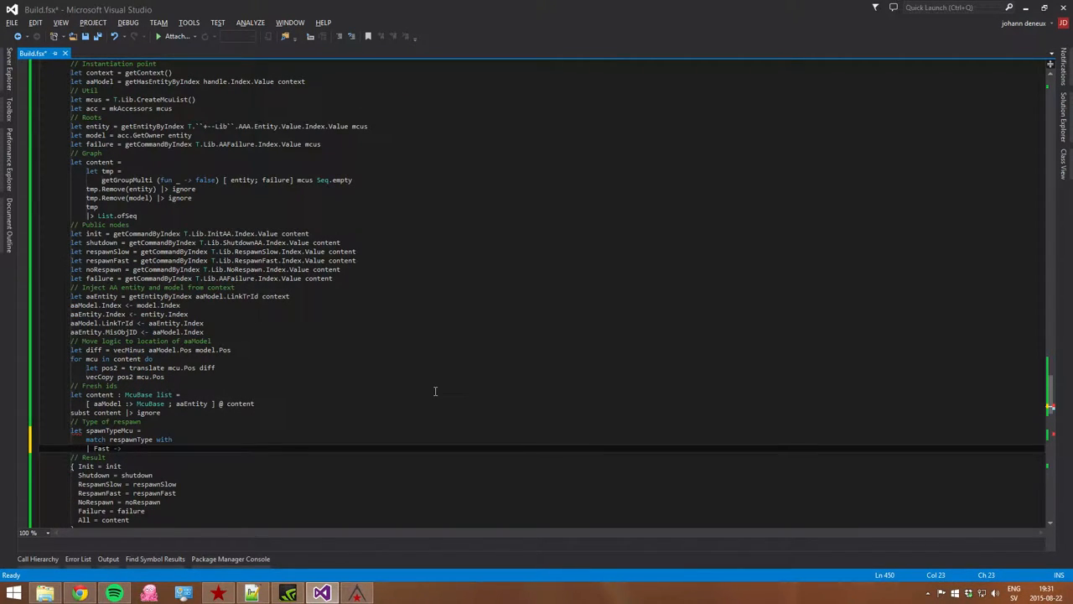
text(respawnFast)
text(| Slow)
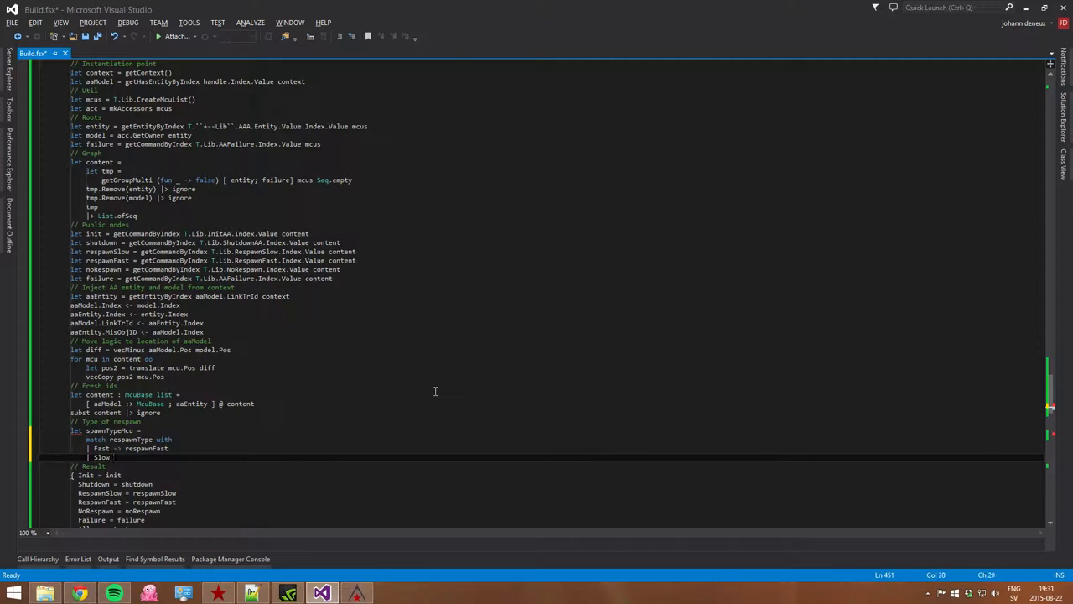
text(-> respawnSlow)
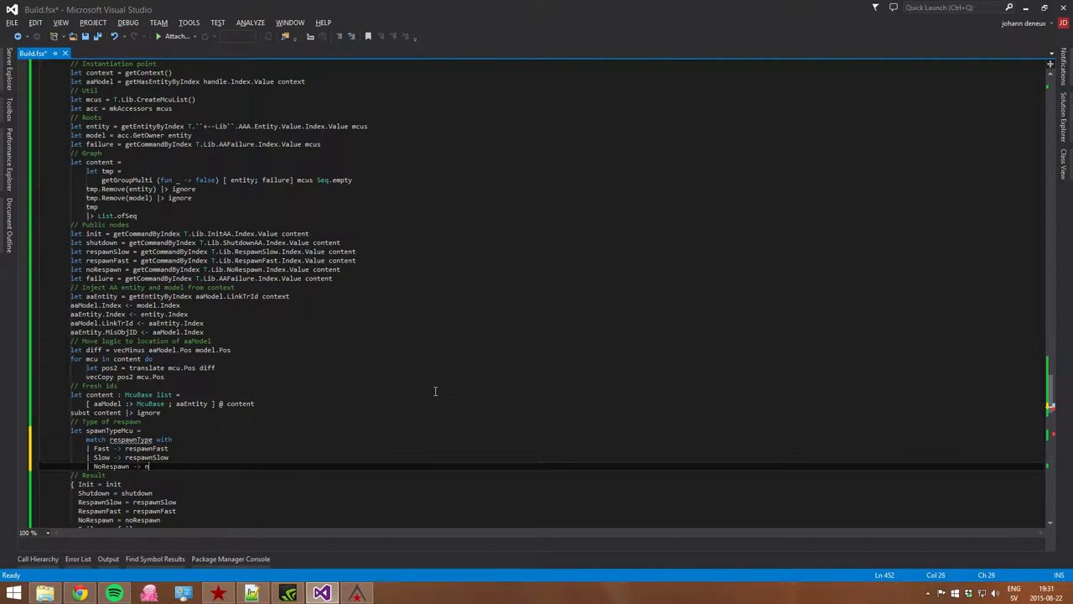
text(oRespawn)
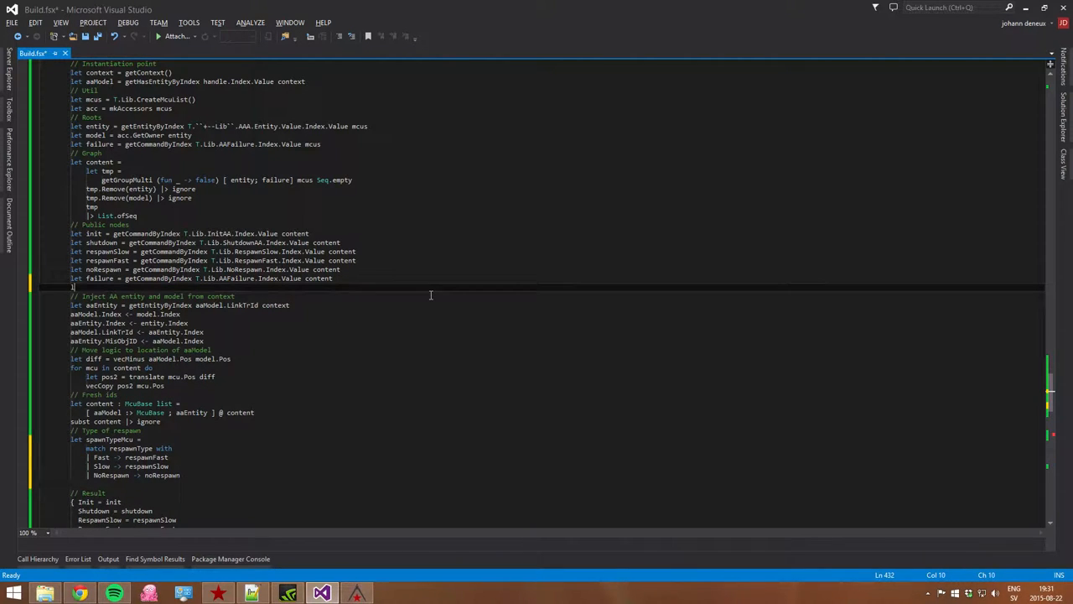
Define missionStart via getCommandByIndex on T.Lib.AAAMissionStart and save.
text(let missionStart = getCommandByIndex T)
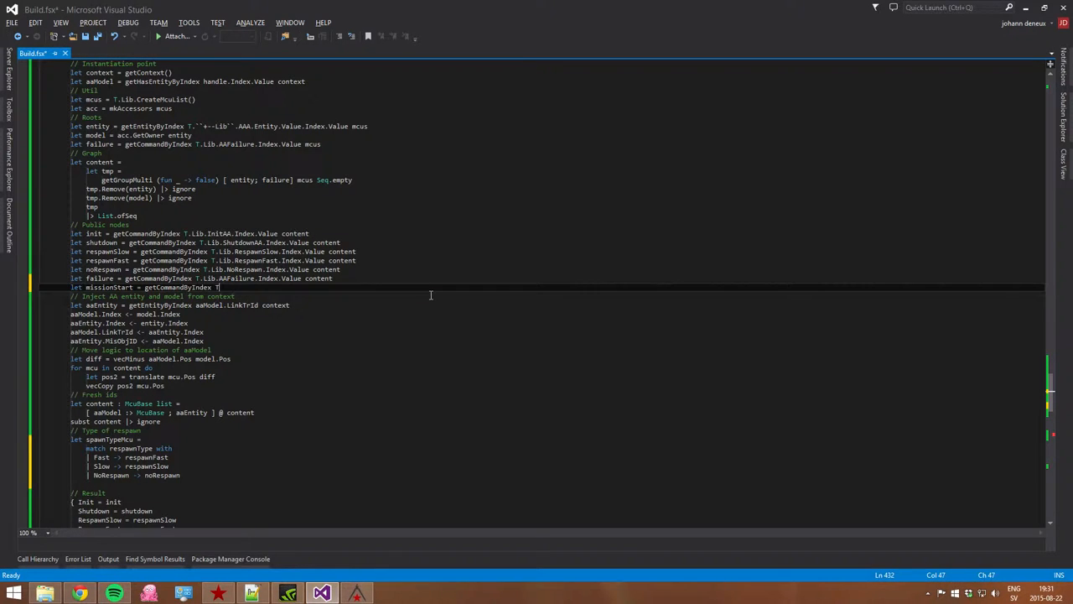
text(AAA)
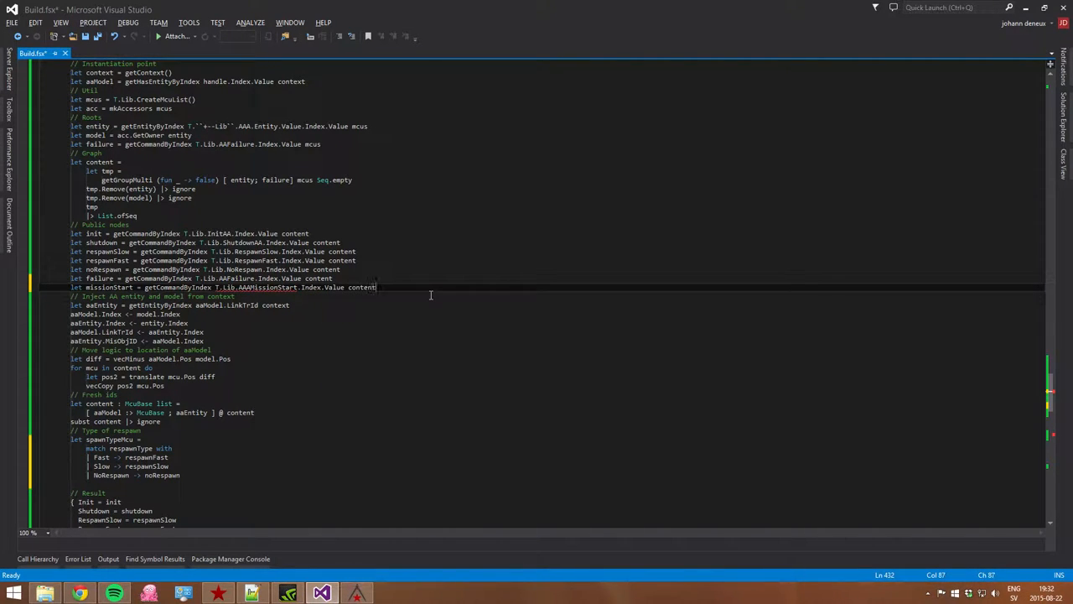
key(ctrl+s)
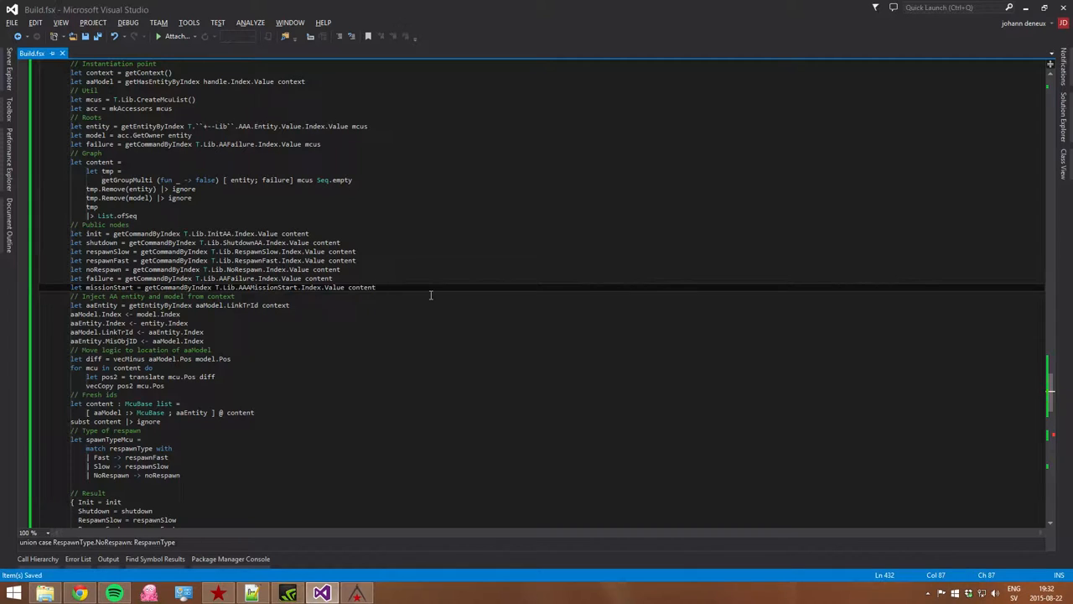
Add 'addTargetLink missionStart spawnTypeMcu.Index' linking mission start to the respawn command.
scroll(down, 3)
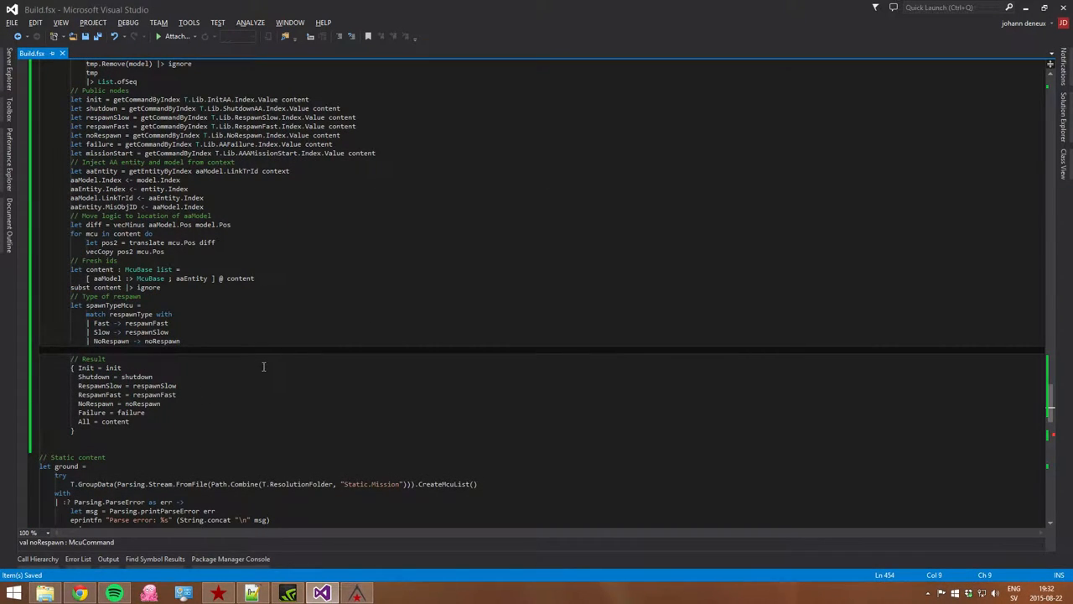
text(addTarget.link)
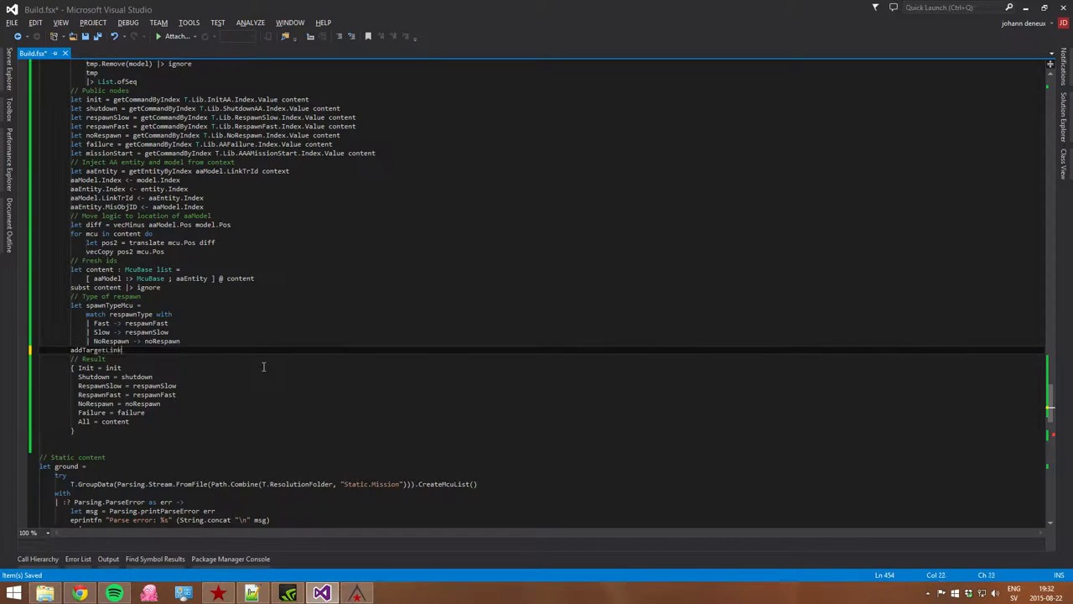
text(mission)
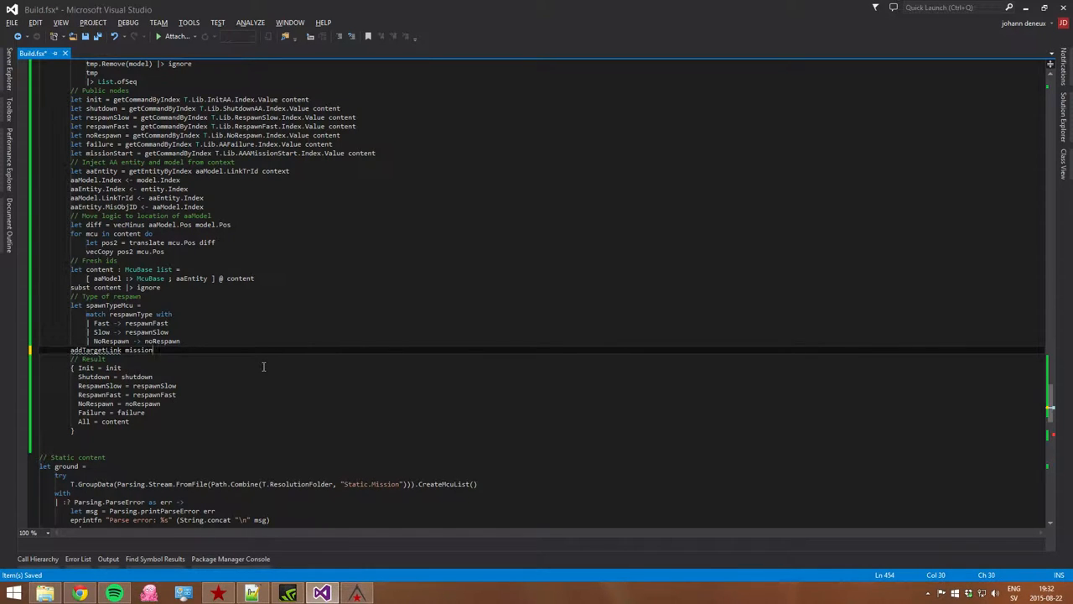
text(Start)
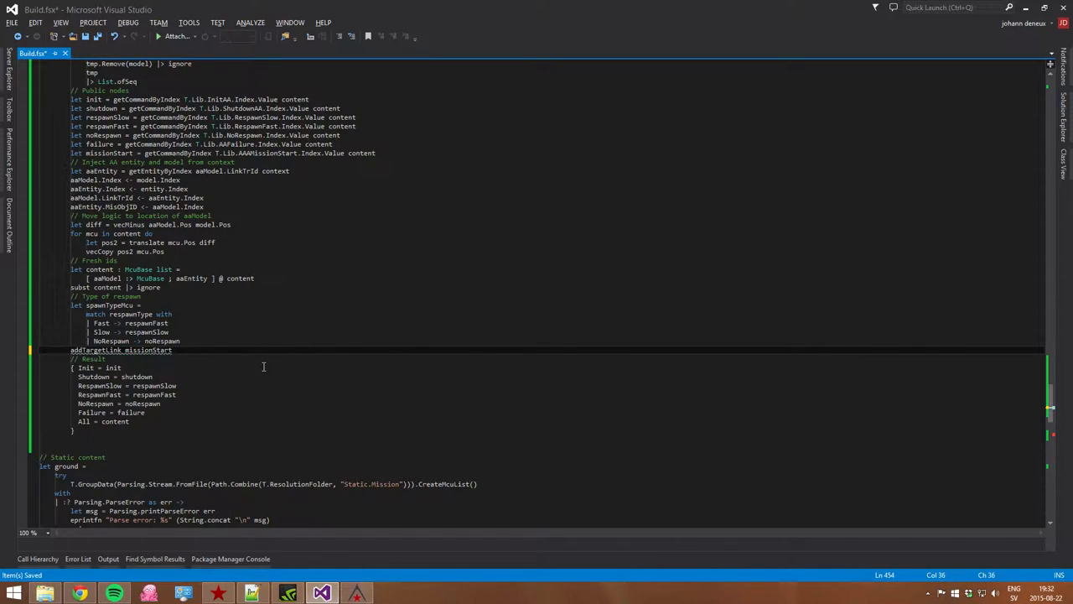
text(spawnTypeMcu)
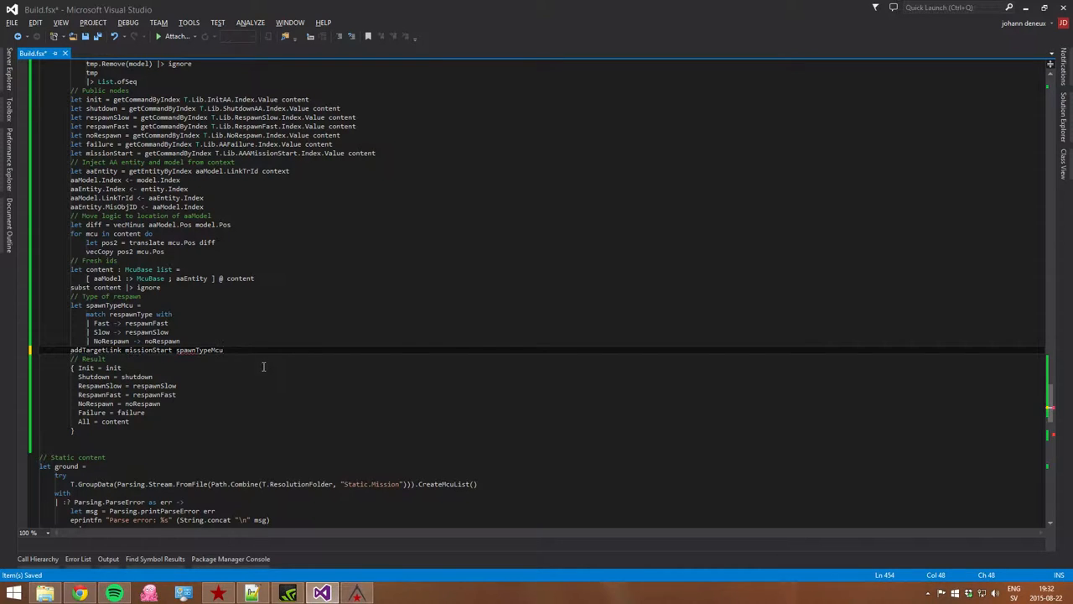
text(.Index)
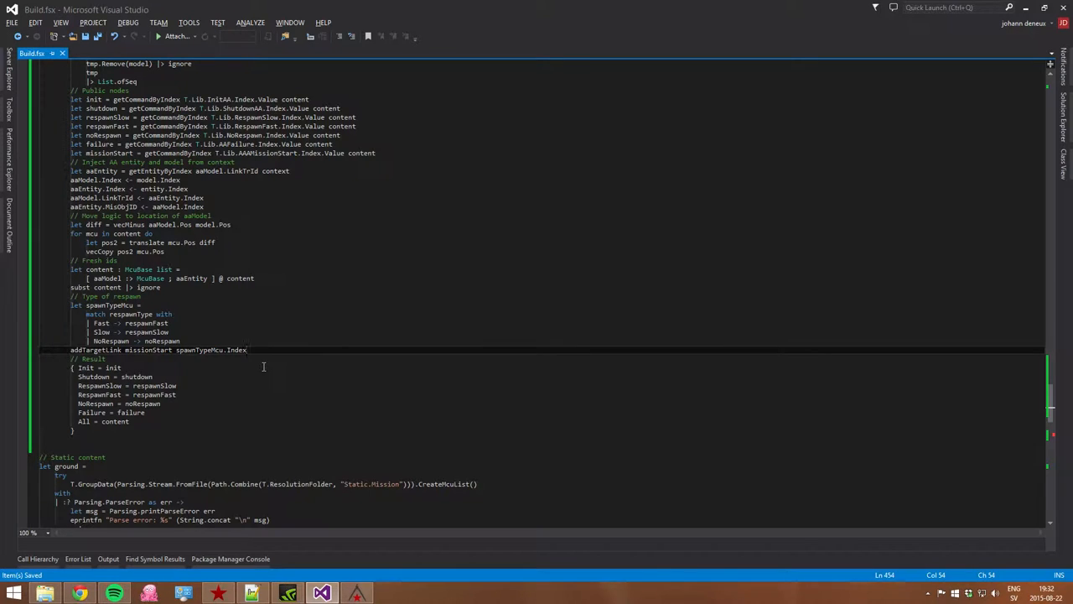
Pass respawnType through createAA's create call and return to BOSEditor.
scroll(down, 3)
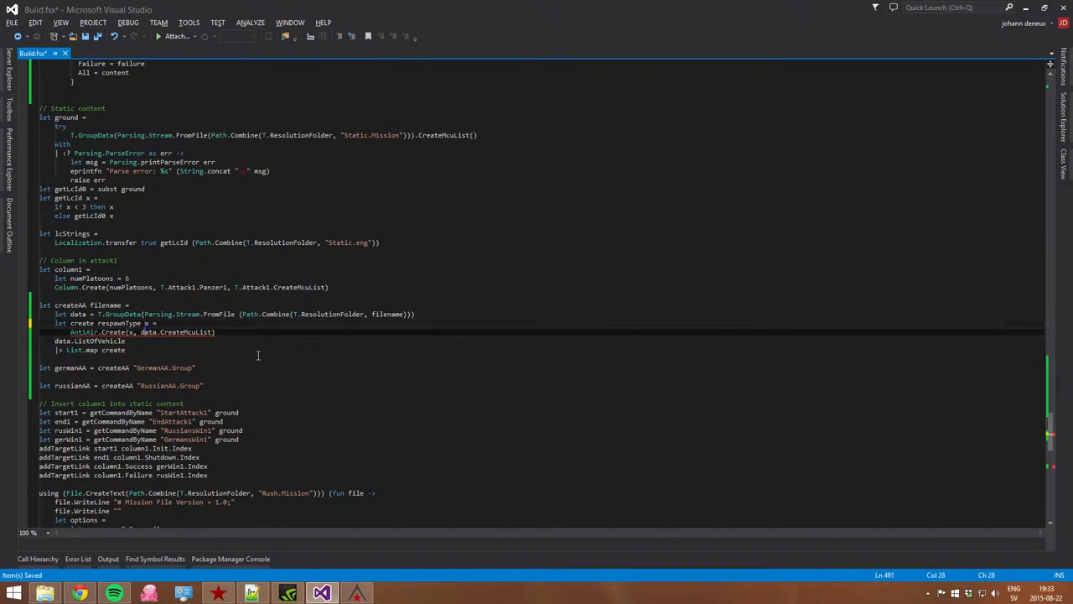
text(, respawnType)
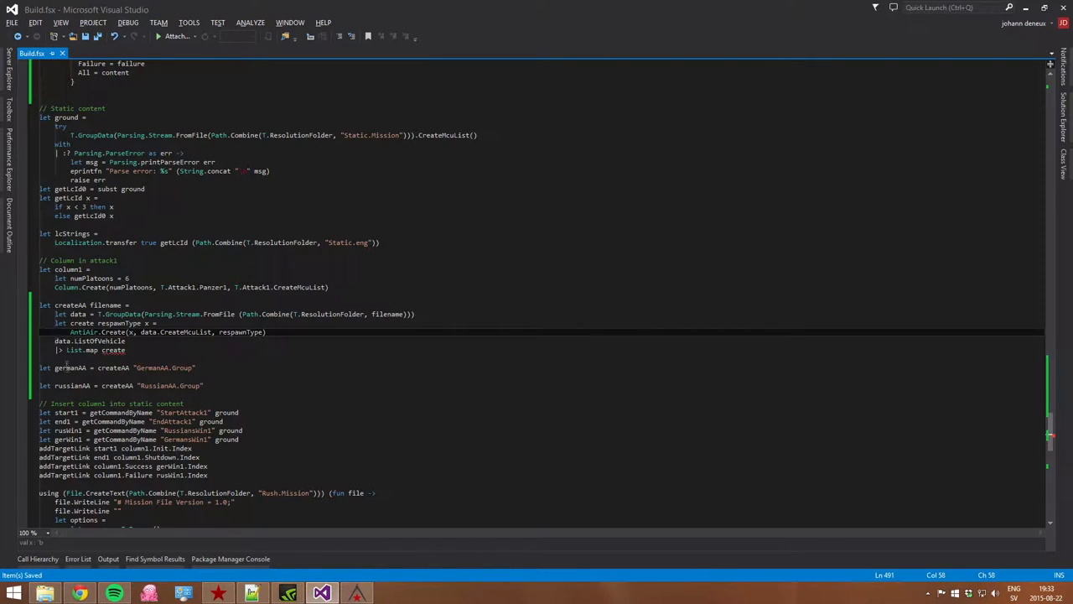
double_click(241, 332)
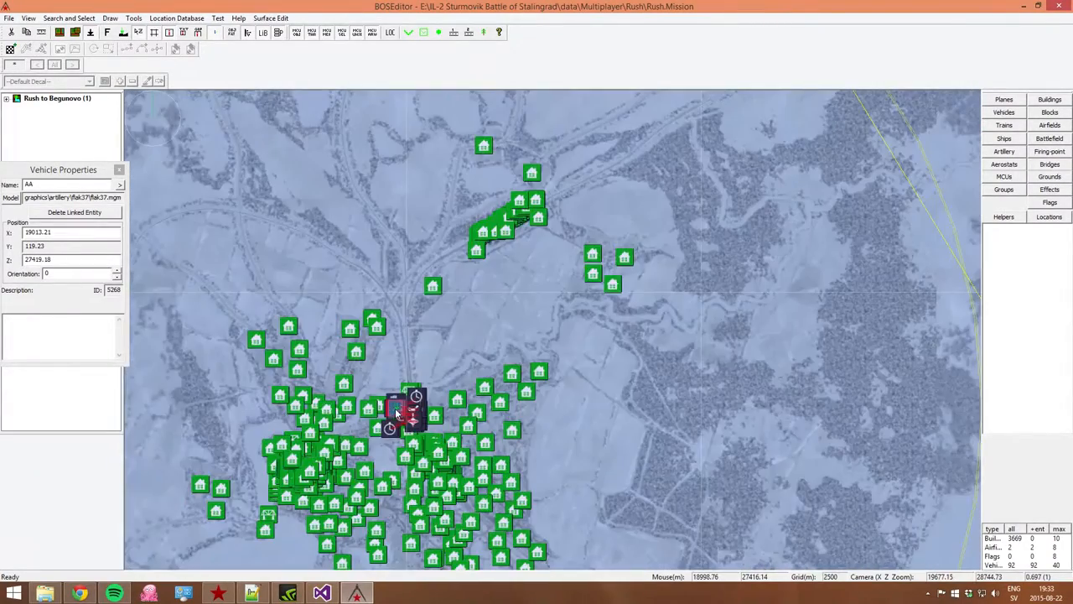
scroll(down, 3)
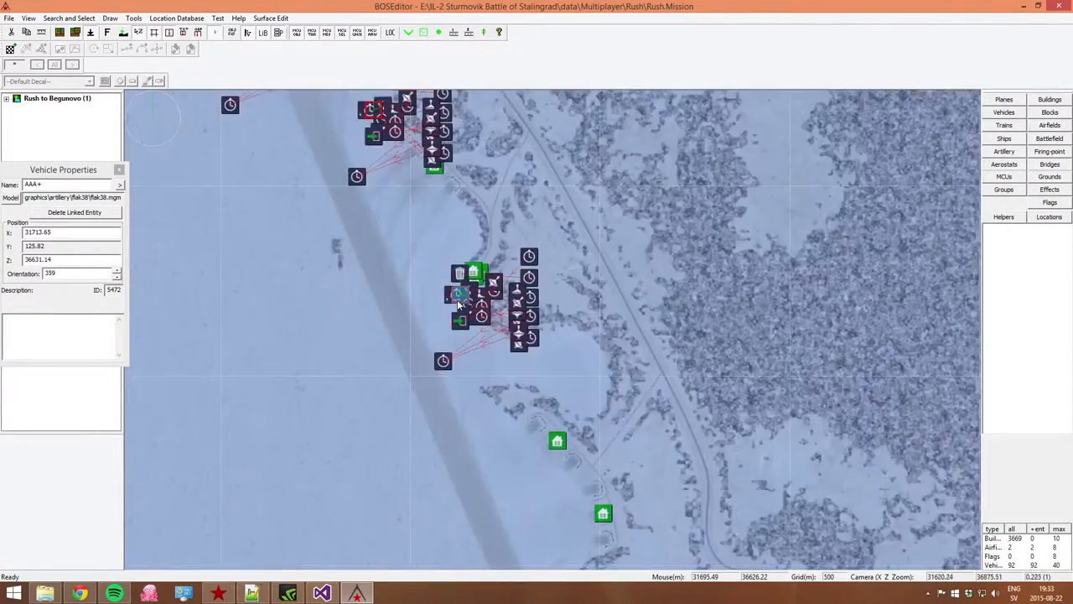
scroll(down, 3)
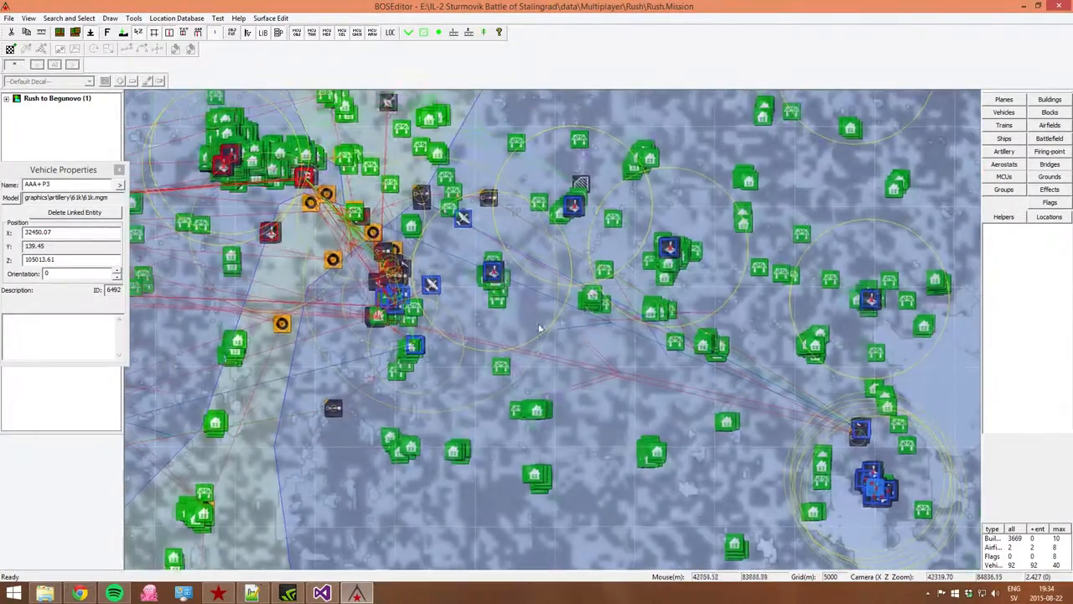
scroll(up, 3)
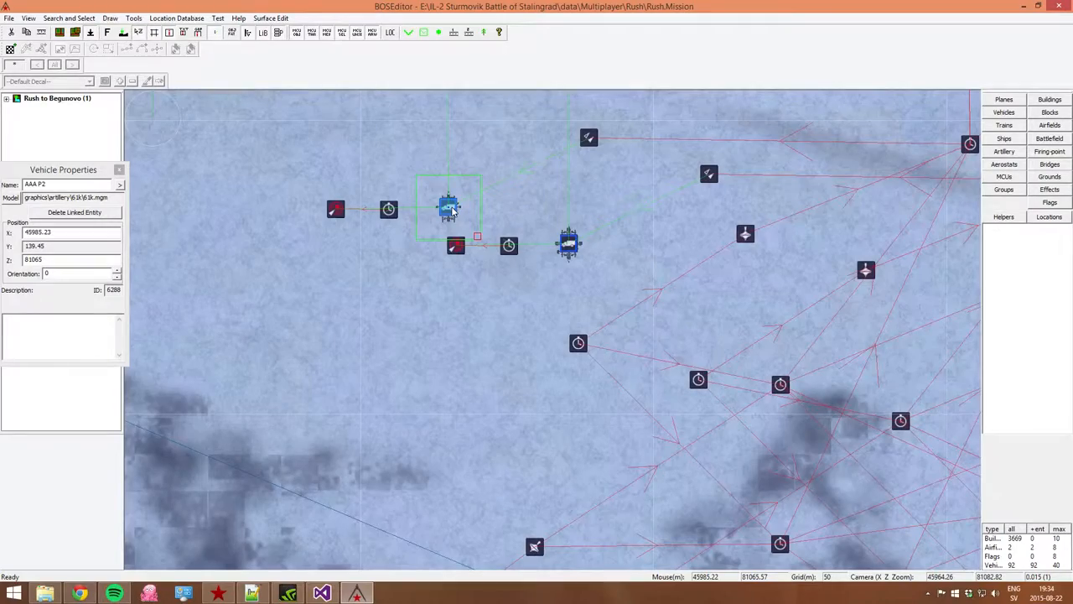
scroll(down, 3)
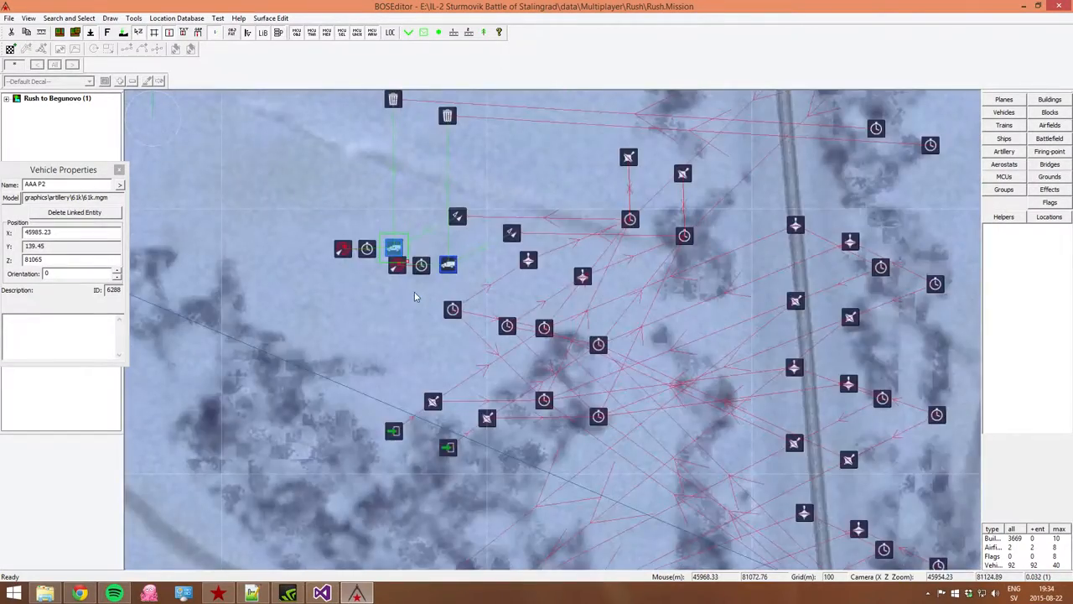
scroll(down, 3)
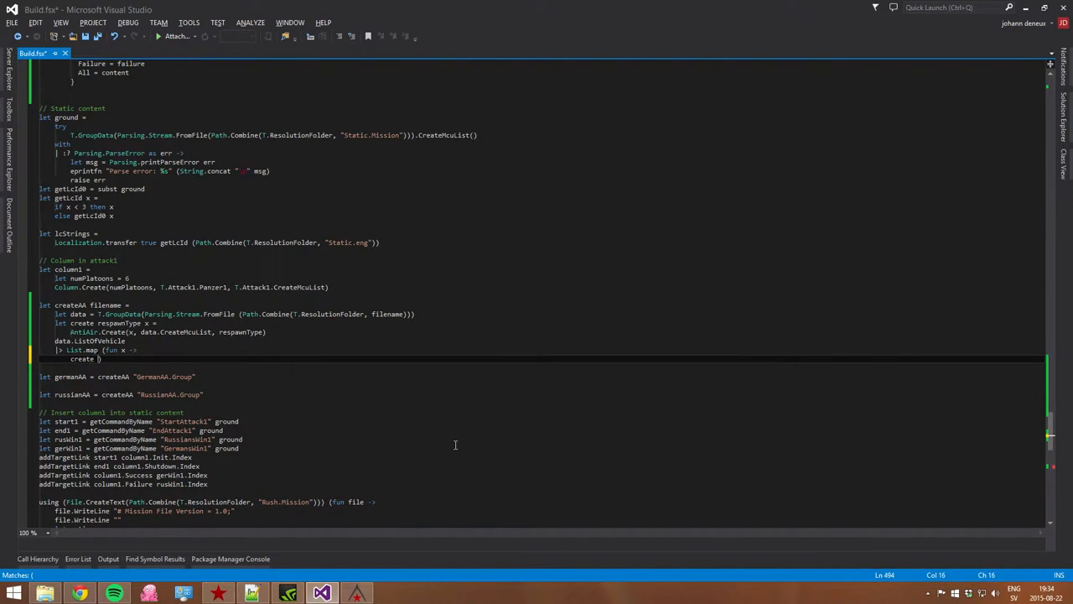
Begin the rt if-expression: names containing "+" give RespawnType.Fast.
text(rt x)
text(let rt =)
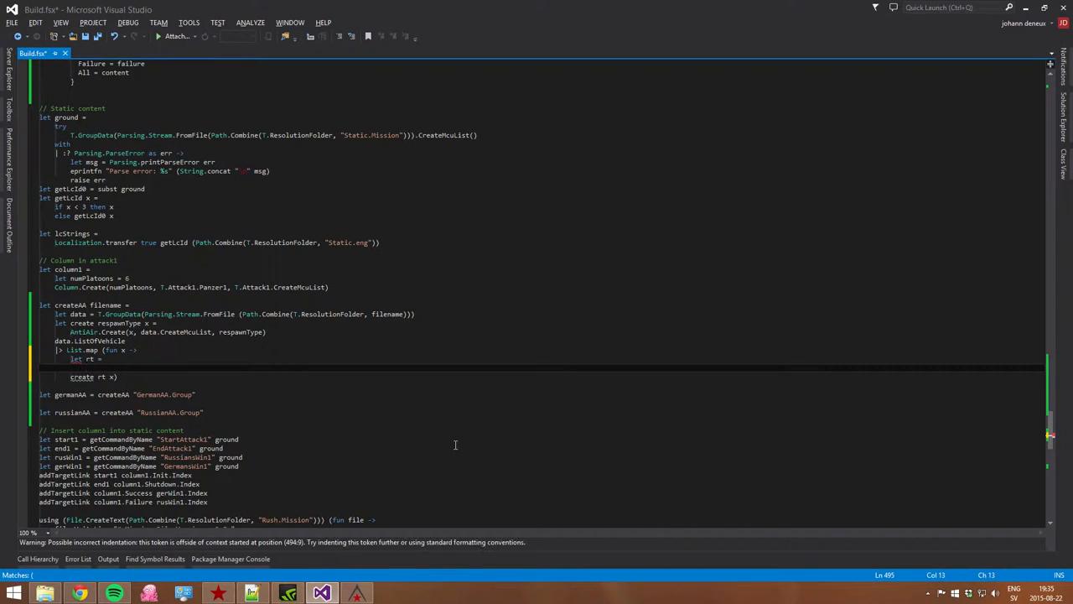
text(if x)
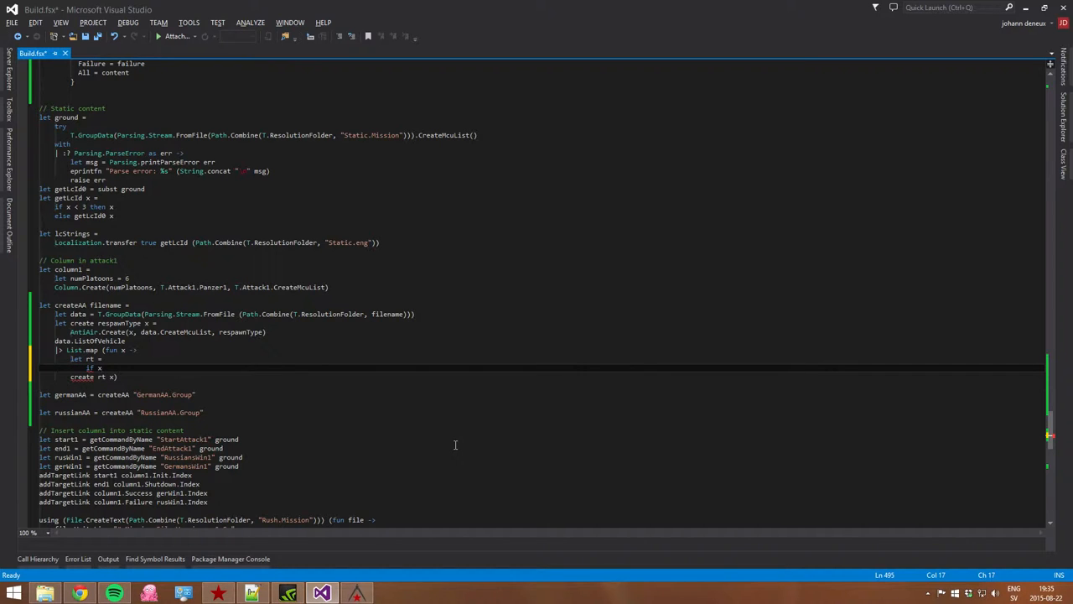
text(.Name.Value.Contains()
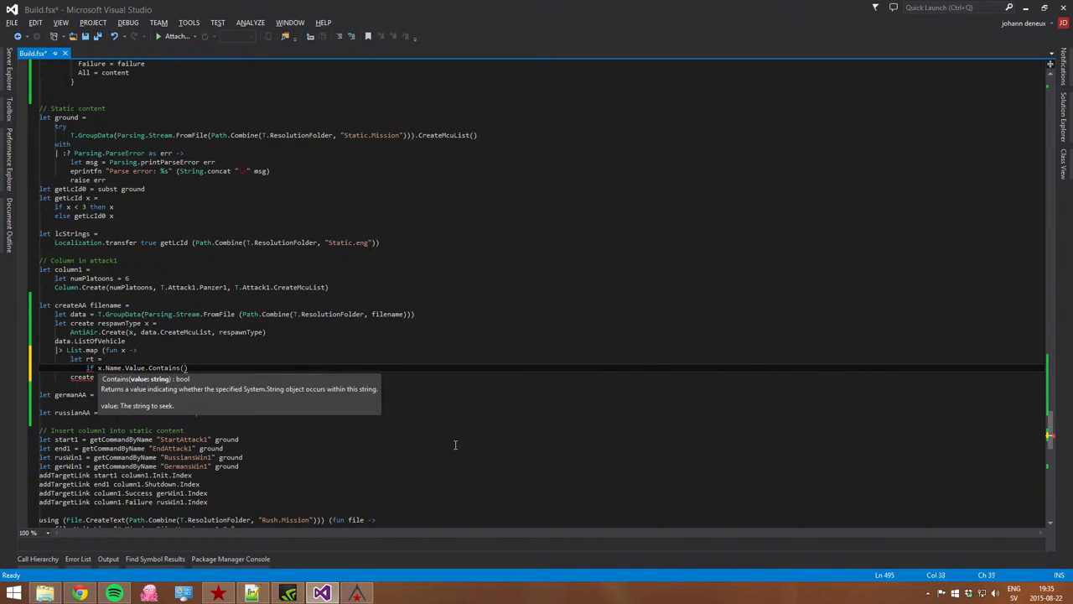
text("+")
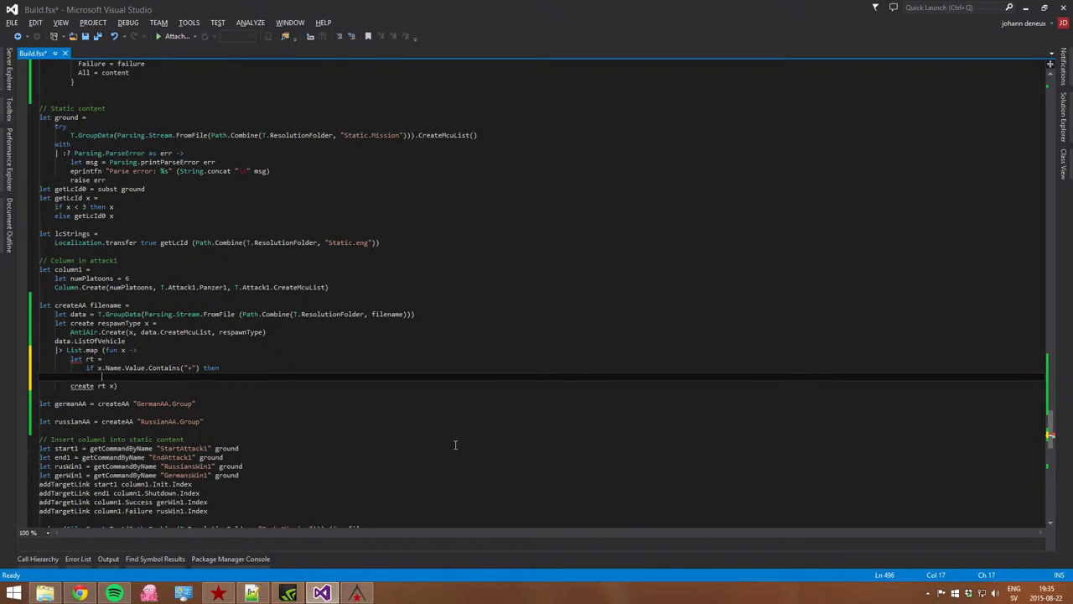
text(Rep)
text(elif x.Name.Value)
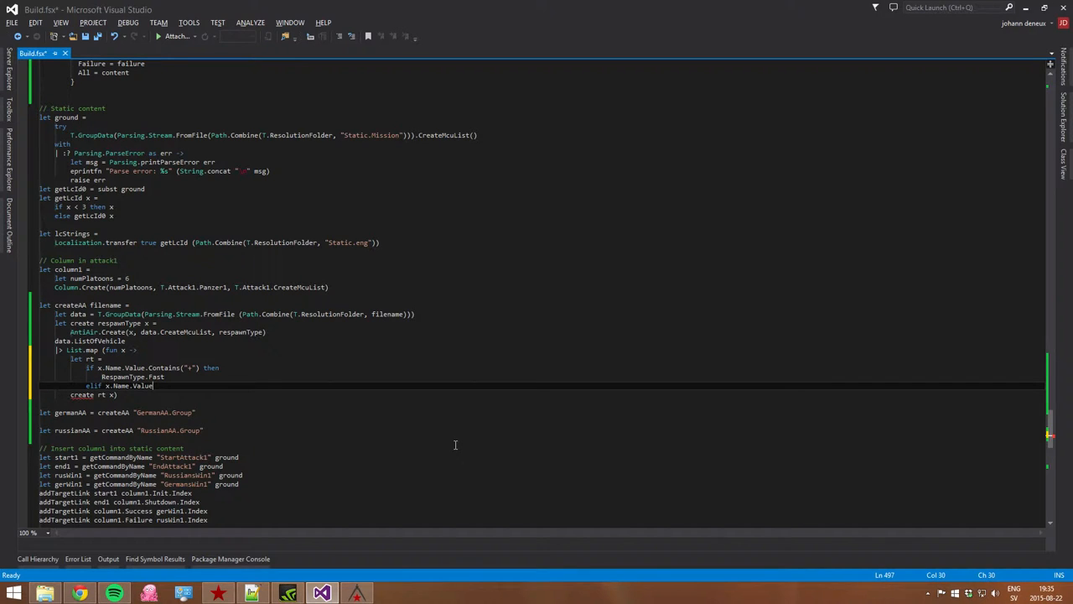
Add the Slow arm for the P-name check, else NoRespawn, and save the script.
text(("P2") then)
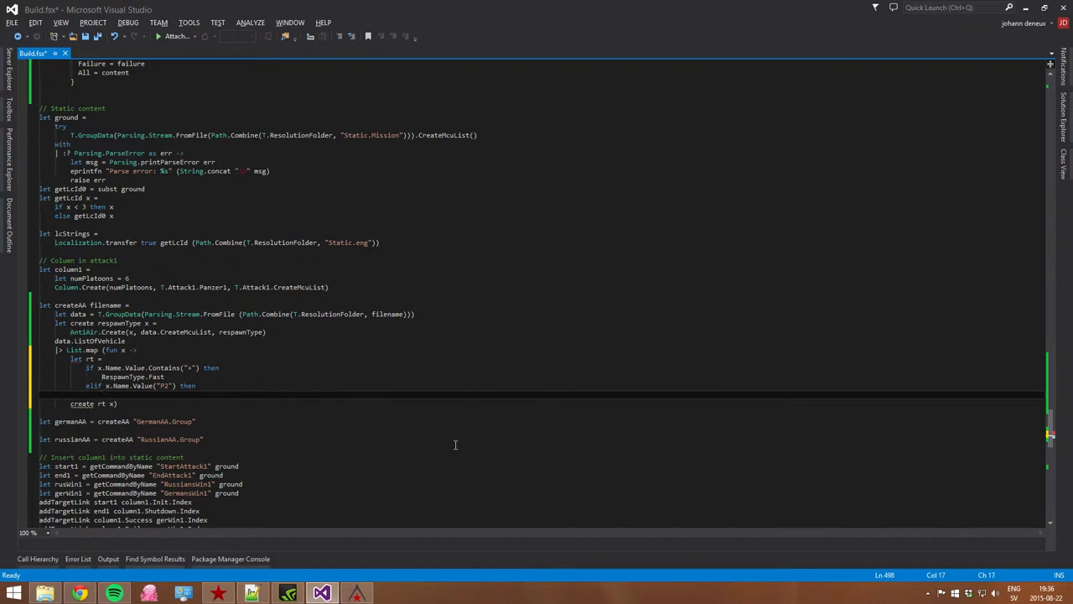
text(Respawn)
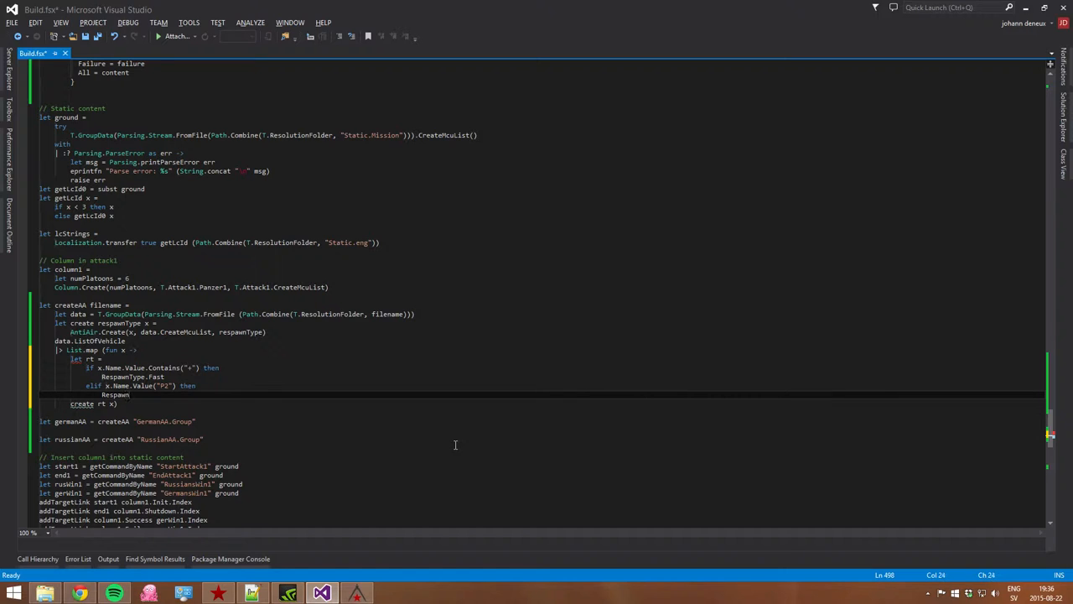
text(Slow)
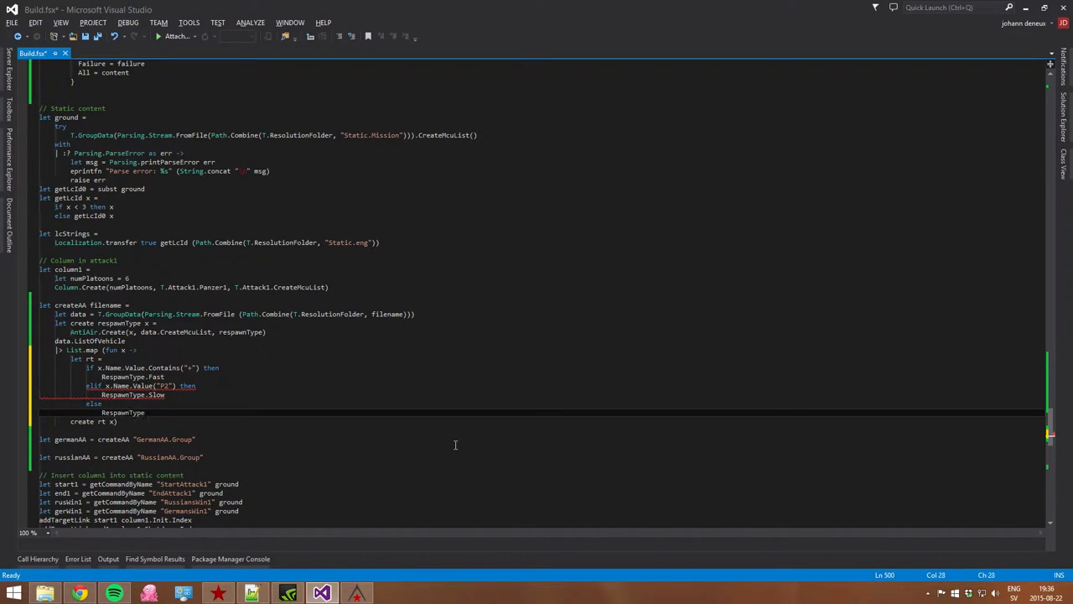
text(.NoRespawn)
click(143, 386)
text(.Contains)
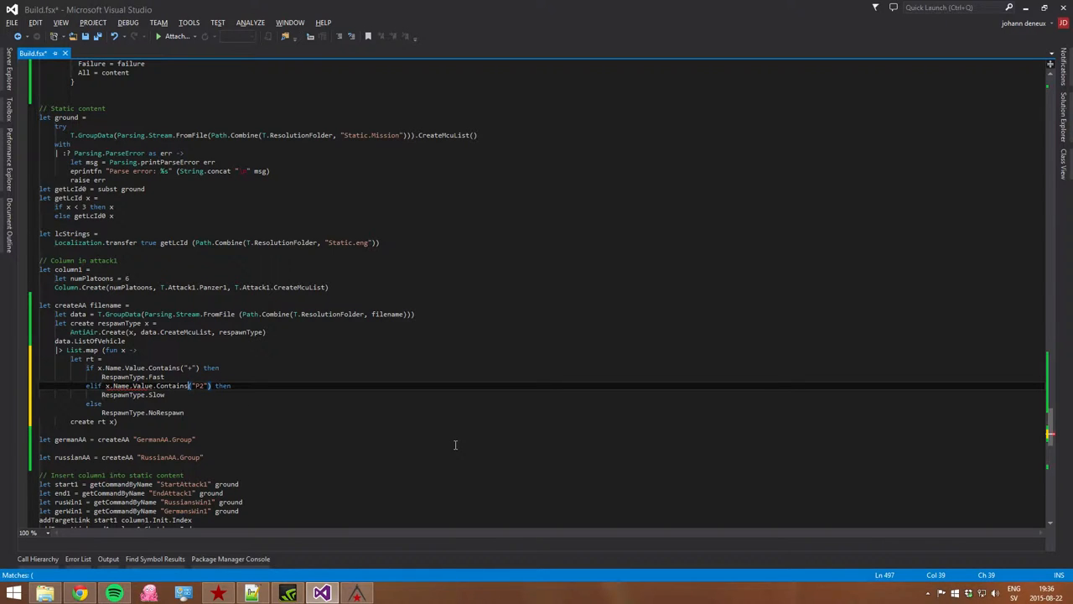
key(ctrl+s)
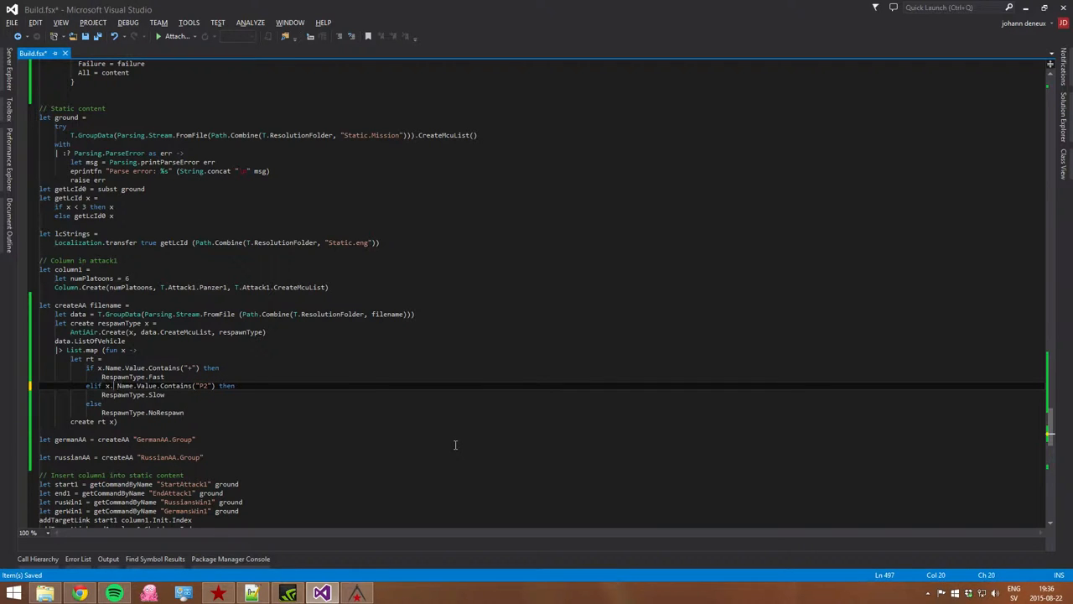
text(De)
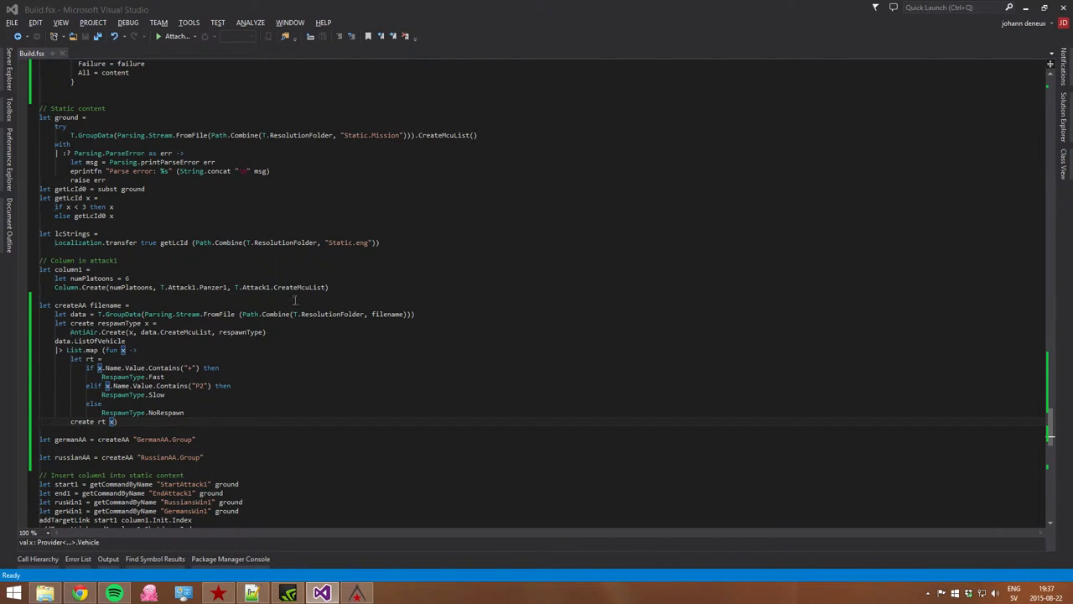
Send Build.fsx to F# Interactive and watch DataProvider.dll get referenced.
scroll(down, 3)
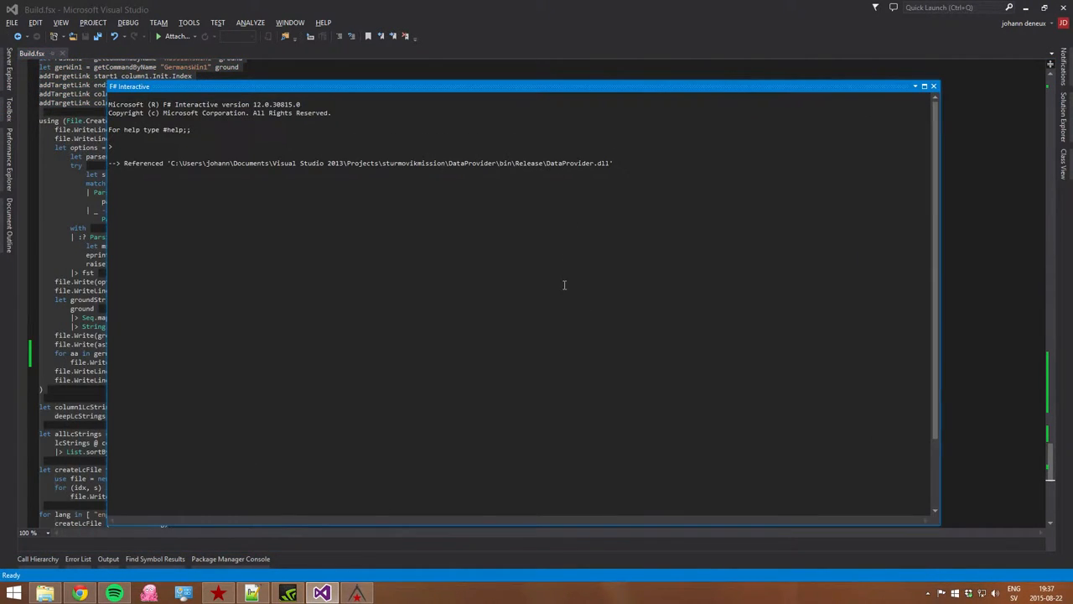
mouse_move(458, 501)
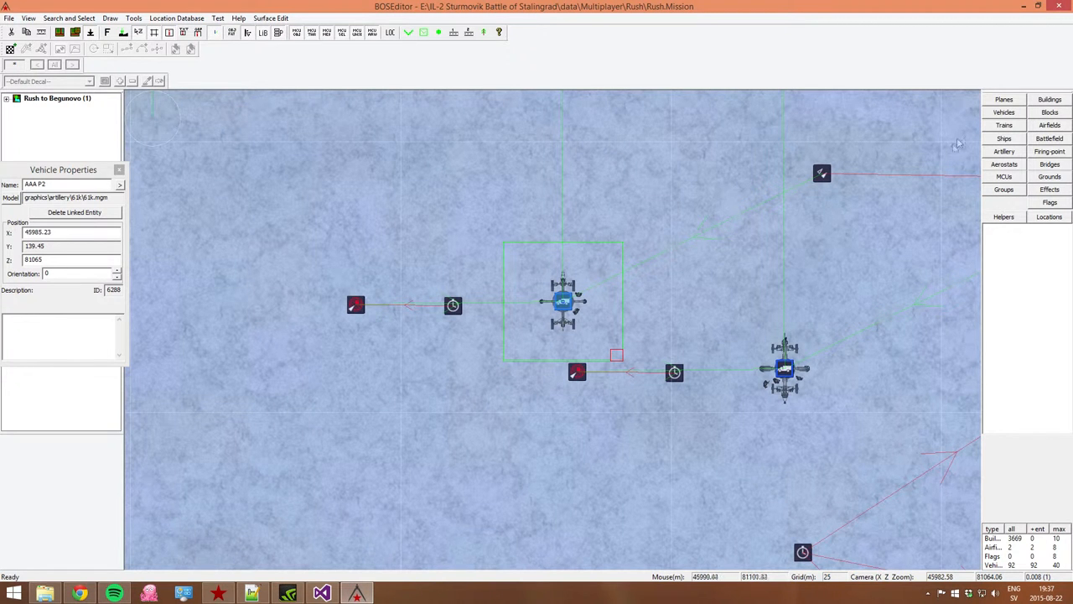
click(322, 594)
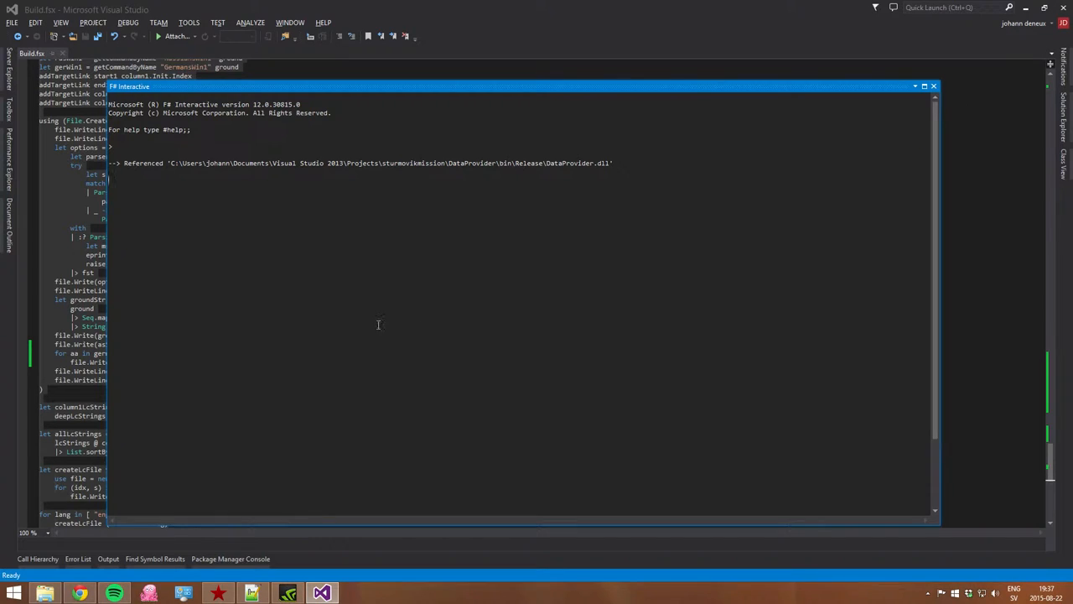
mouse_move(542, 347)
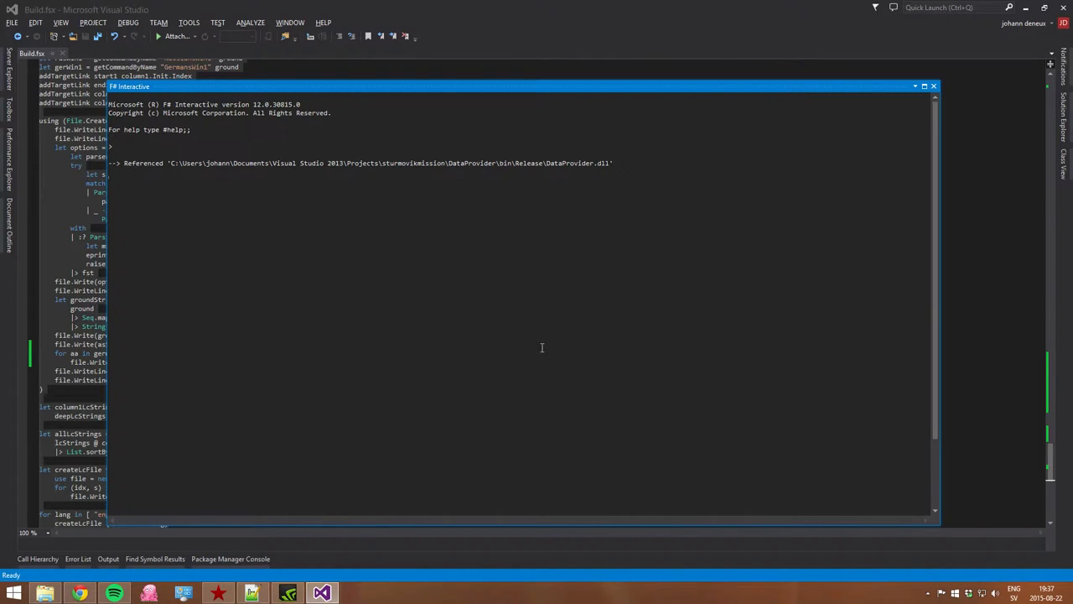
mouse_move(529, 341)
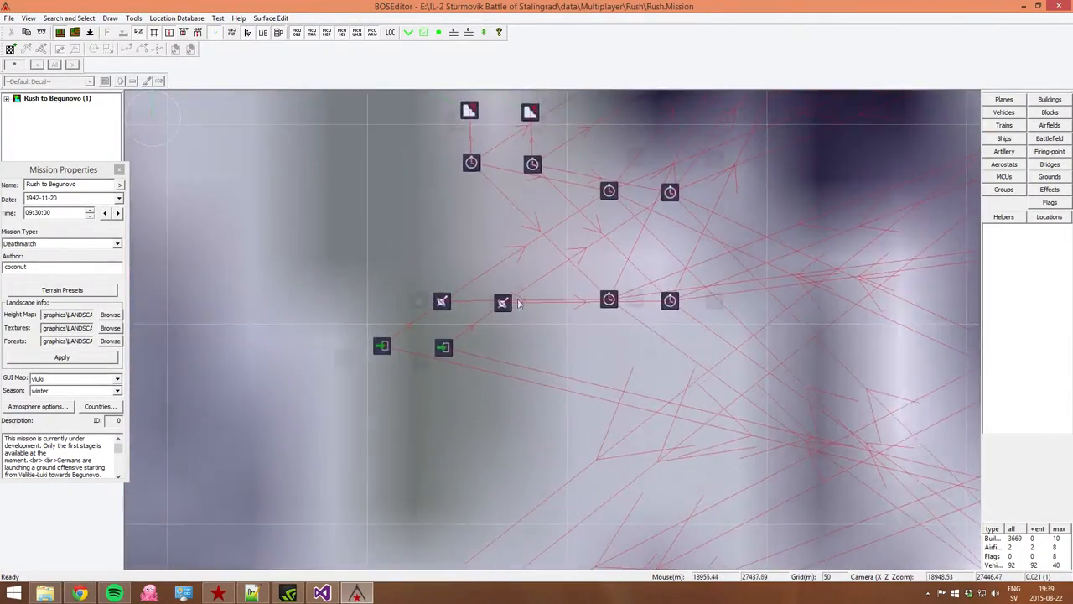
Select the AAA MissionStart MCU to see RespawnFast and InitialDeactivate in its Targets.
scroll(down, 3)
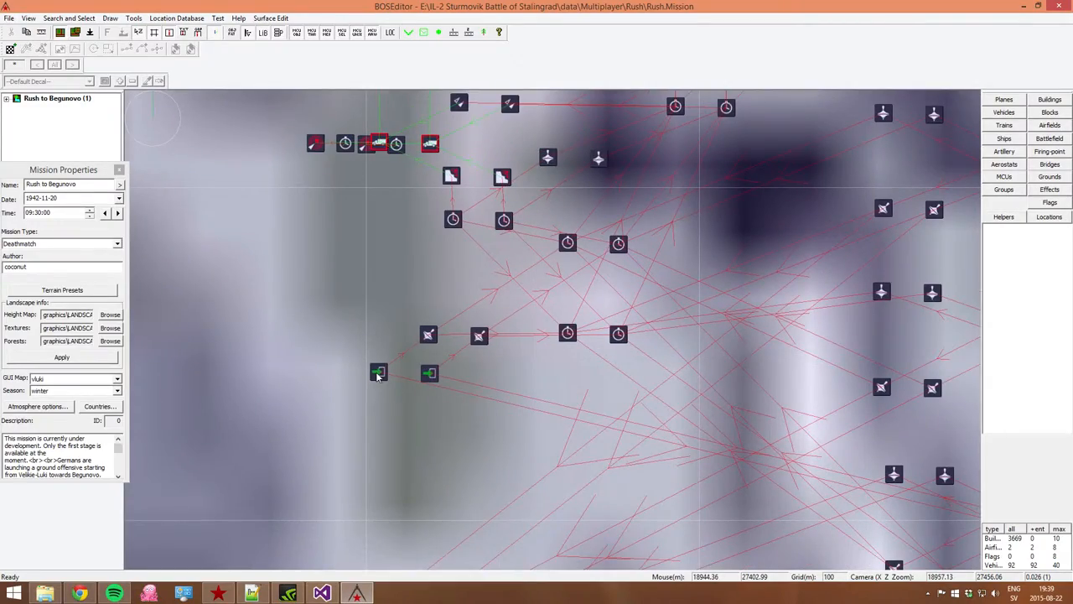
click(379, 373)
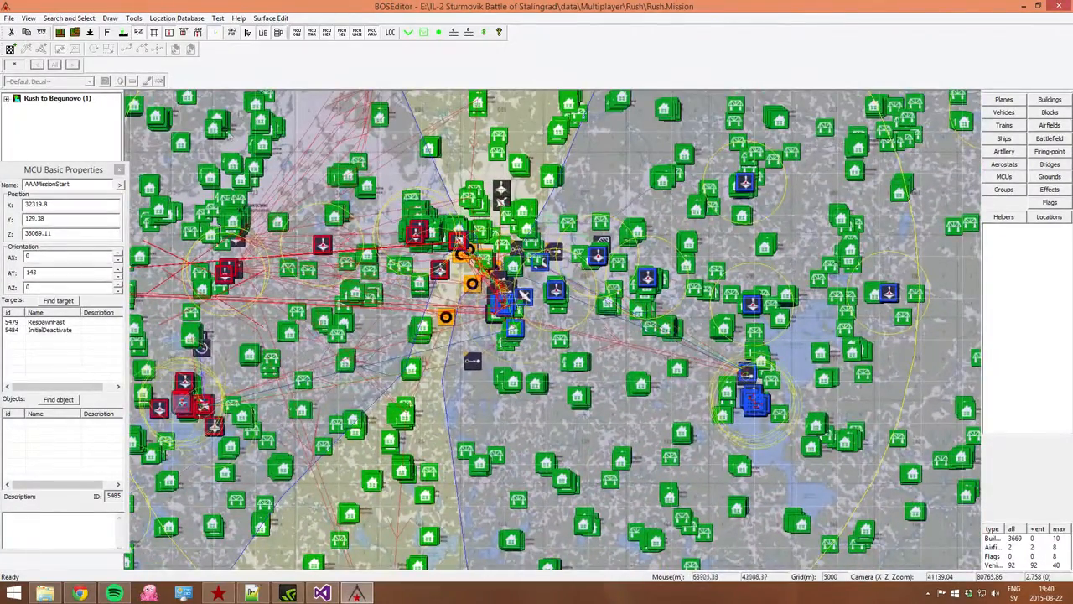
Load Missions\coconut\Rush.Mission through File > Open.
click(10, 17)
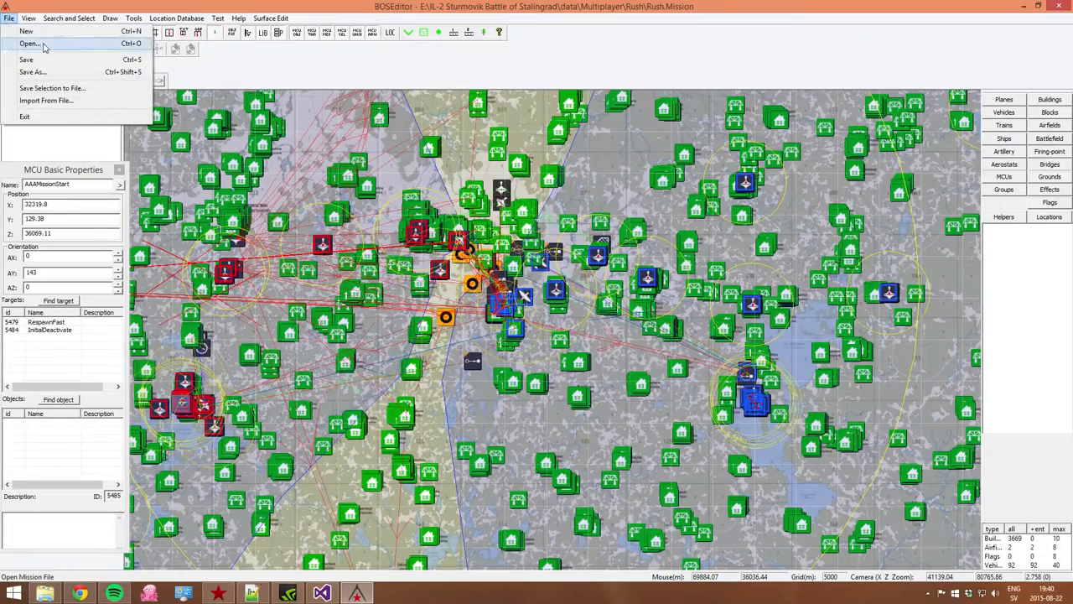
click(30, 44)
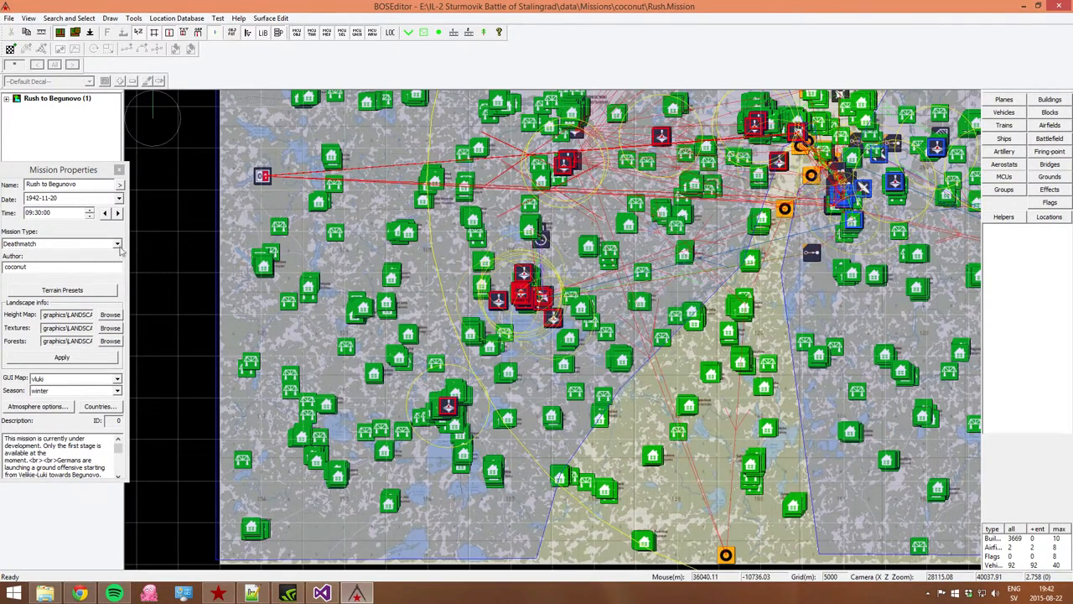
Confirm the player plane's Advanced settings and set Mission Type to Single.
click(117, 243)
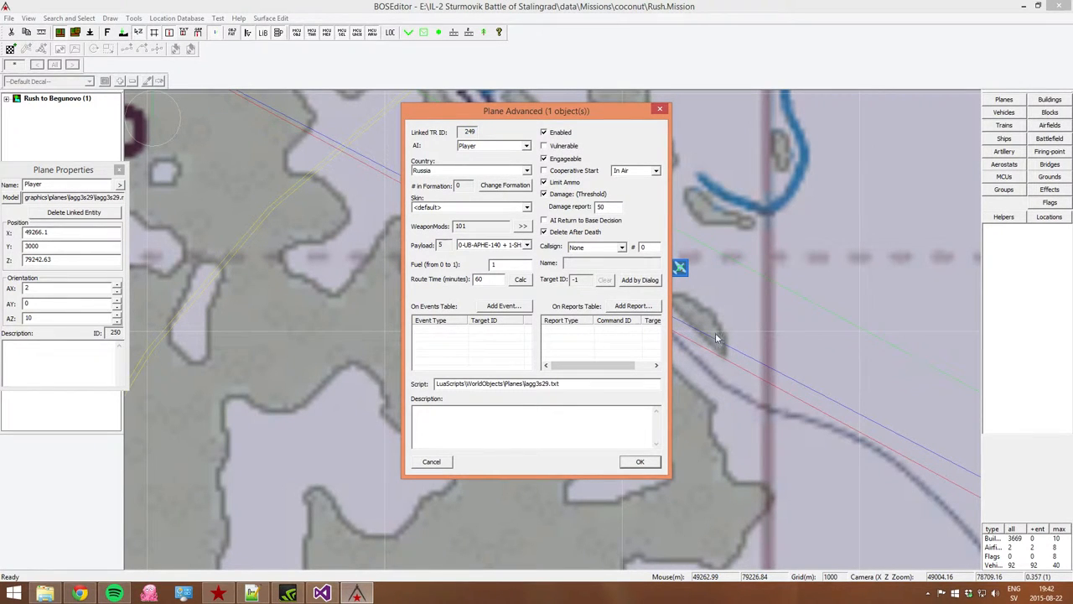
click(640, 461)
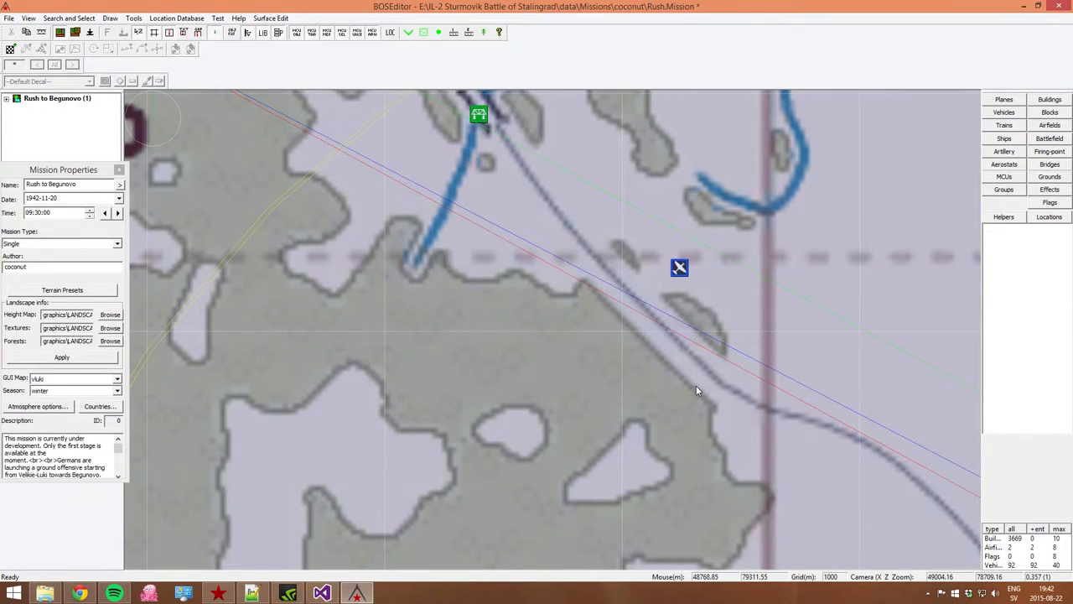
scroll(down, 3)
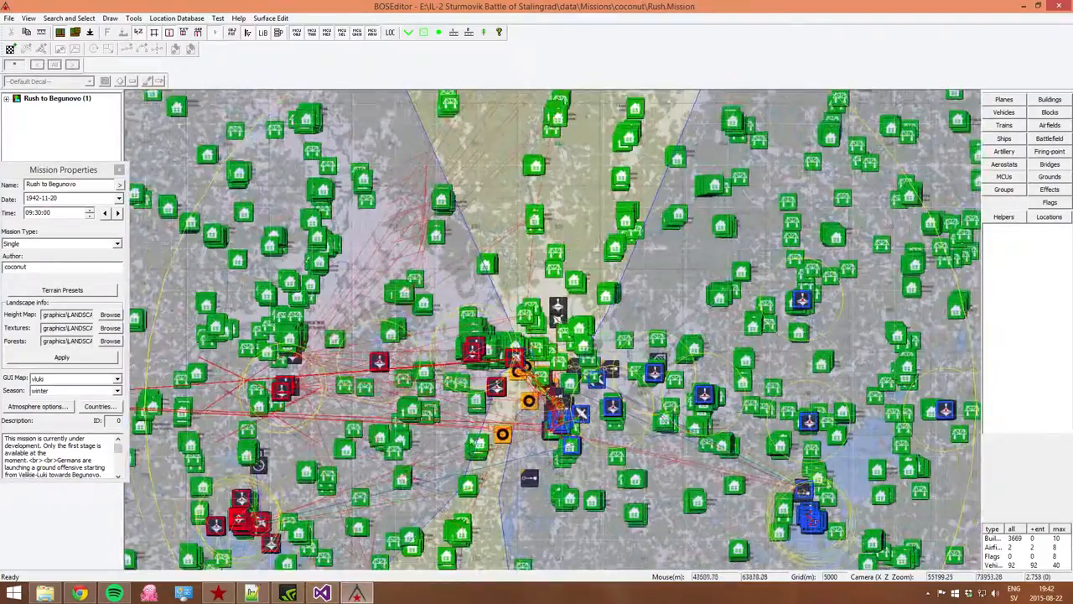